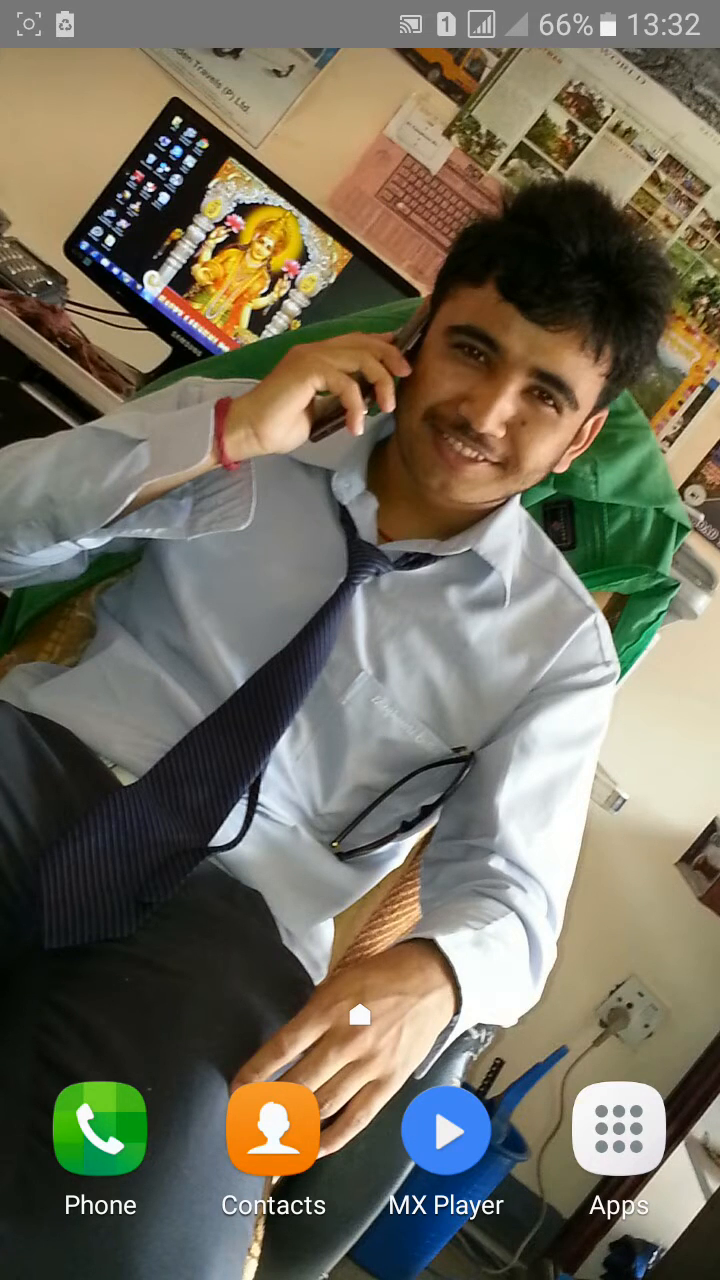
Open the launcher's full app list and launch AIDE
click(618, 1135)
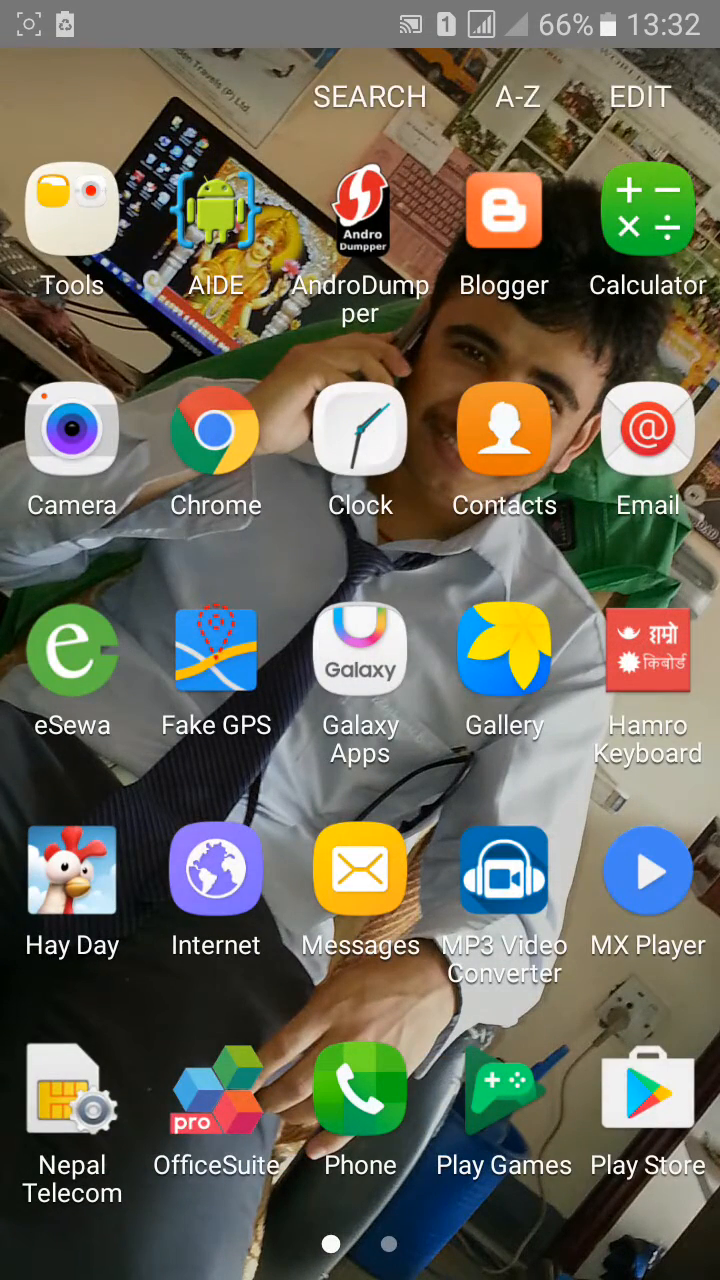
click(215, 208)
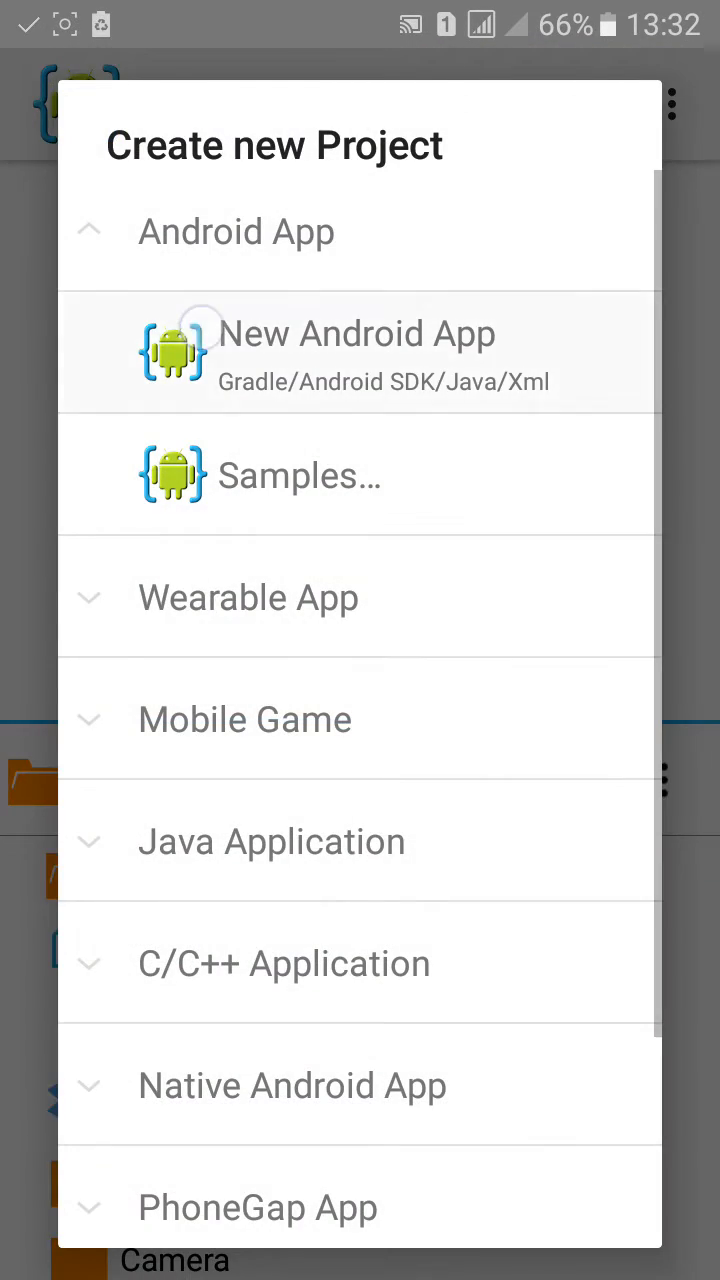
Create a New Android App project named SplashScreen with its package name
click(357, 352)
text(com.kc.splashs)
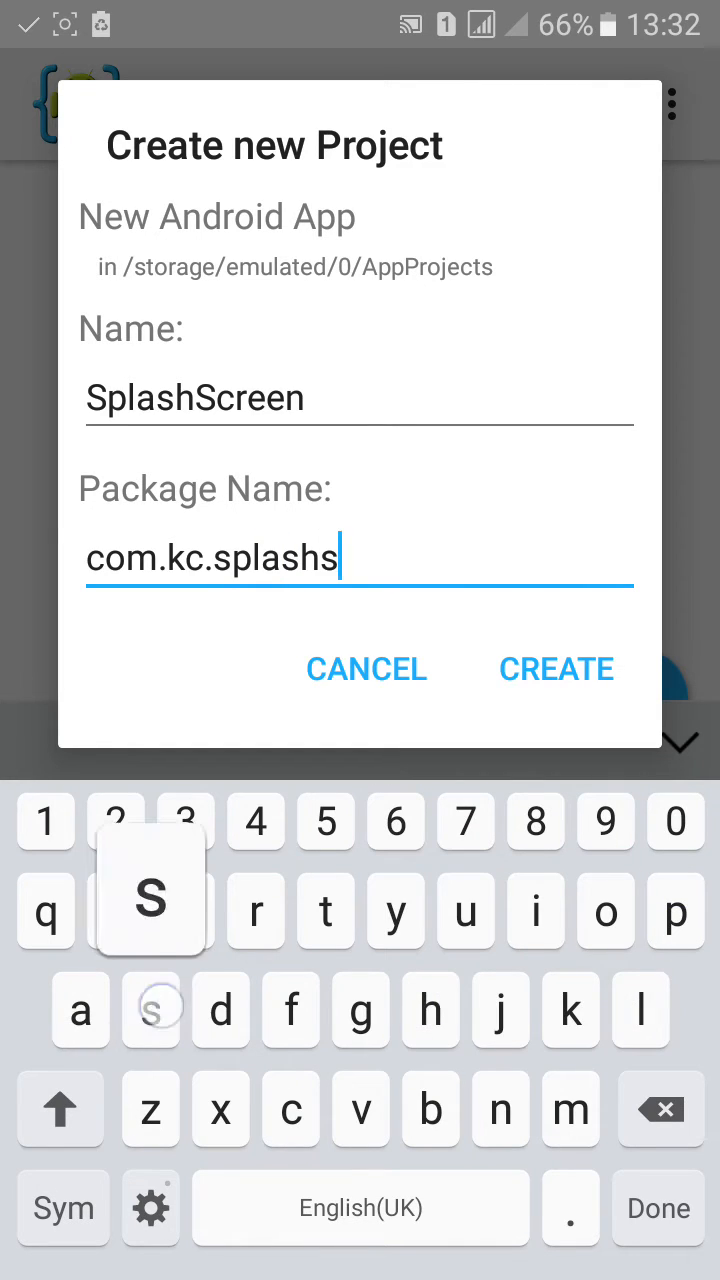
text(creeb)
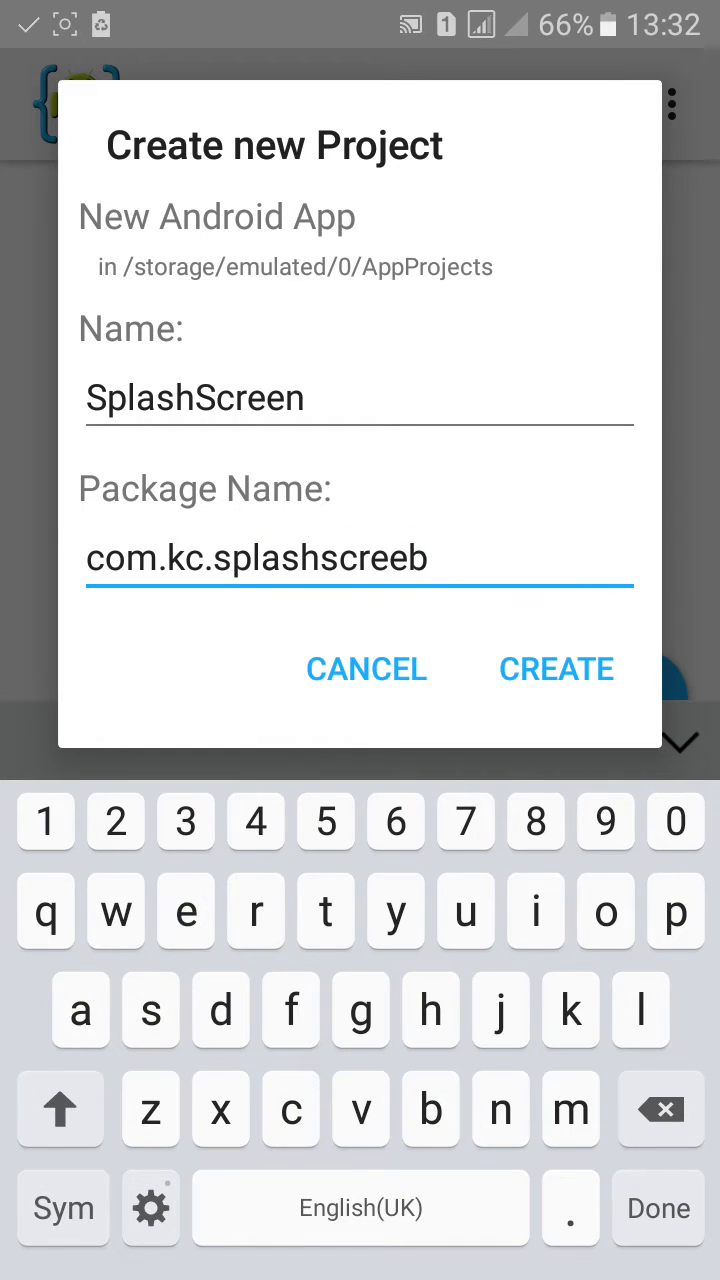
click(556, 668)
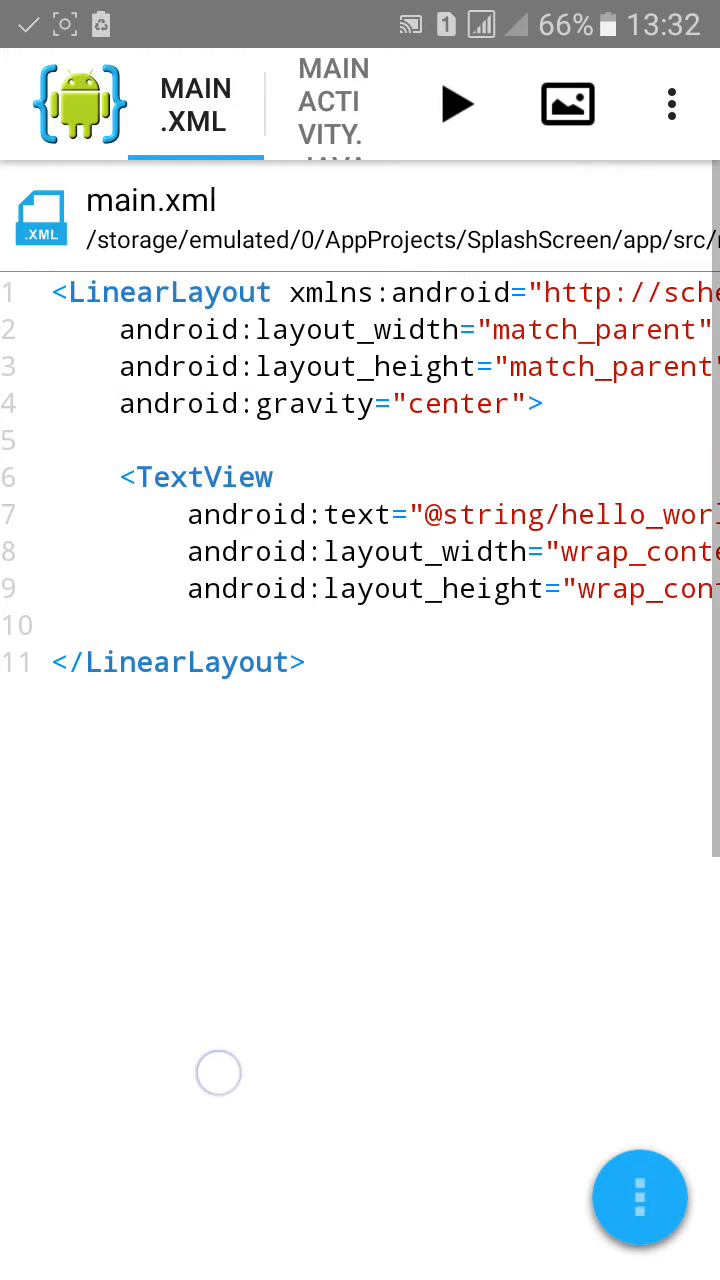
Browse the project files to the app/src/main/res/layout folder
scroll(right, 3)
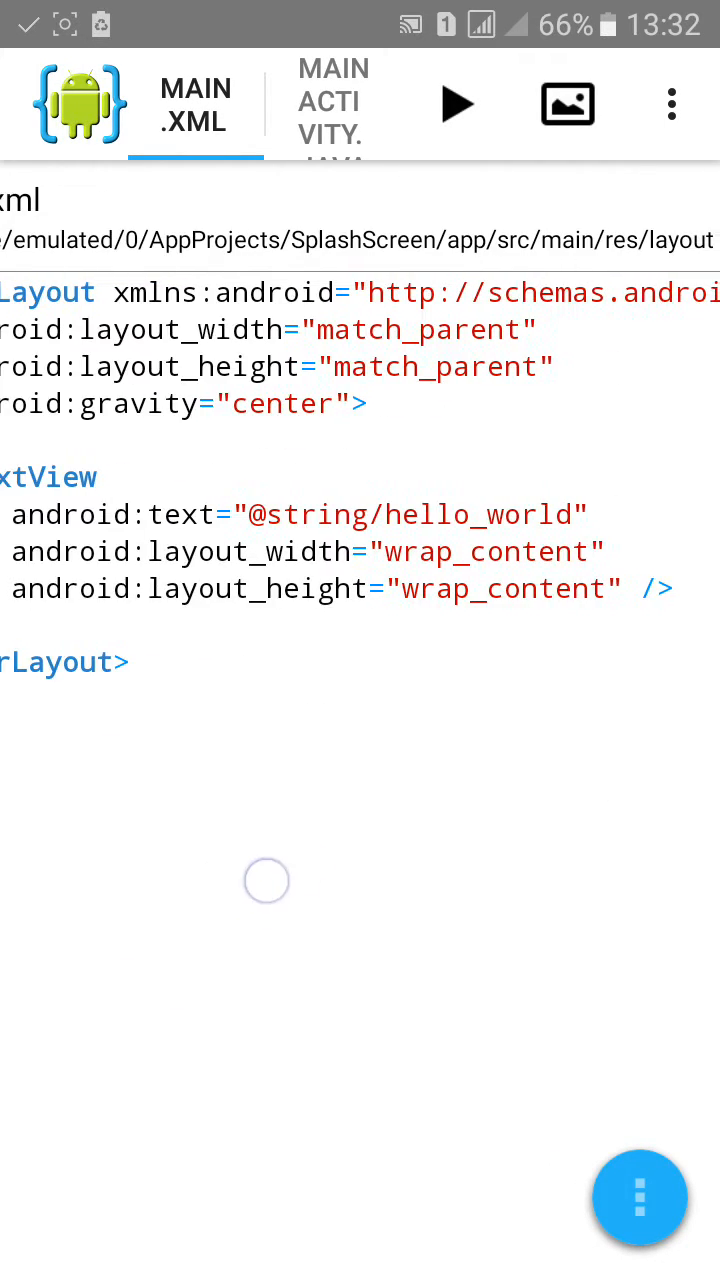
click(640, 1199)
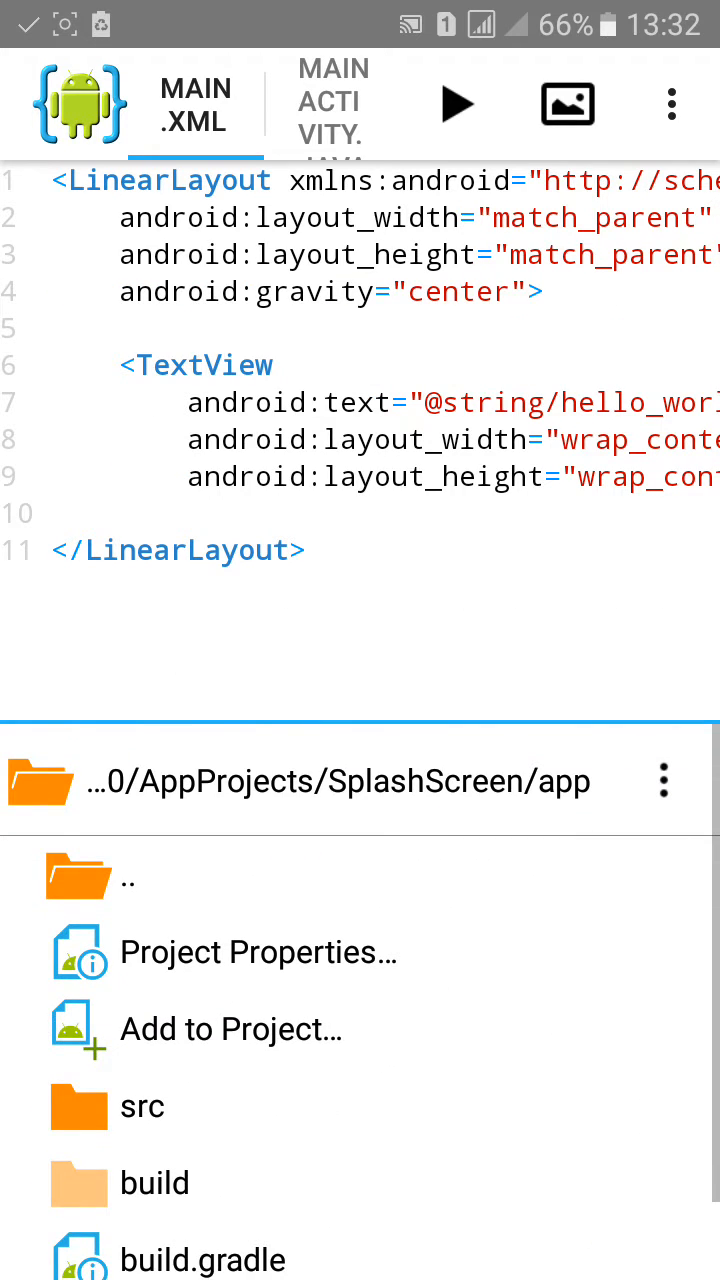
click(142, 1106)
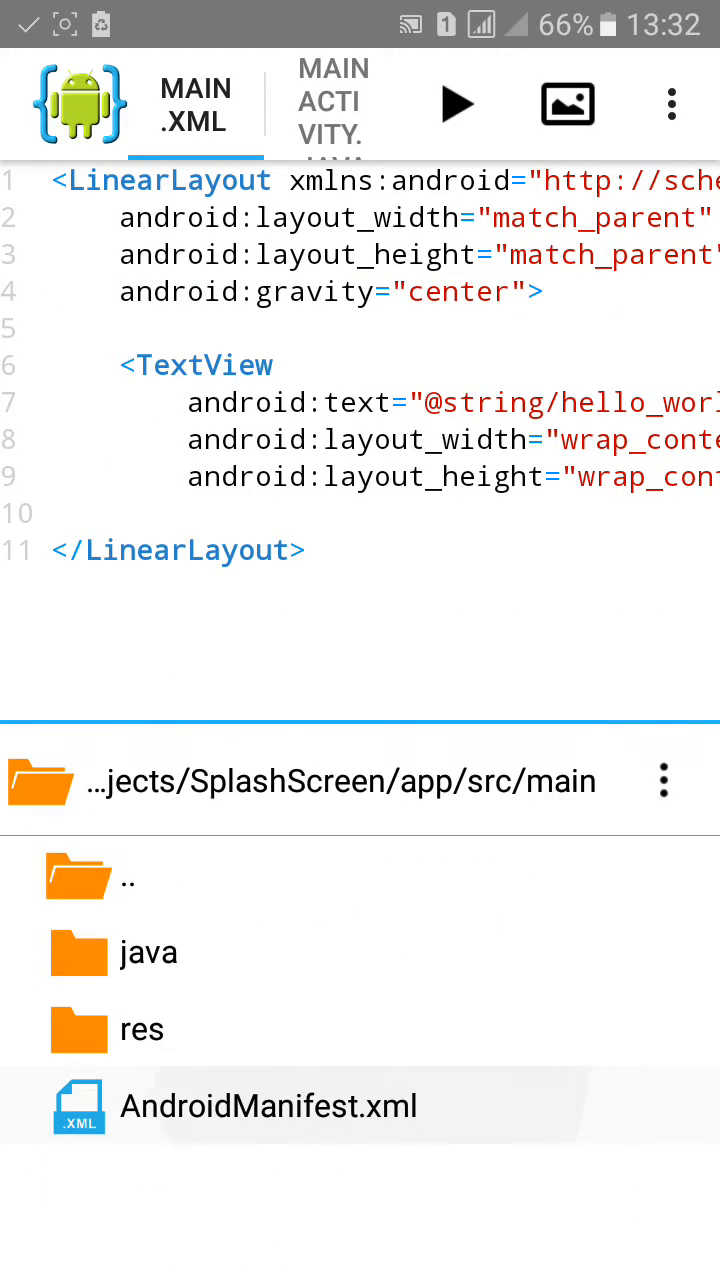
click(142, 1030)
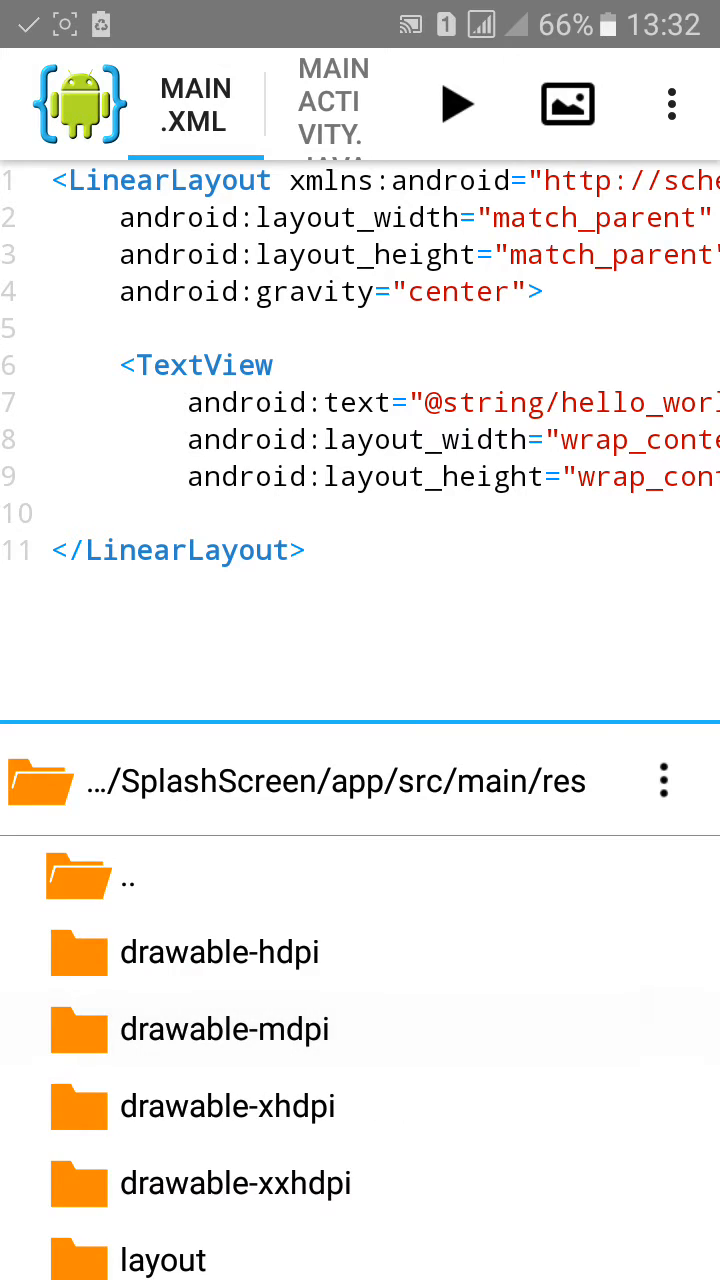
click(160, 1258)
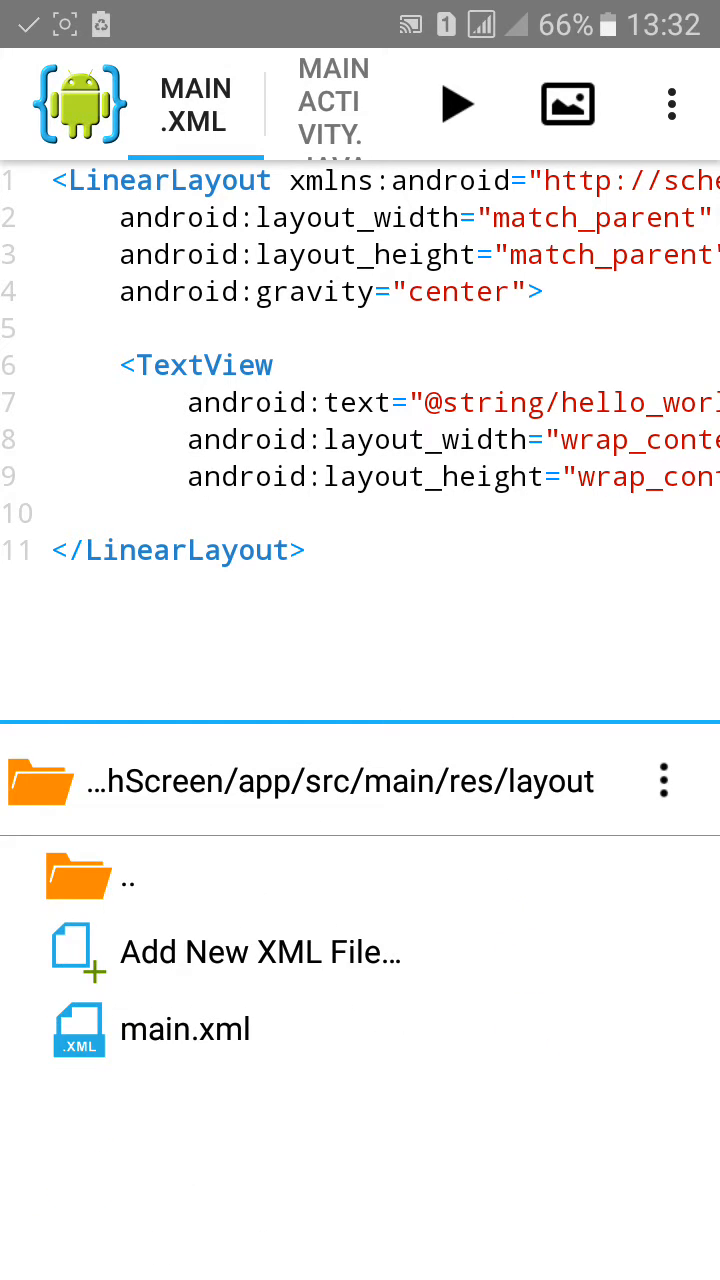
Add a new XML layout file named splash
click(257, 951)
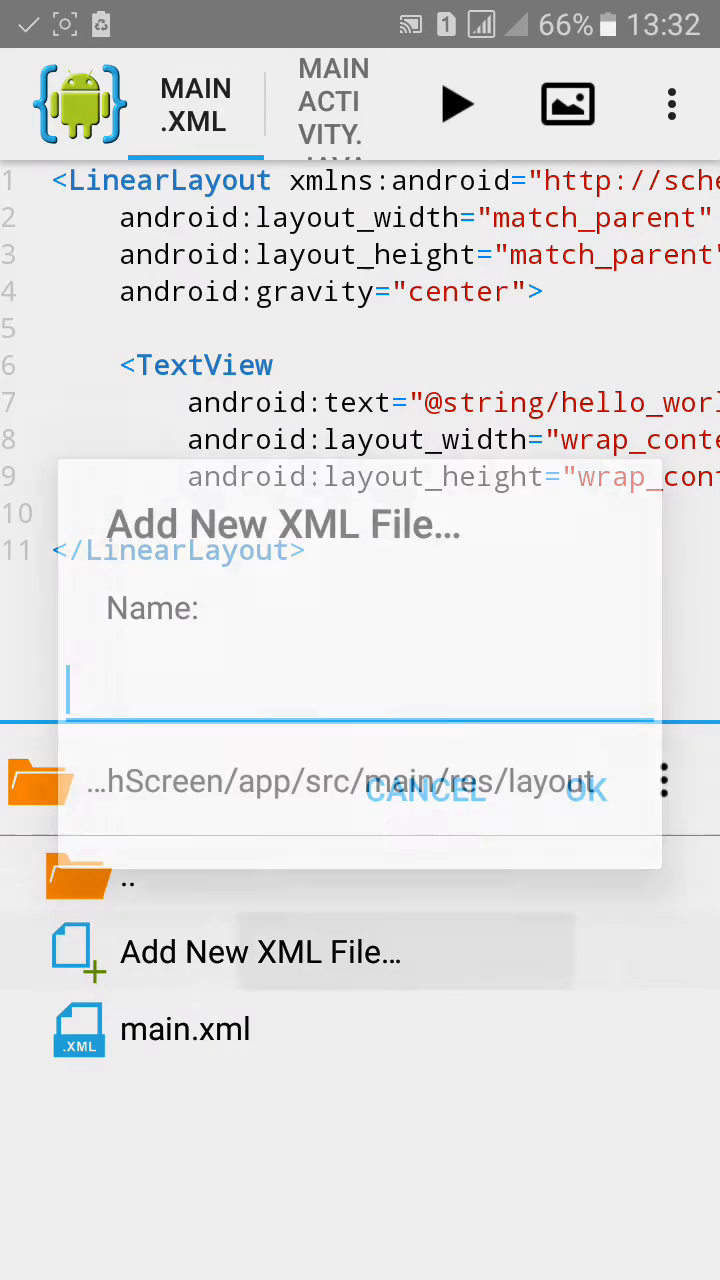
click(360, 690)
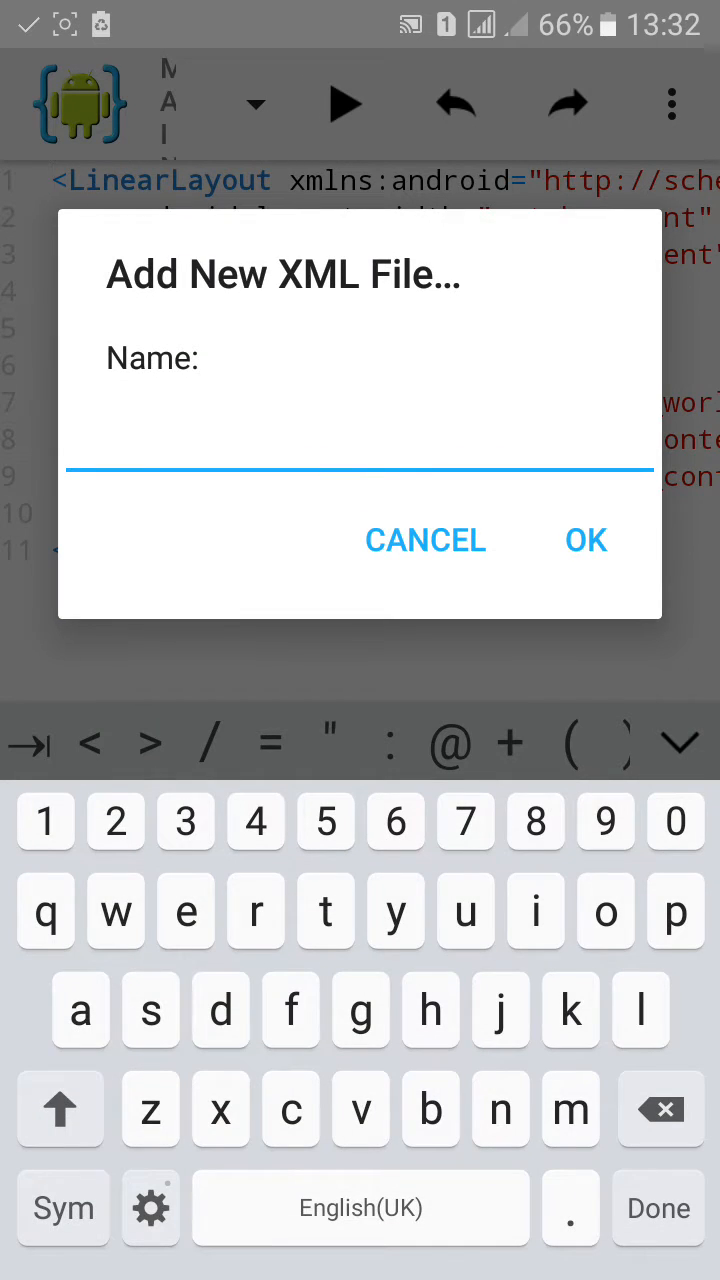
text(spash)
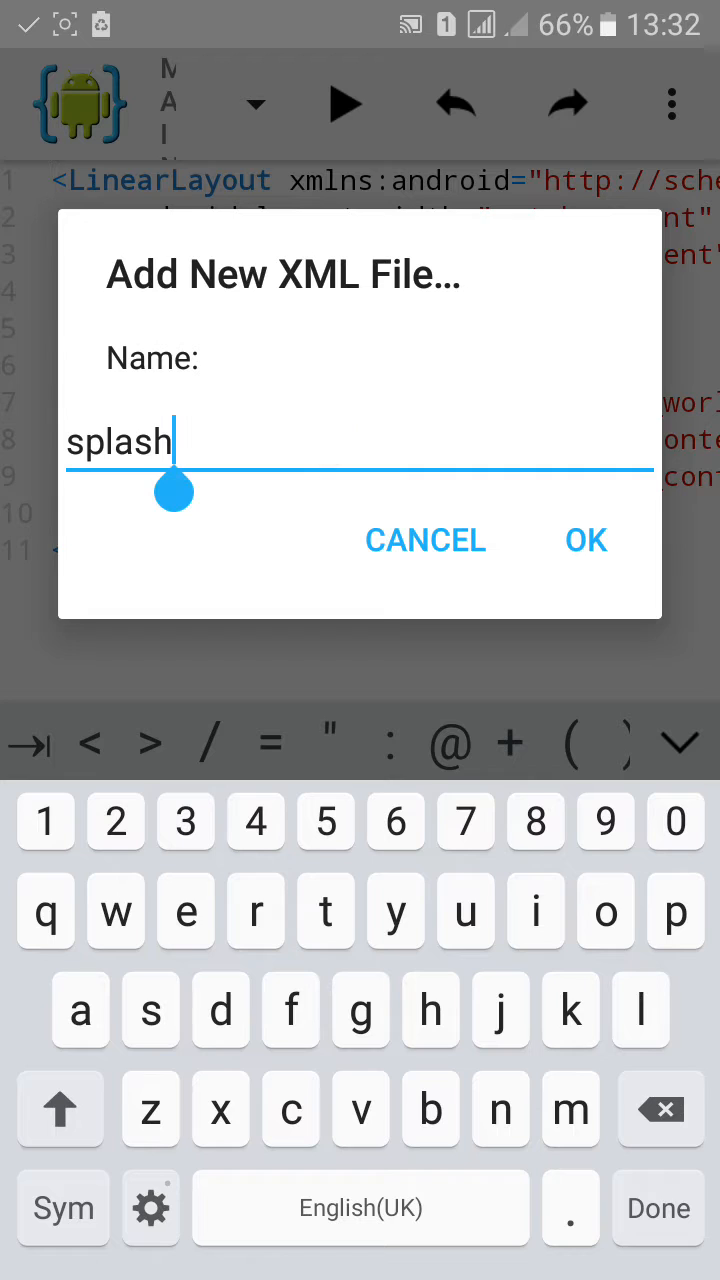
click(586, 540)
text(<)
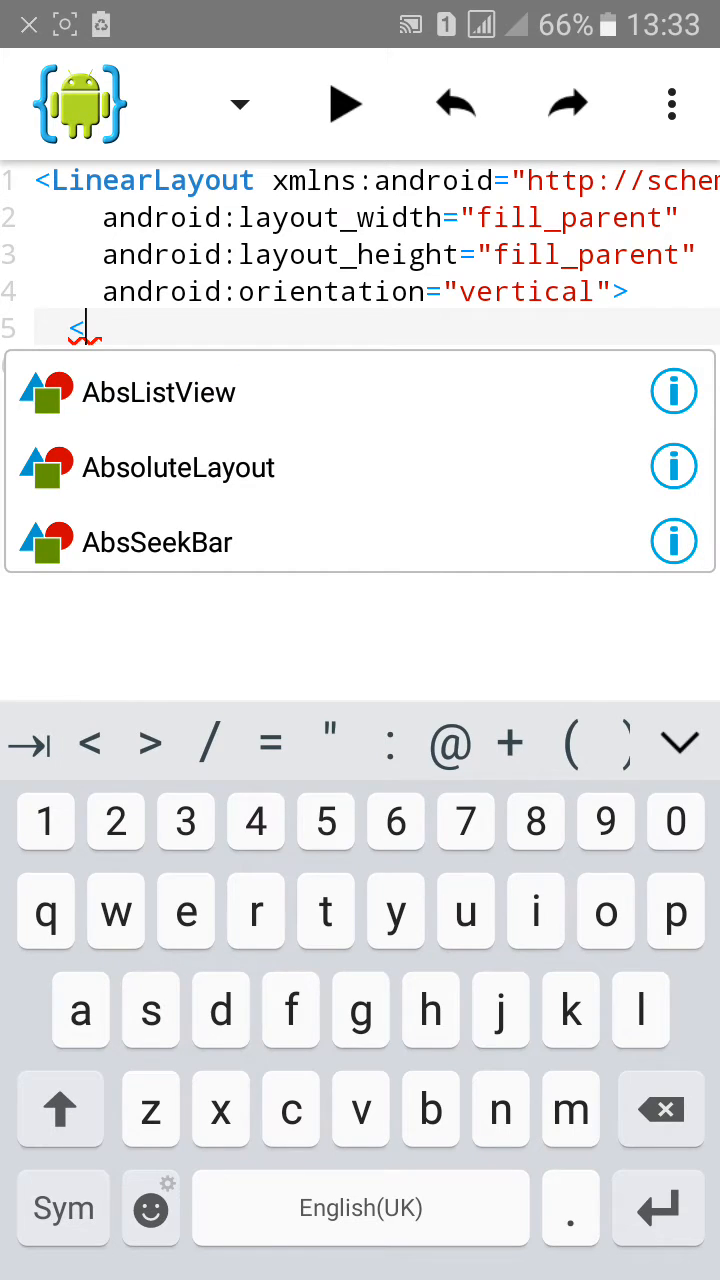
Insert a TextView element into splash.xml with a blank line for attributes
click(60, 1108)
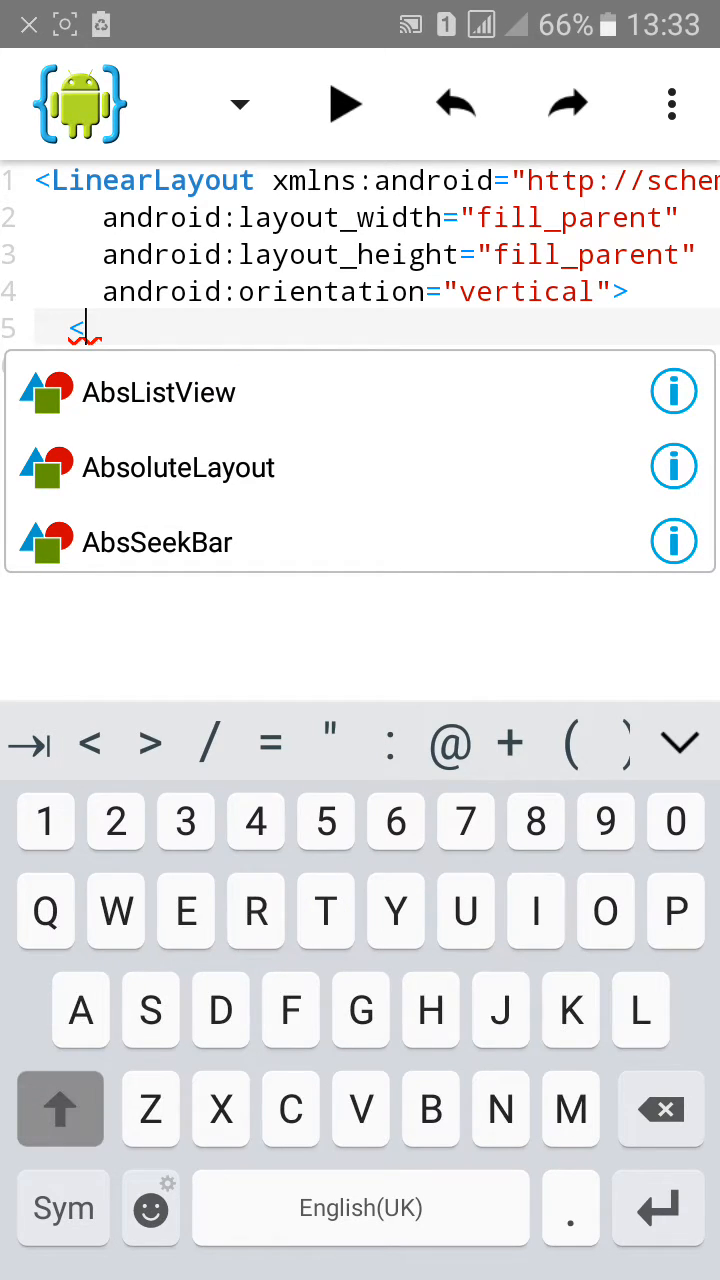
text(es)
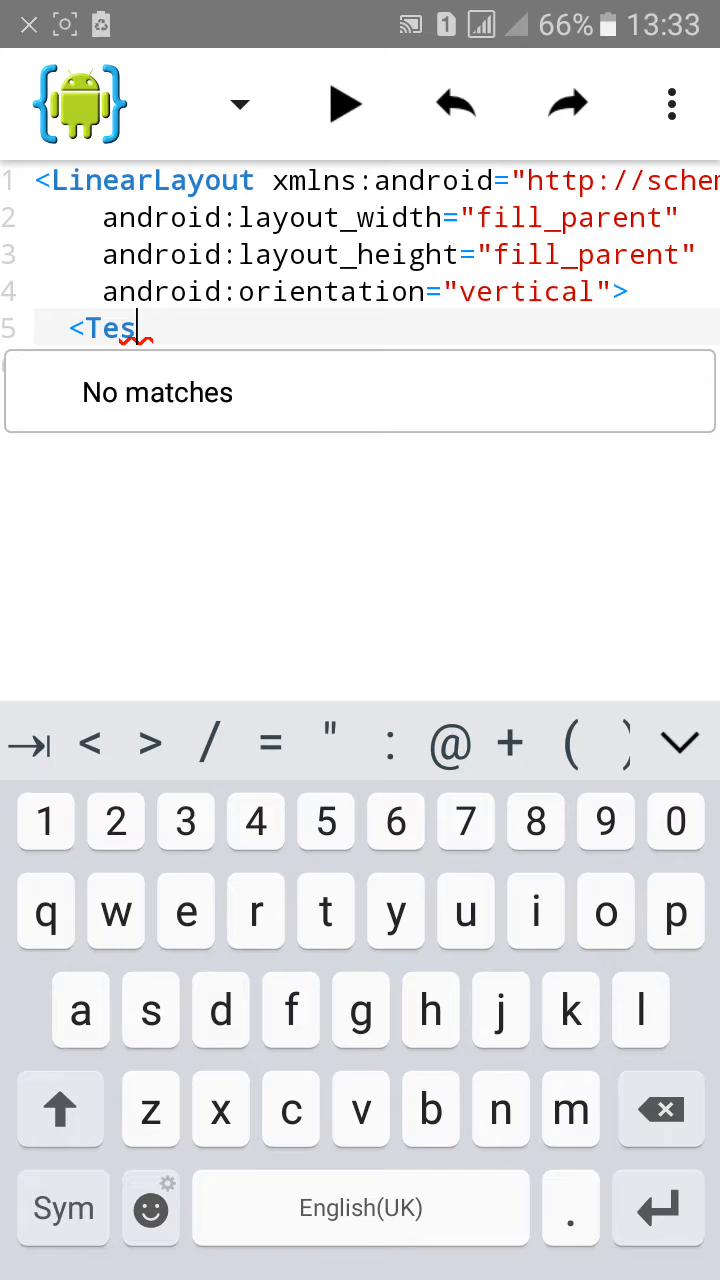
text(t)
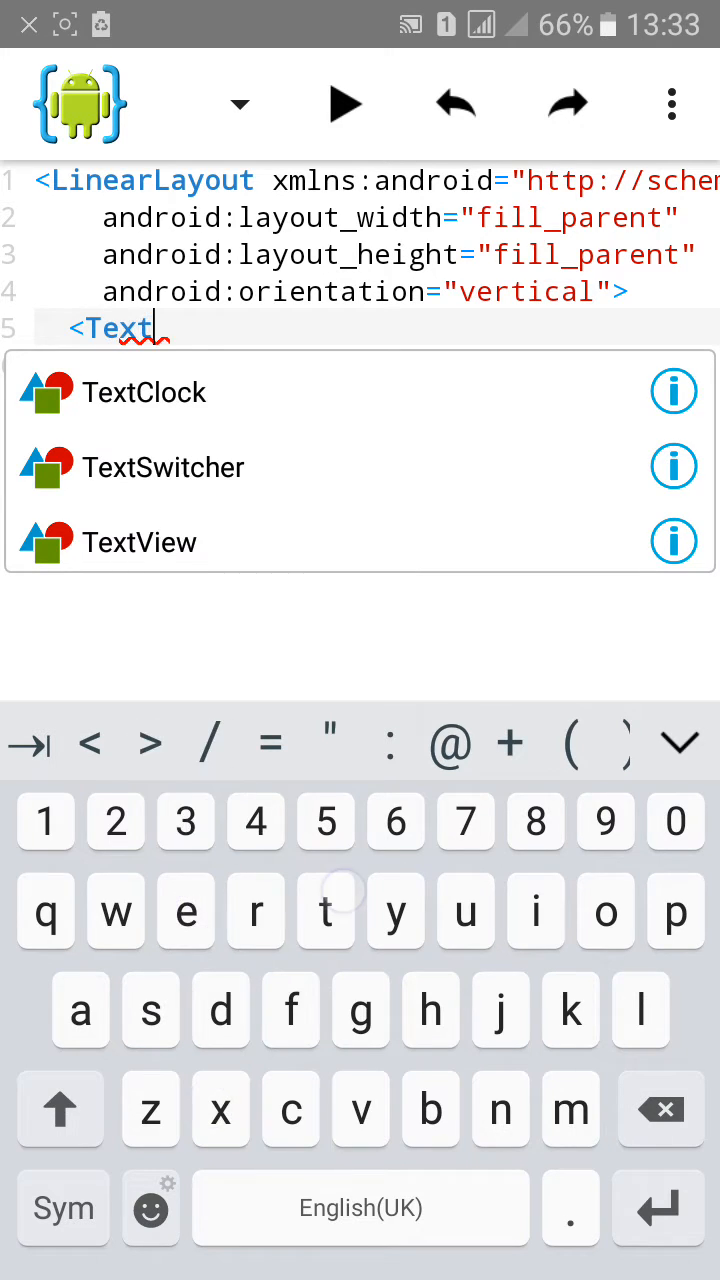
click(140, 542)
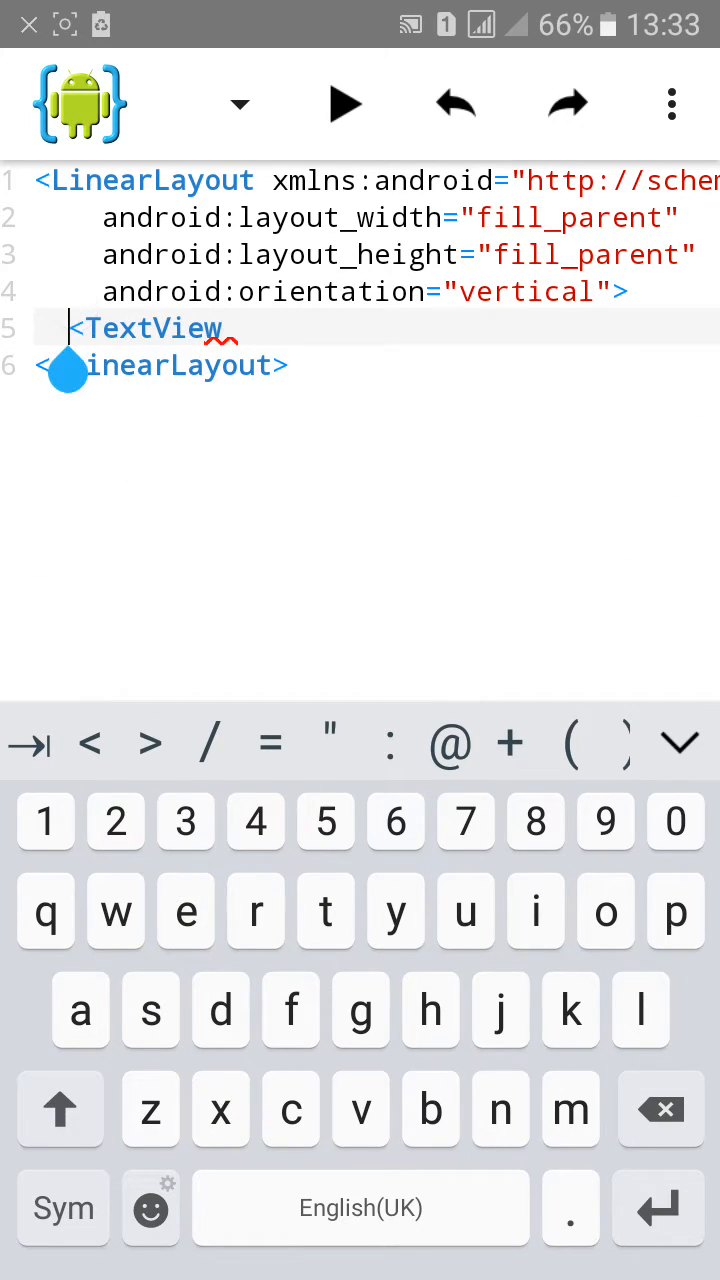
key(enter)
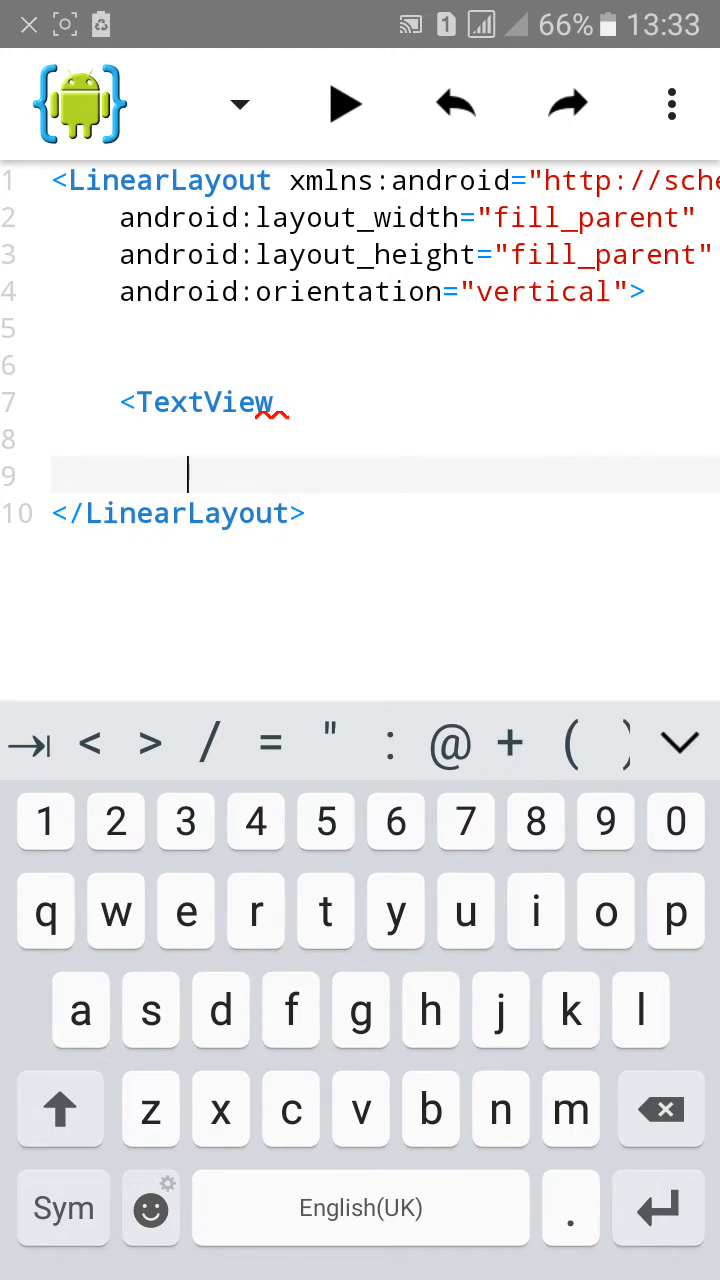
click(185, 430)
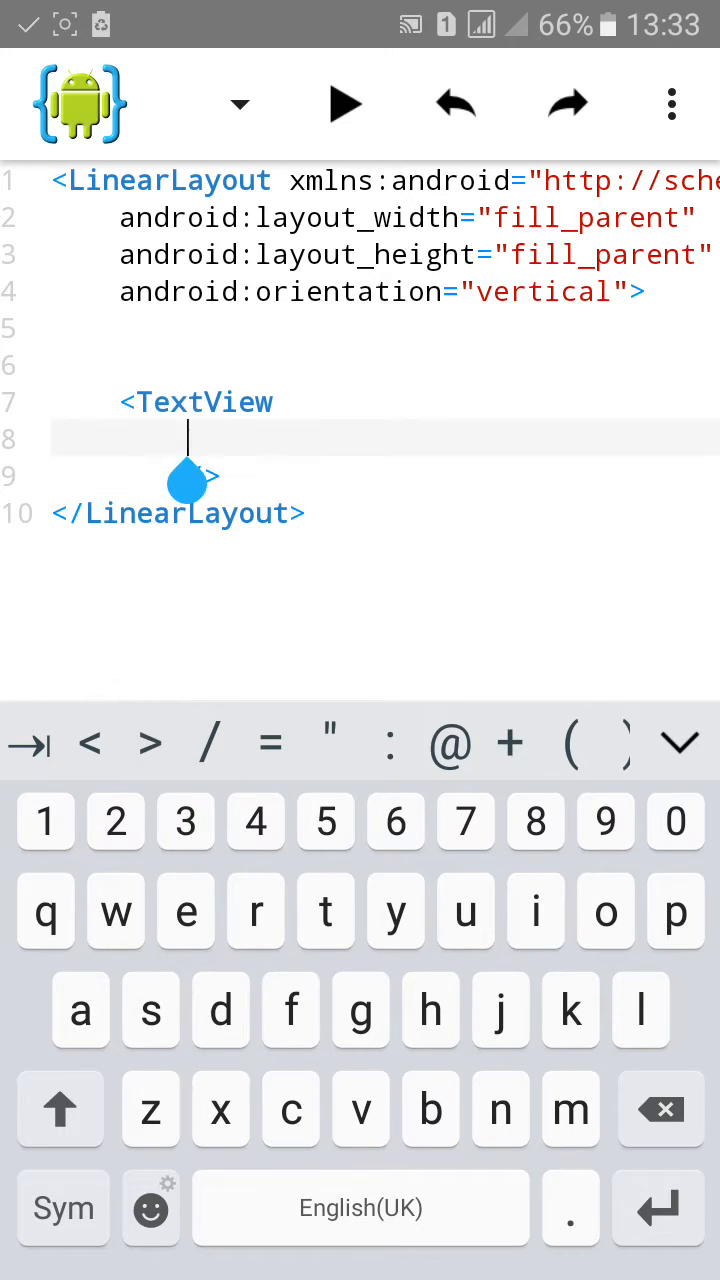
Give the TextView layout_width and layout_height of wrap_content
text(layout)
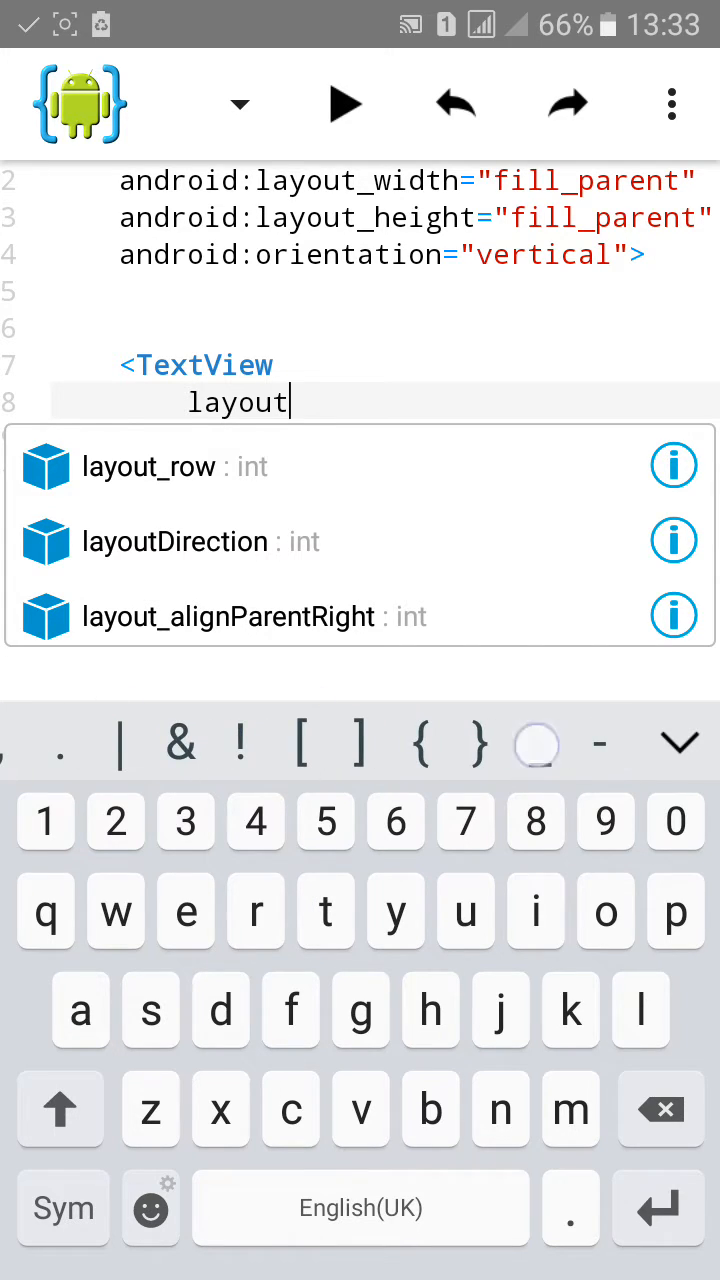
click(360, 463)
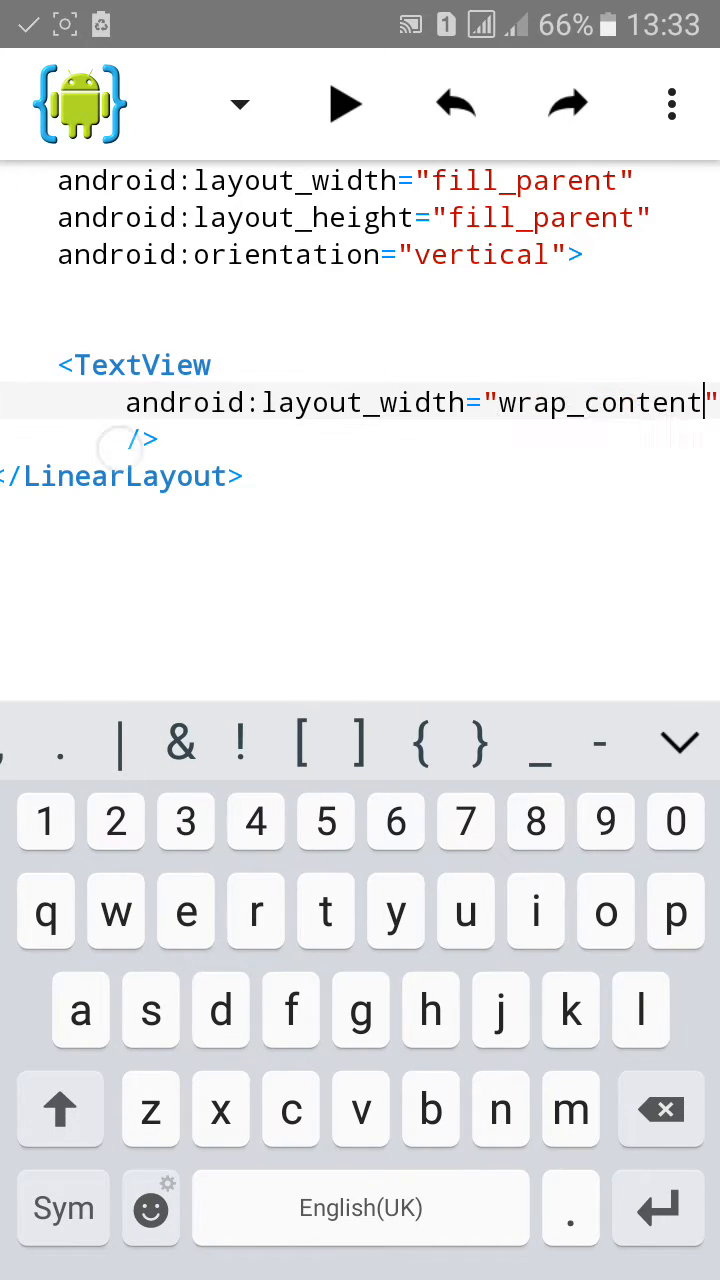
text(layout_height=")
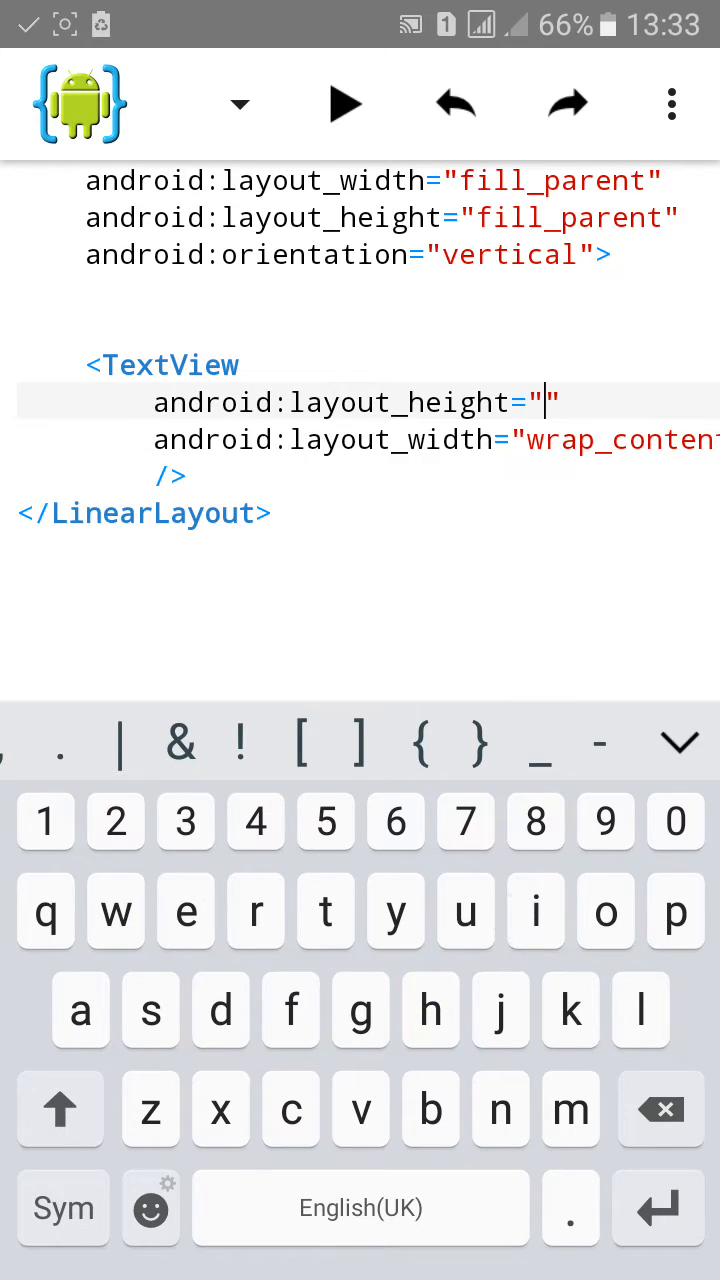
text(wra)
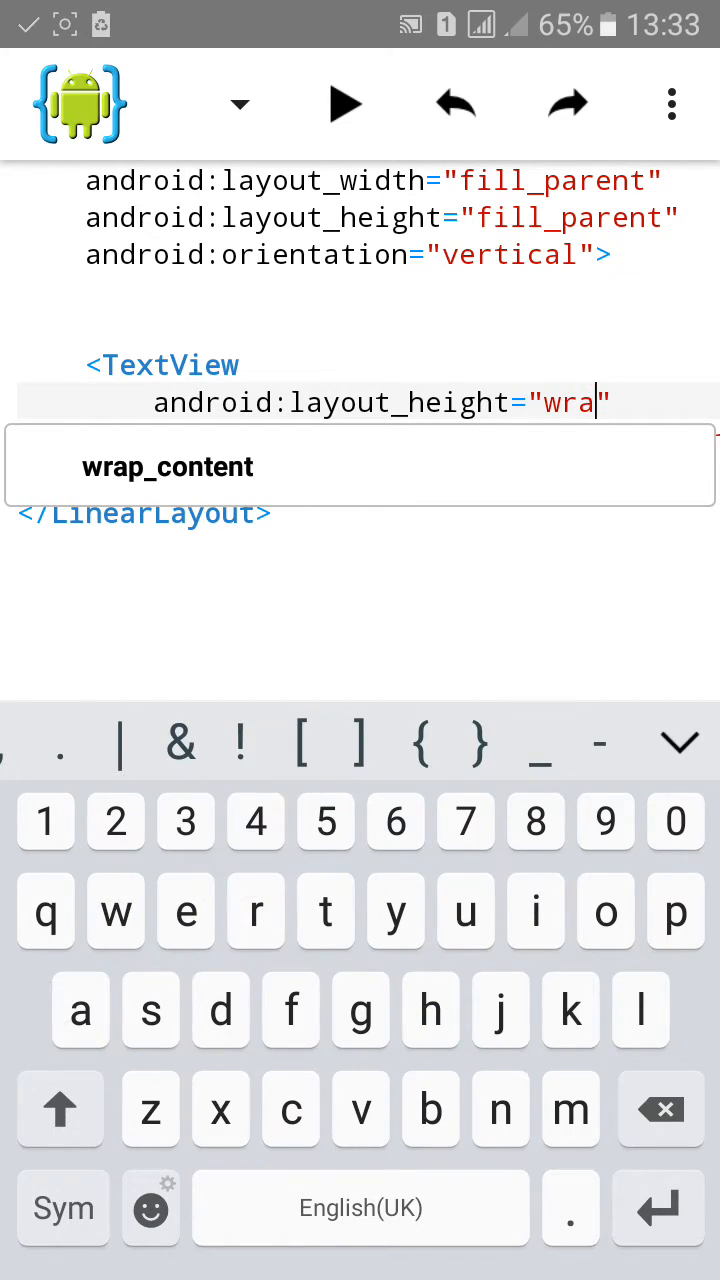
click(167, 466)
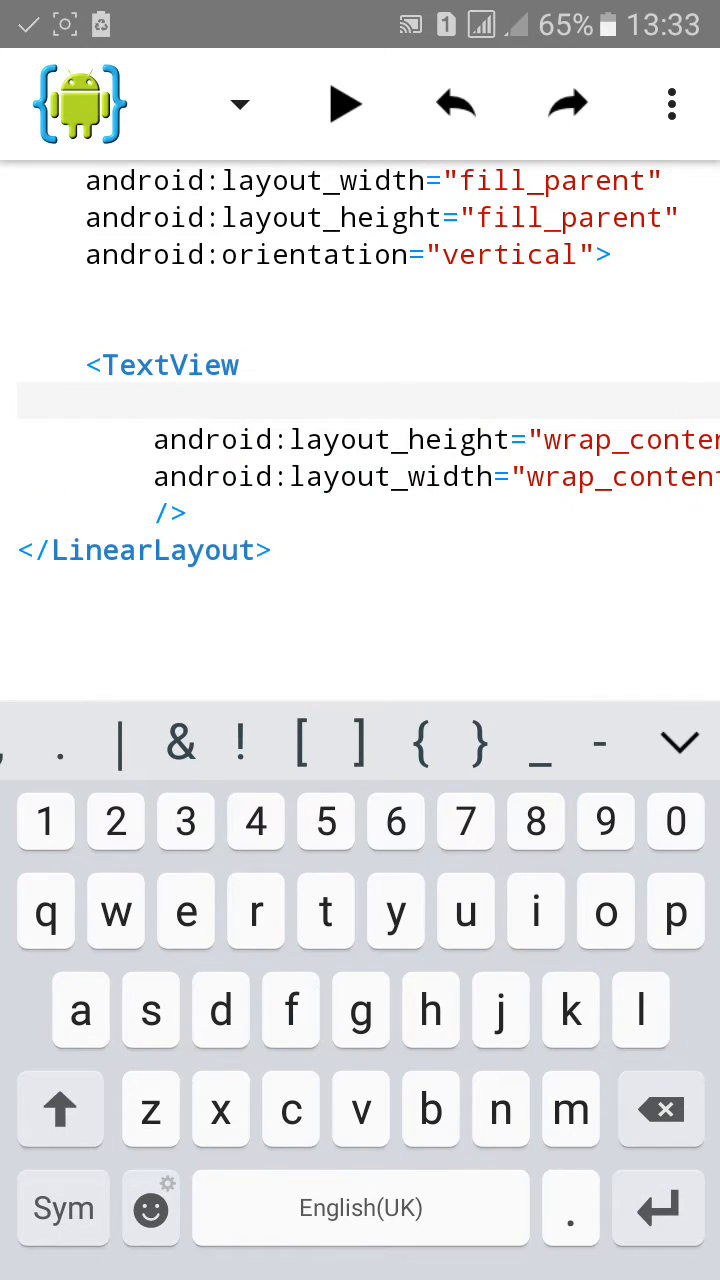
Add android:text "Welcome to my app" to the TextView
text(text)
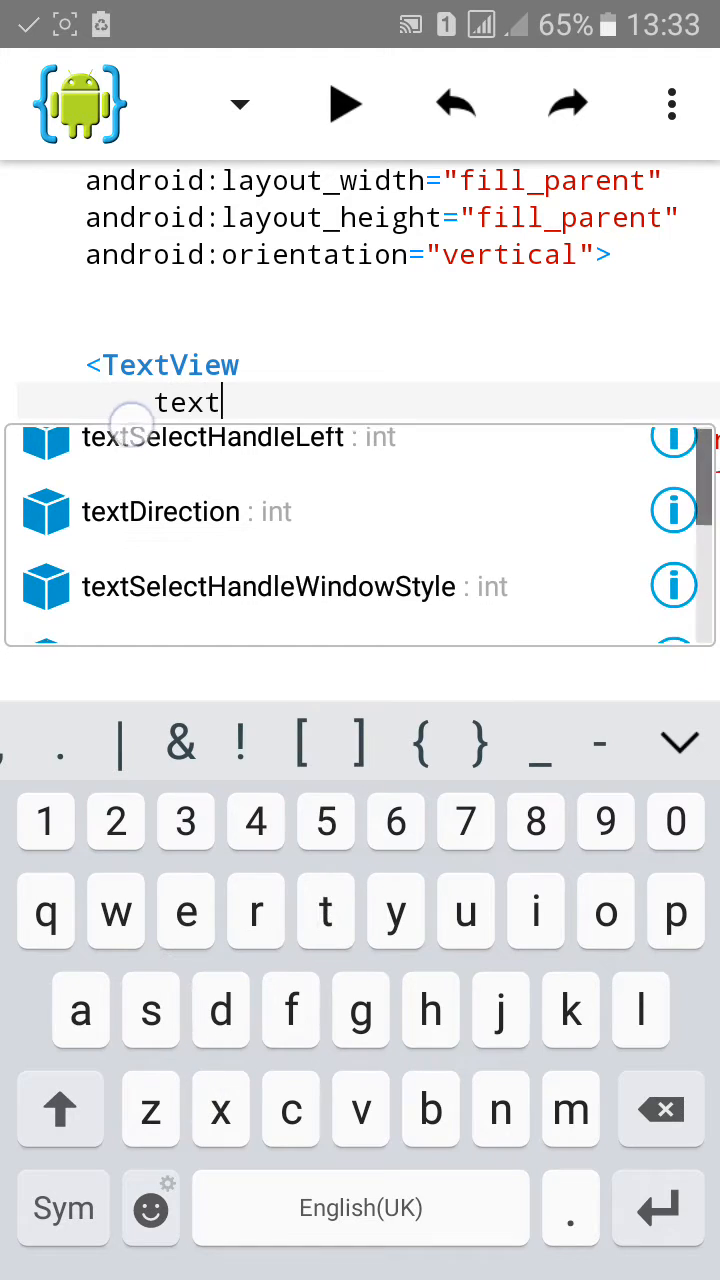
scroll(down, 3)
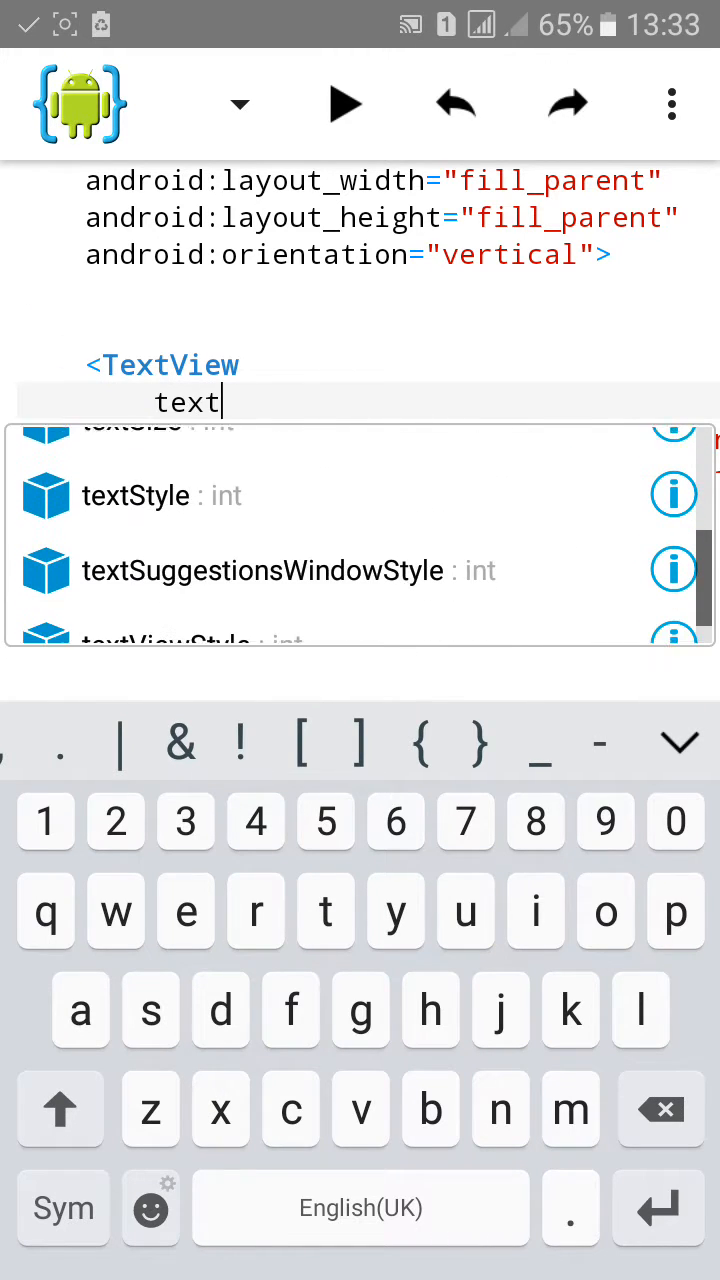
scroll(down, 3)
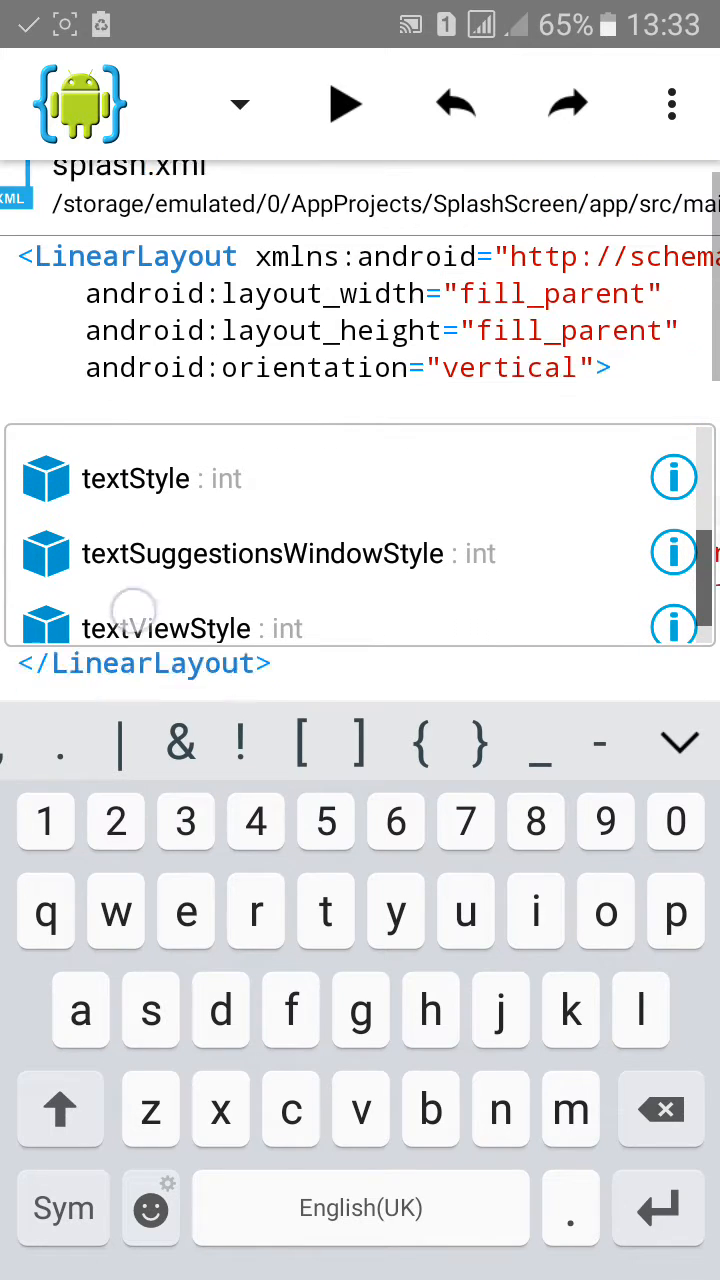
scroll(down, 3)
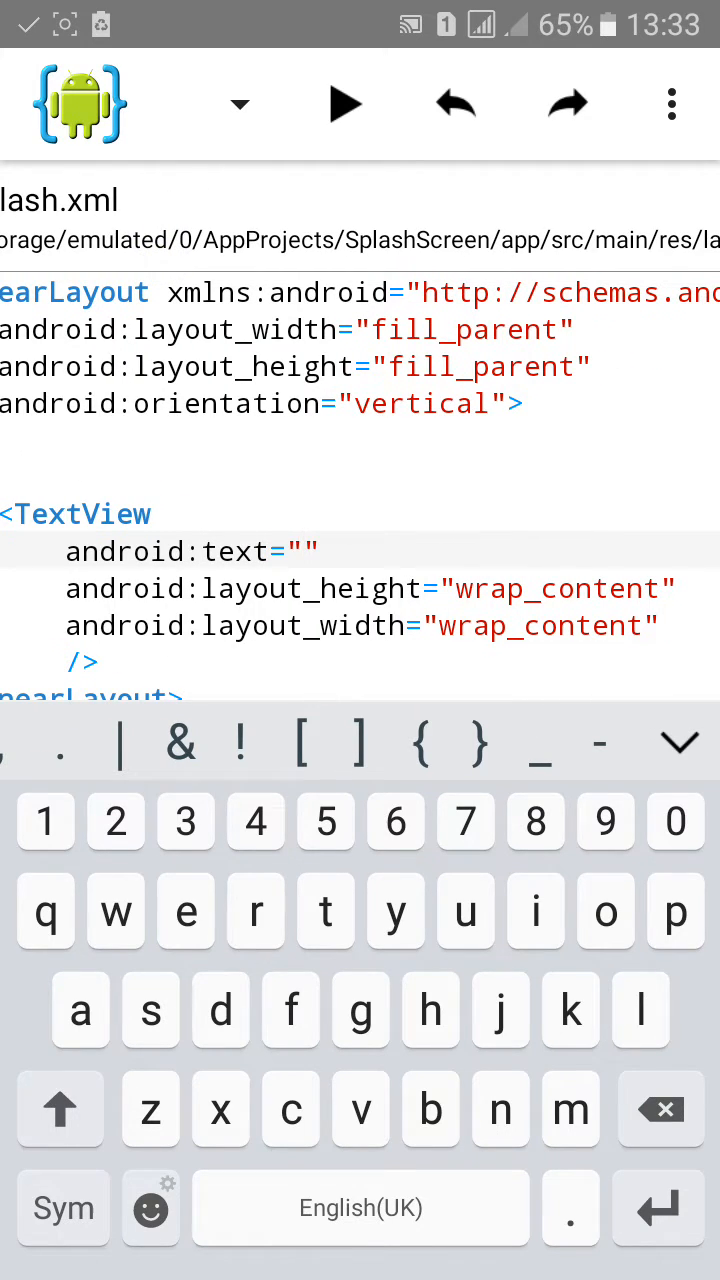
text(Welcome to my app)
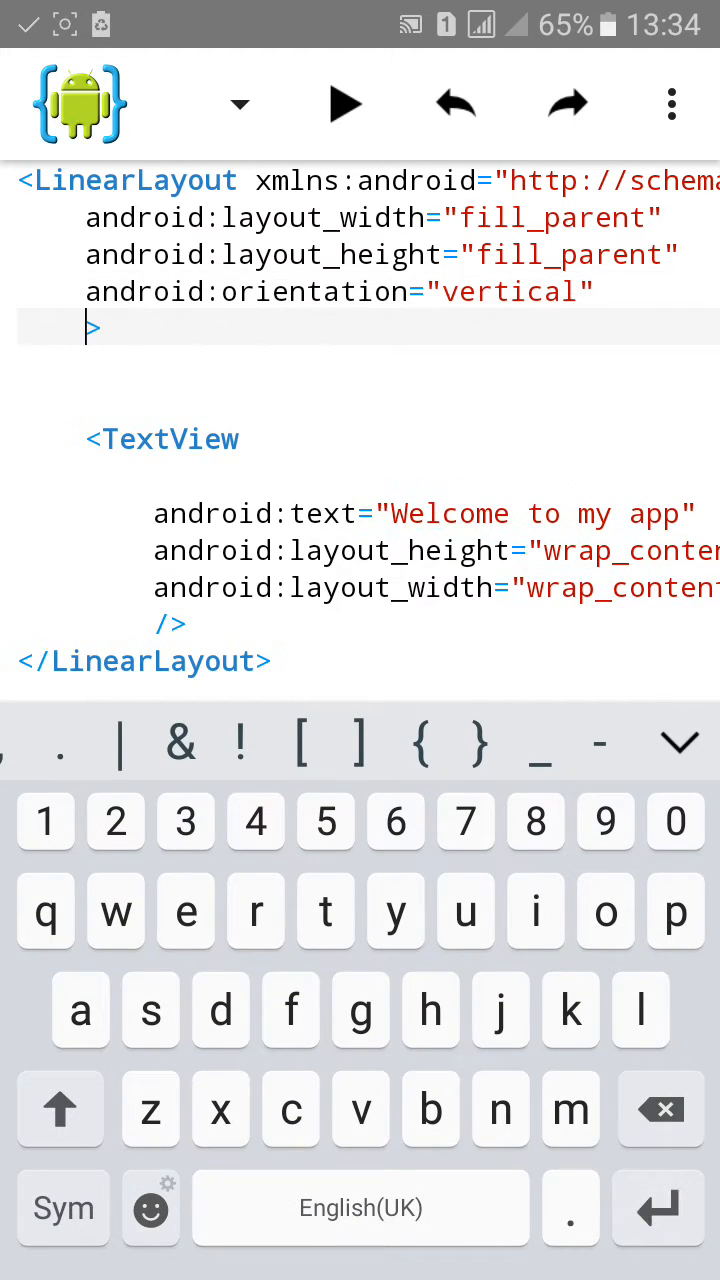
Set the LinearLayout's android:gravity to center and browse the attribute list
text(gravity="cen)
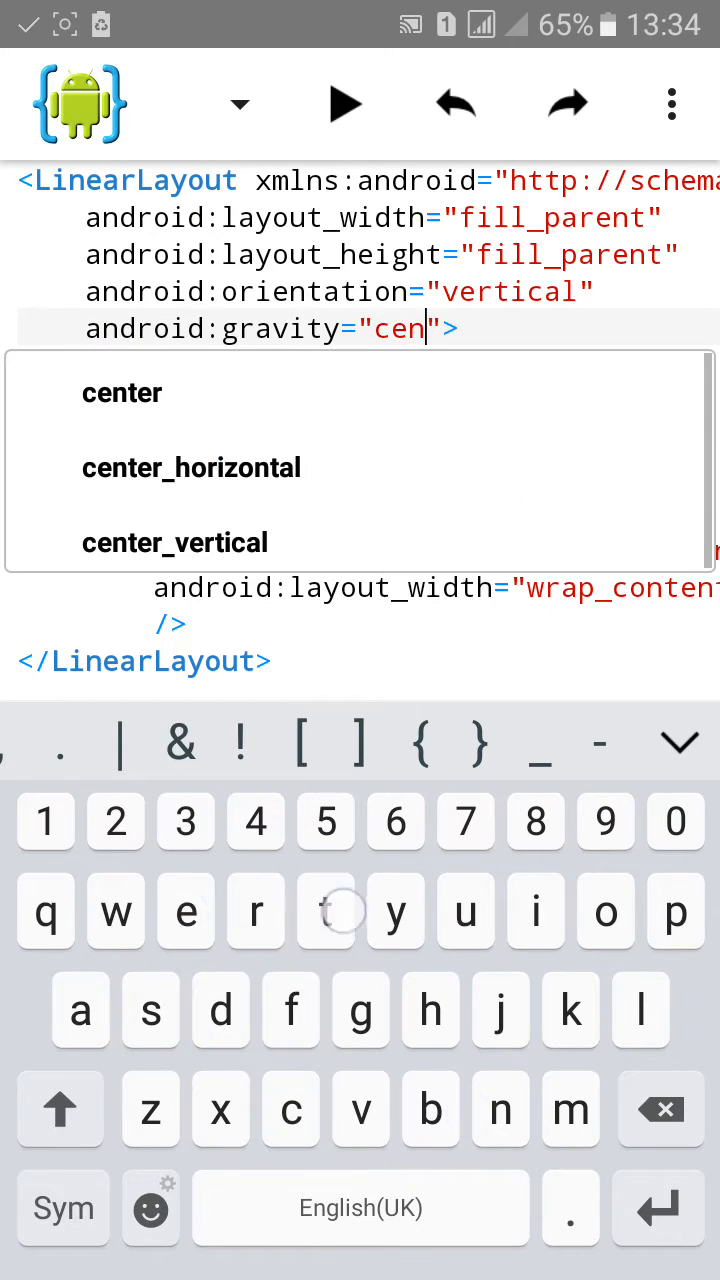
click(122, 392)
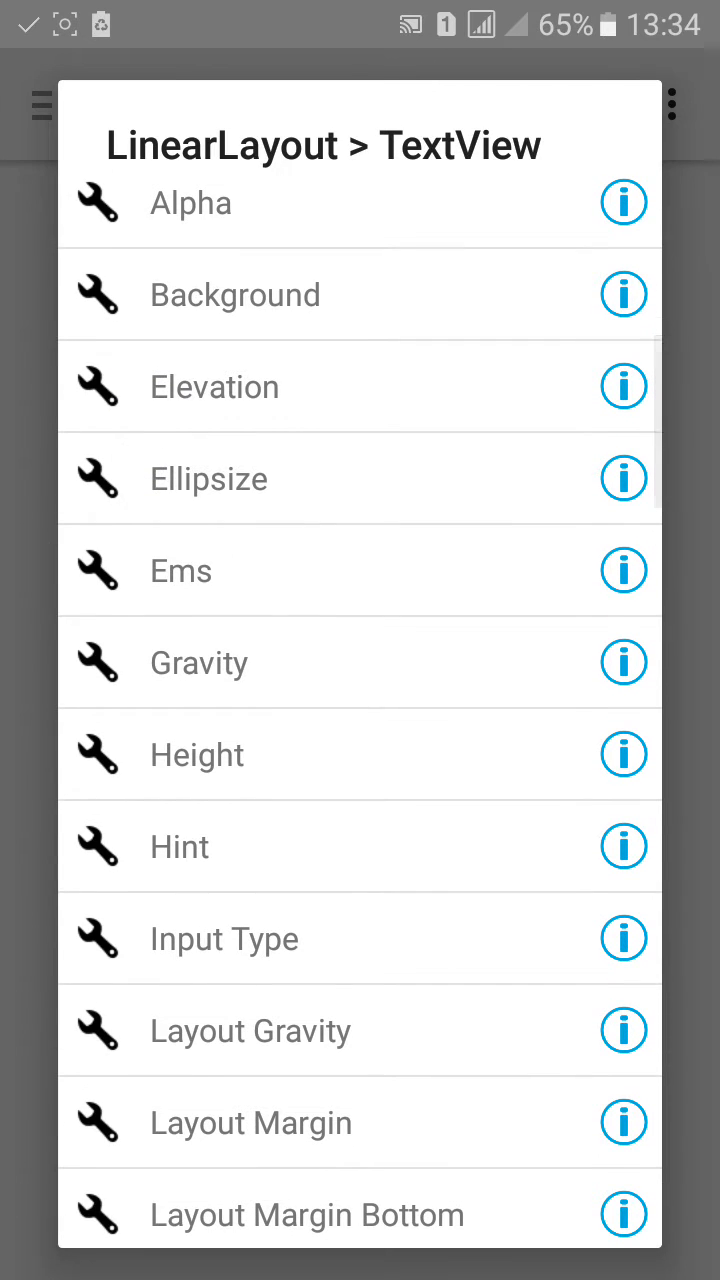
scroll(down, 3)
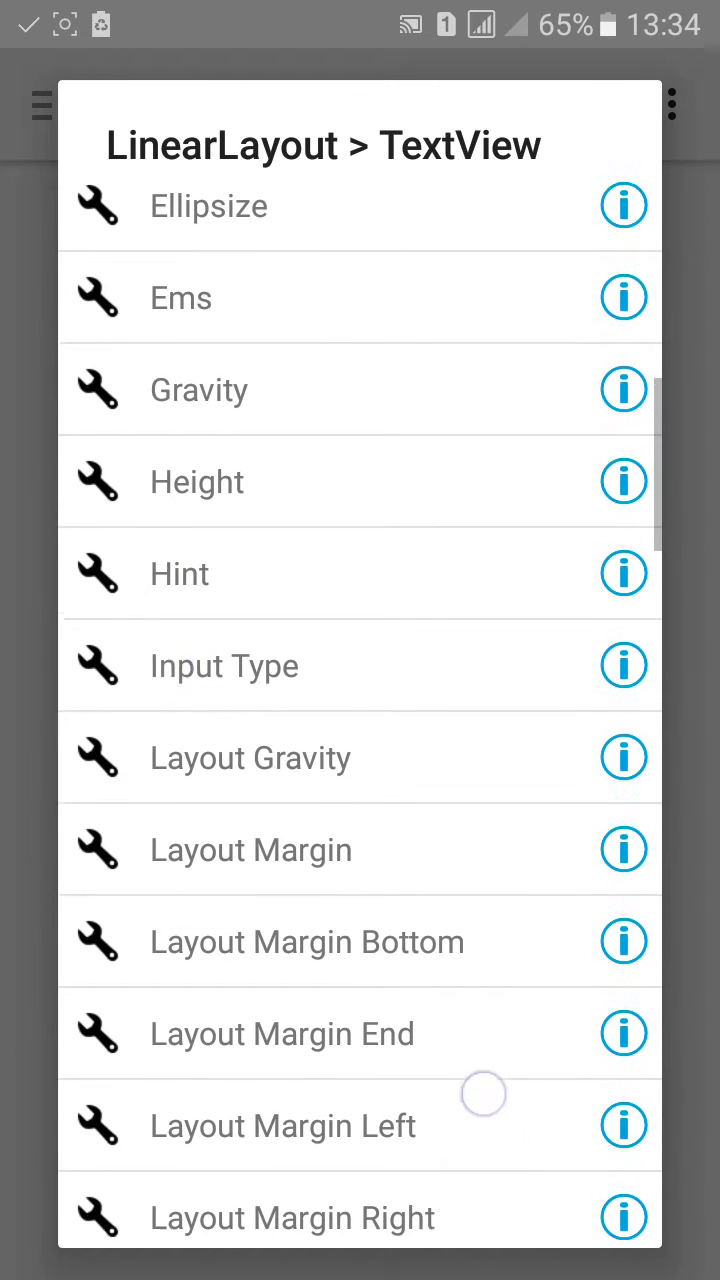
scroll(down, 3)
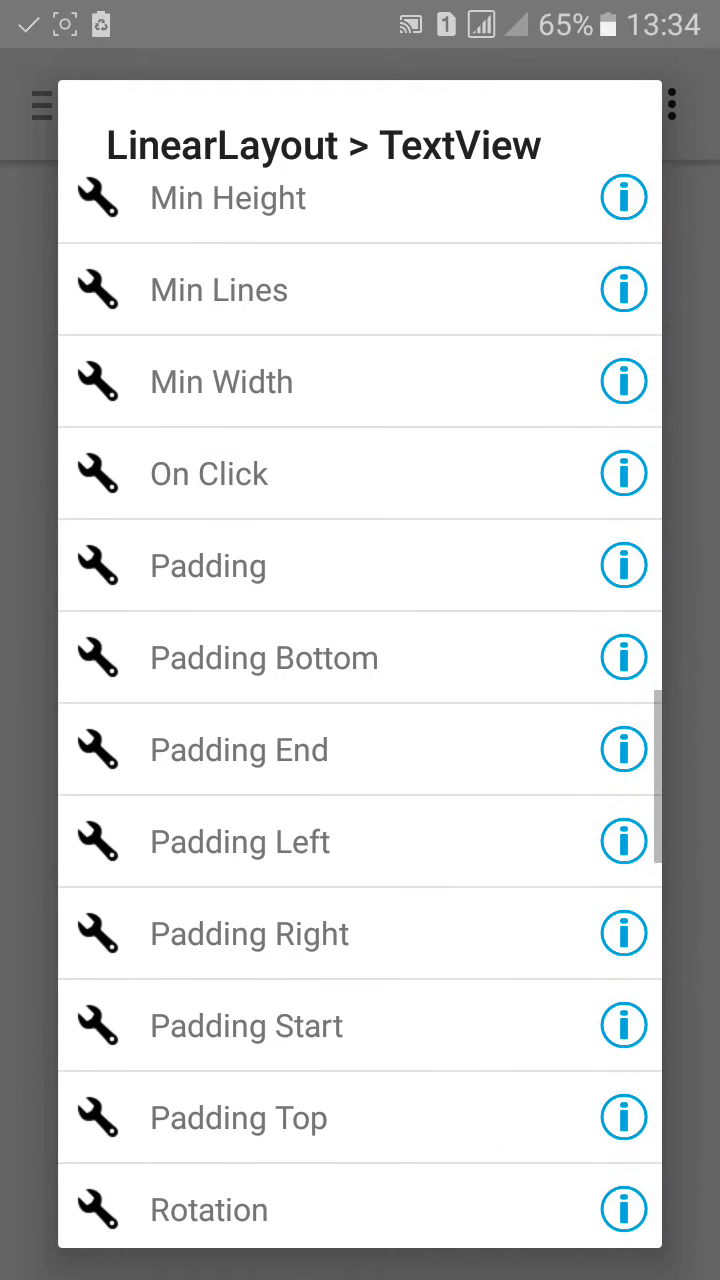
scroll(up, 3)
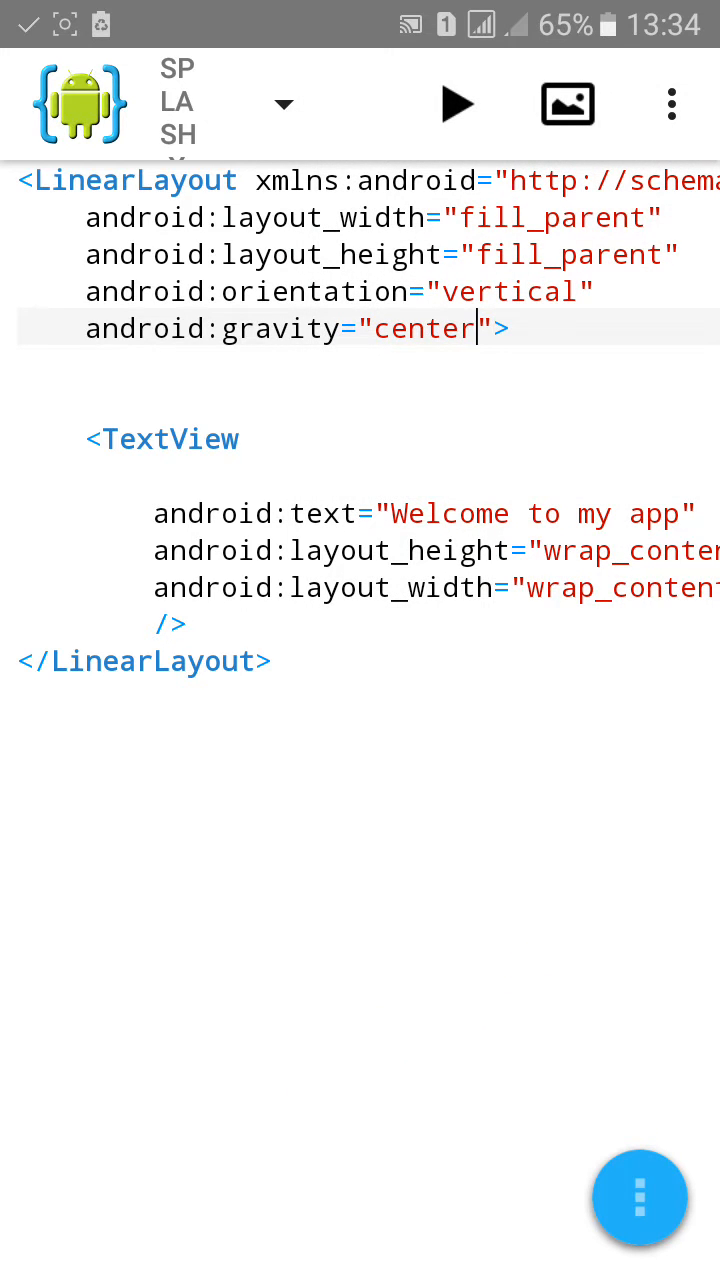
Add a new Java class named splash from the file browser
click(639, 1198)
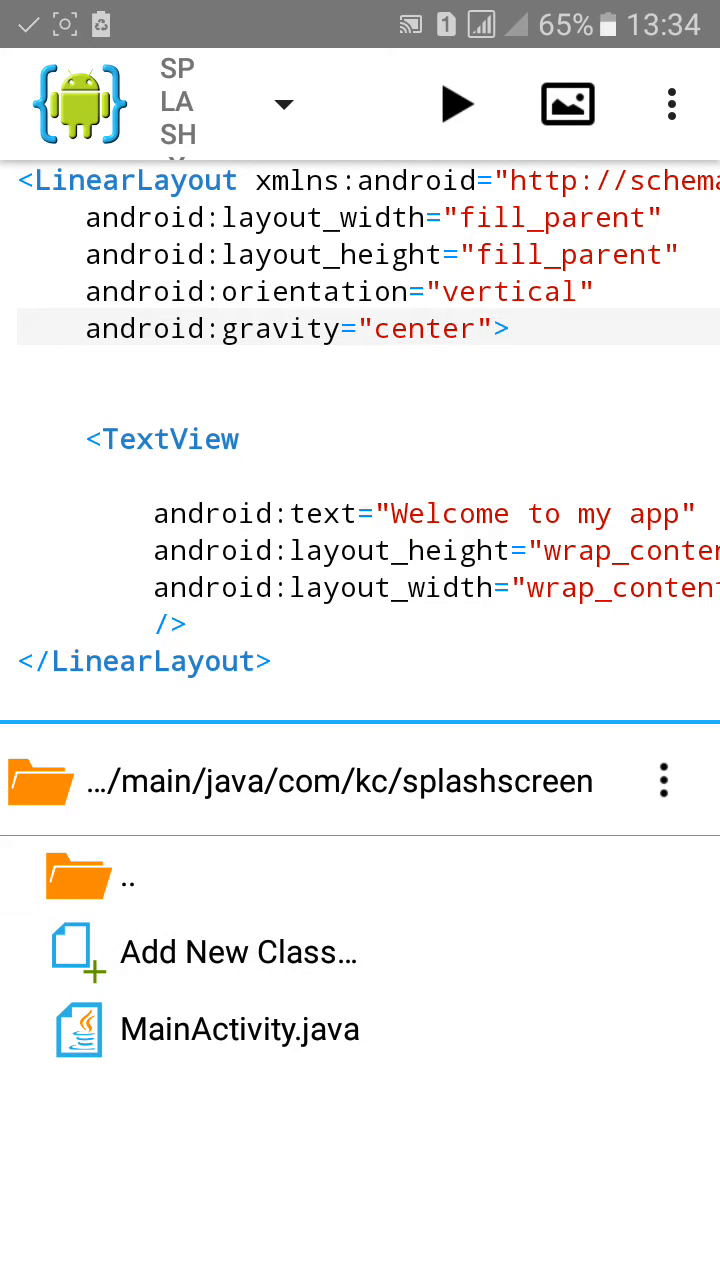
click(238, 951)
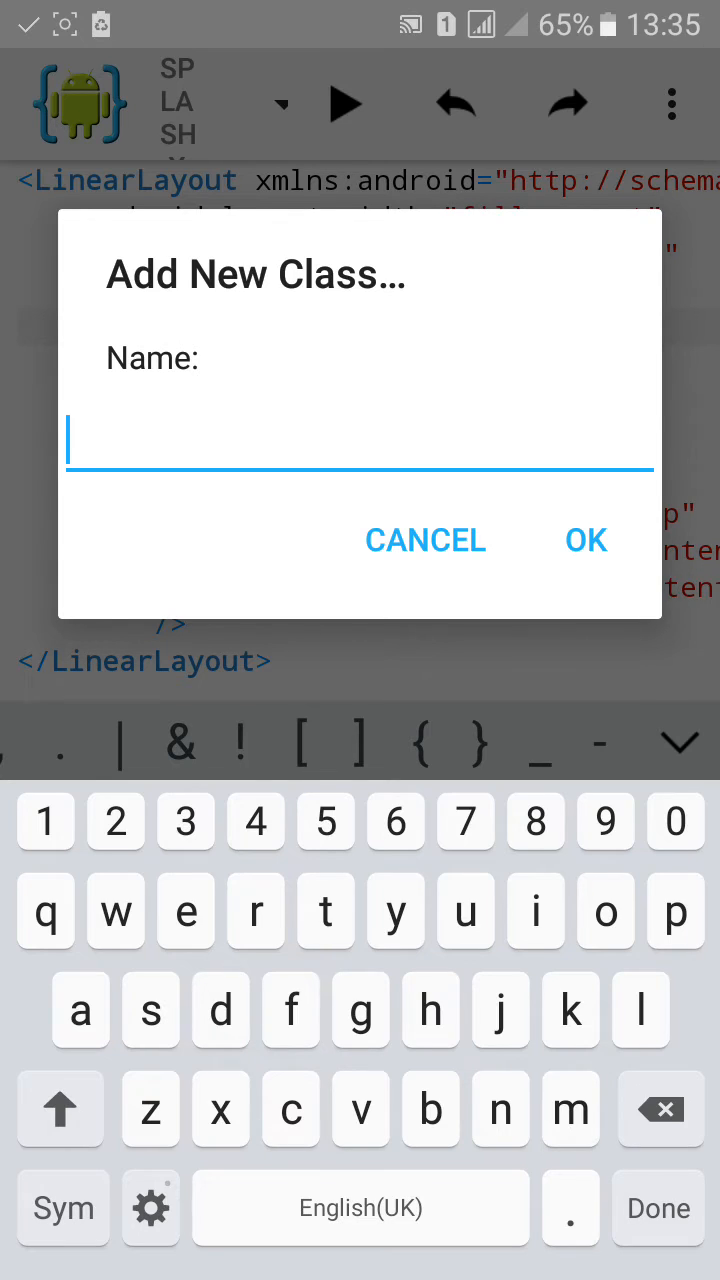
text(s)
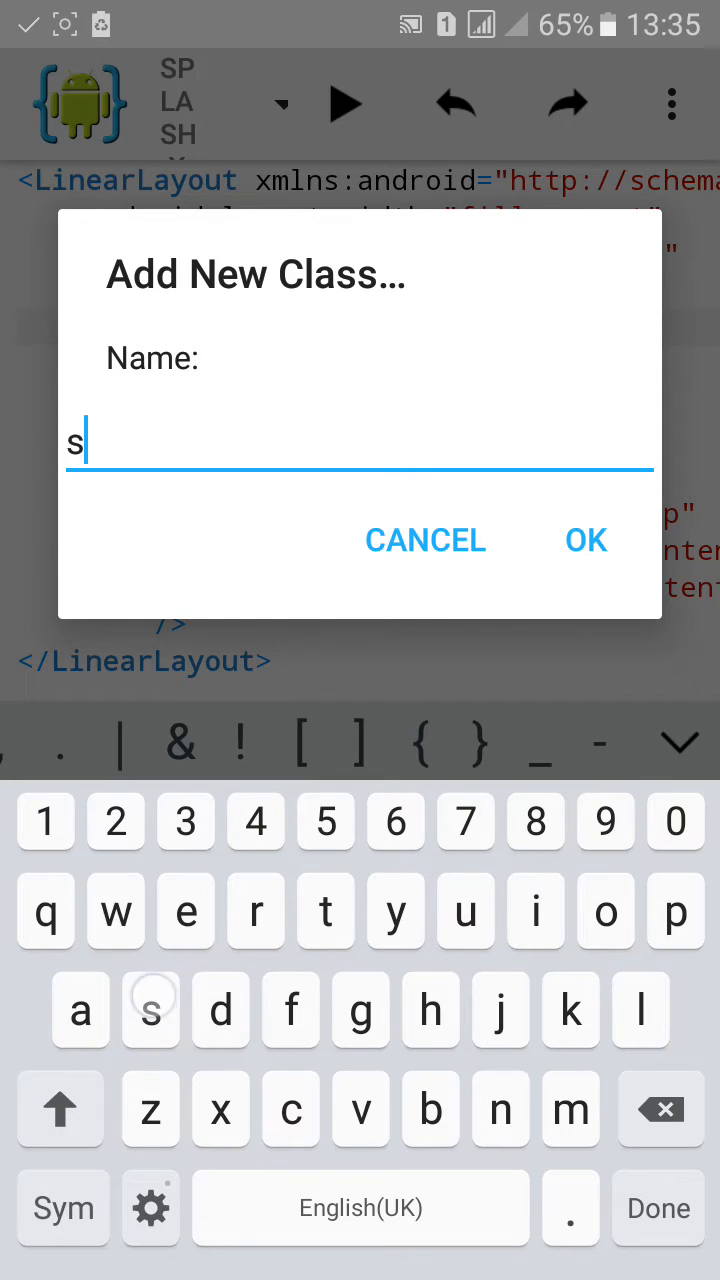
text(pash)
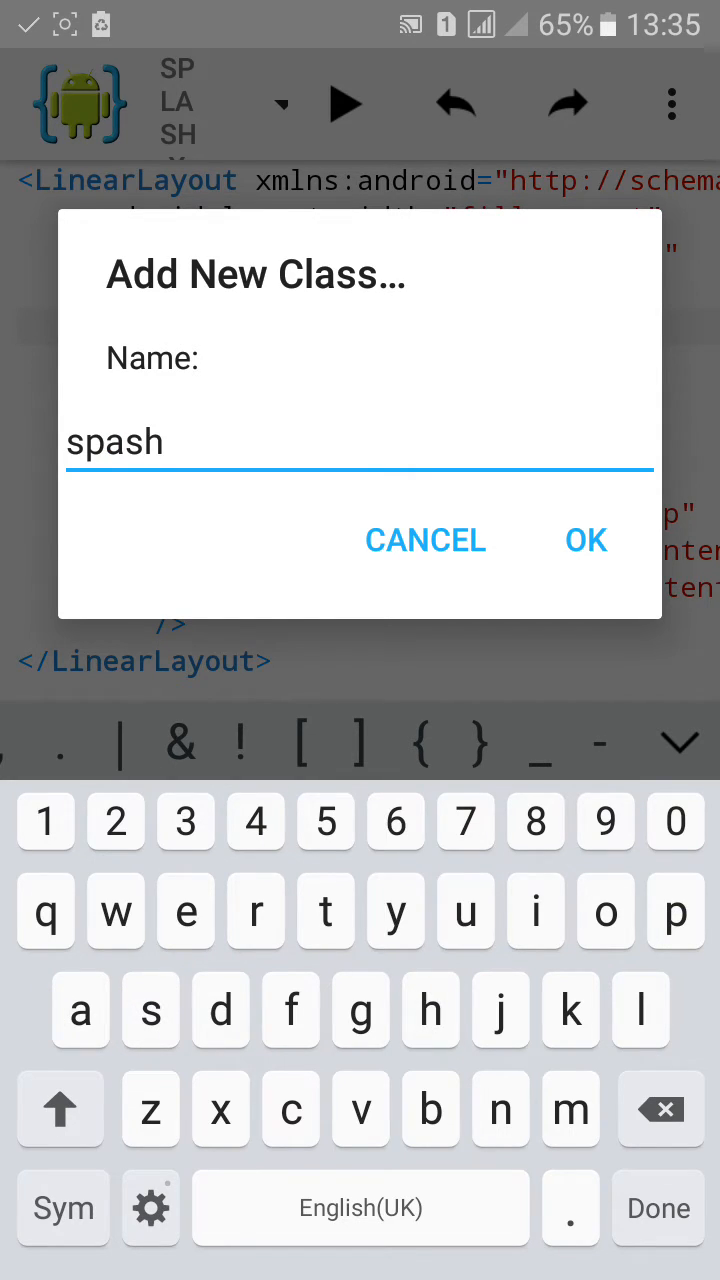
text(l)
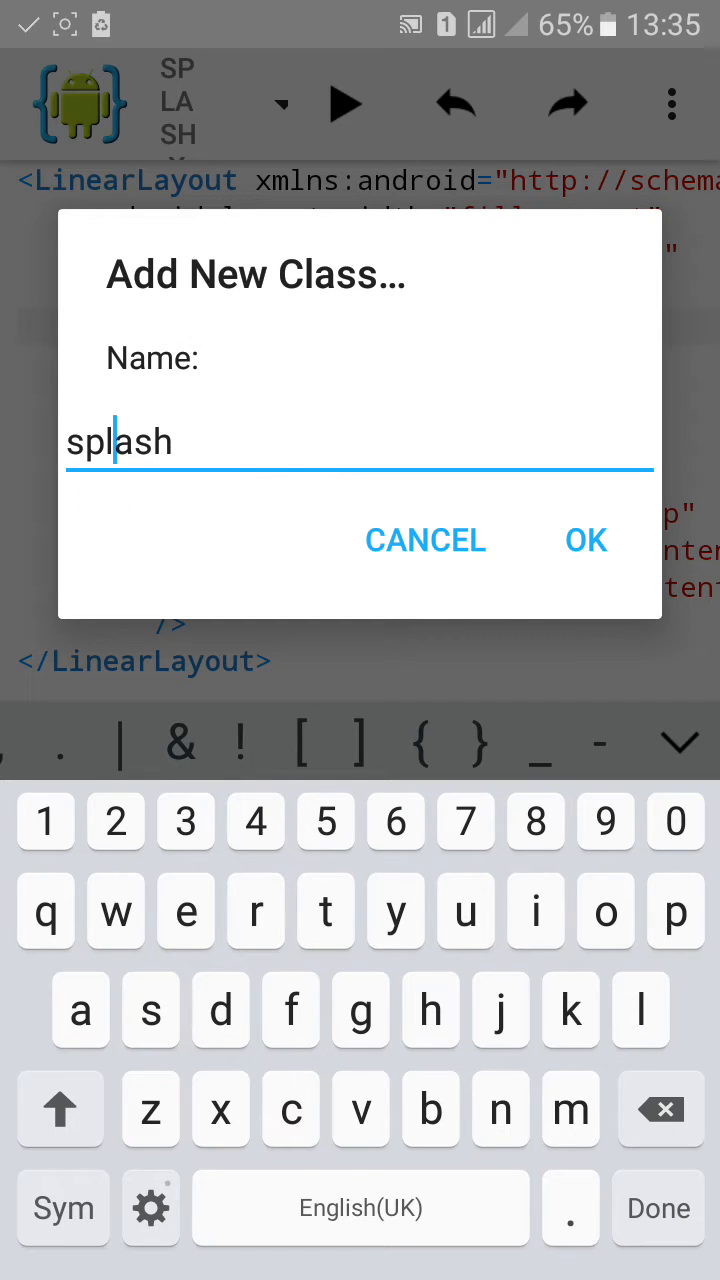
click(586, 540)
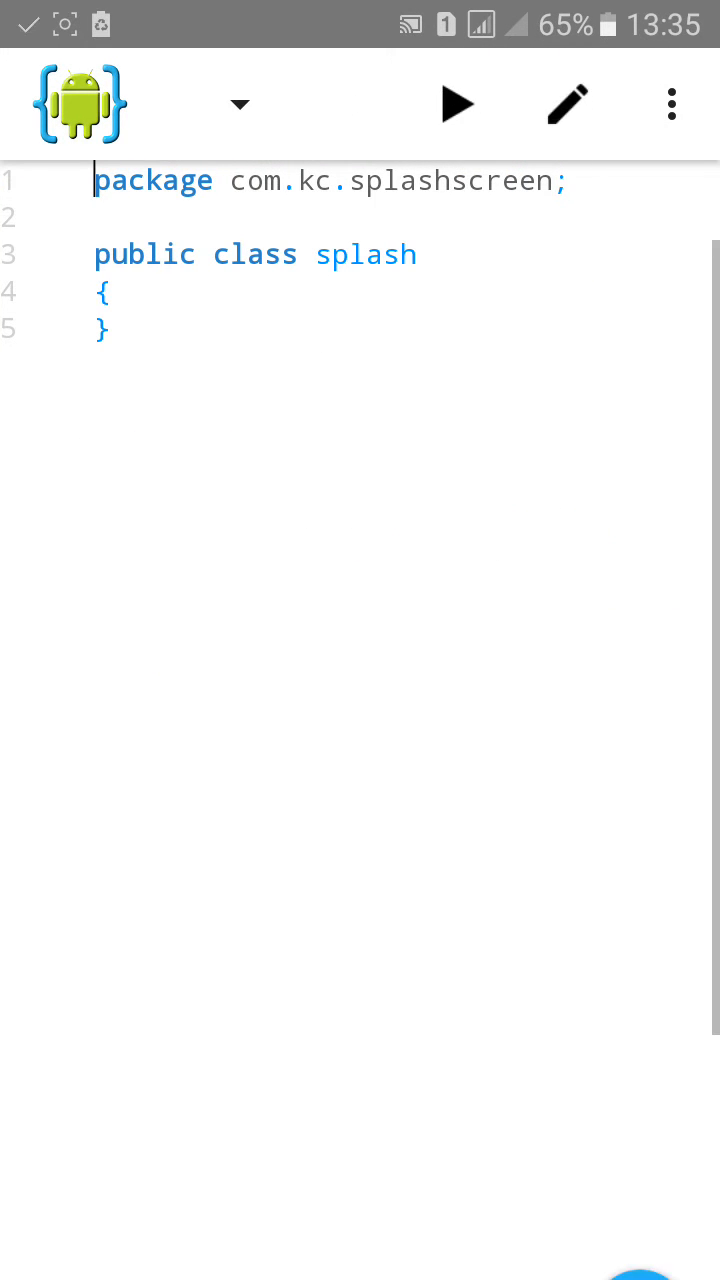
click(238, 104)
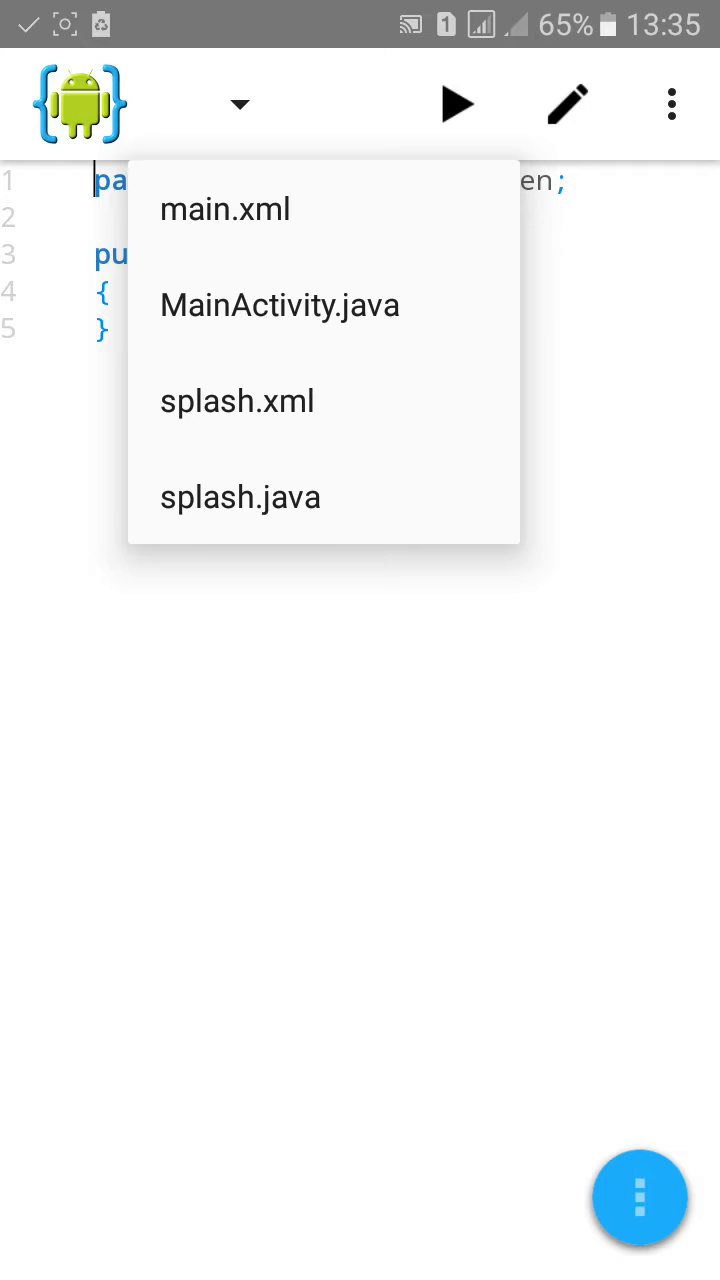
Copy all of MainActivity.java's code and paste it over the empty splash class
click(278, 305)
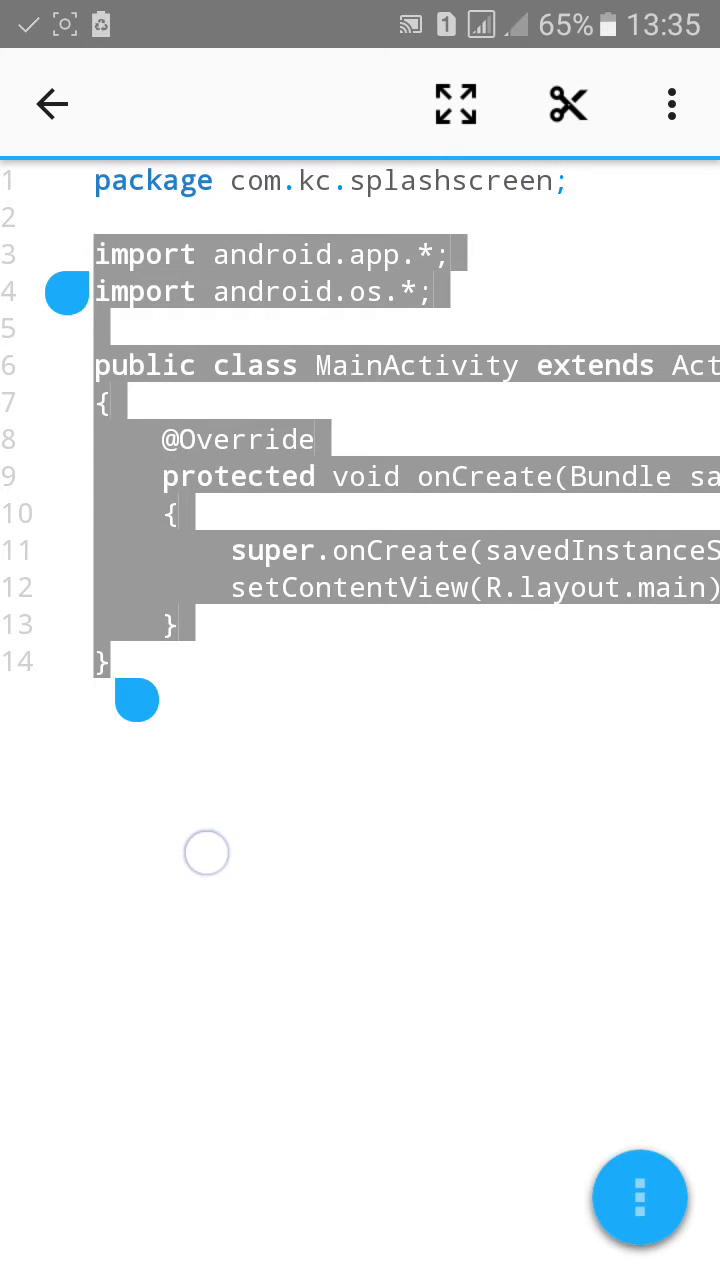
click(671, 104)
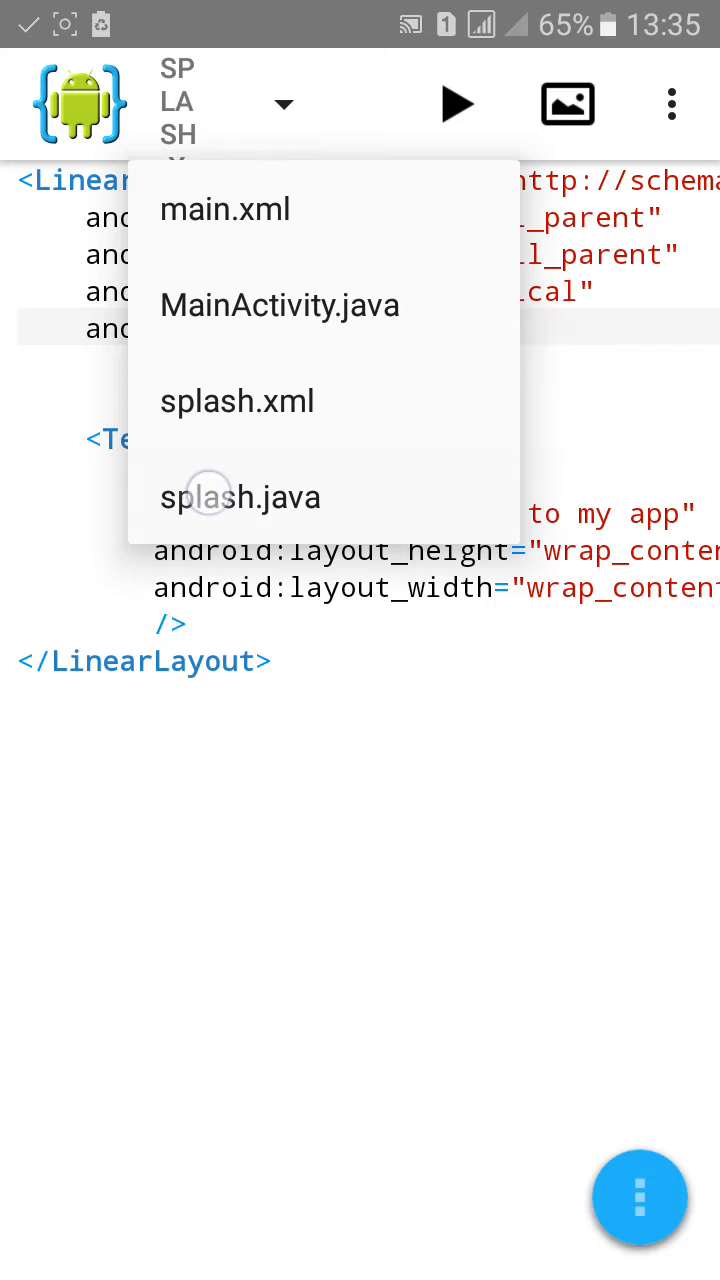
click(240, 497)
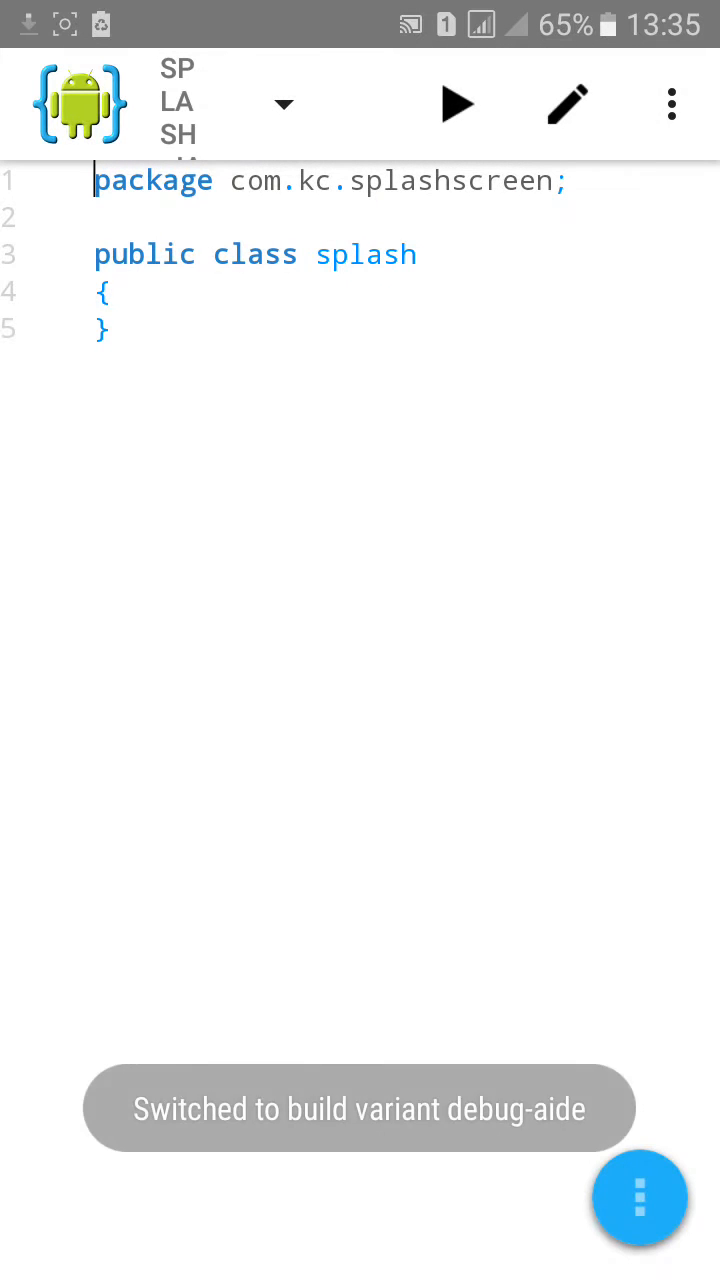
double_click(255, 254)
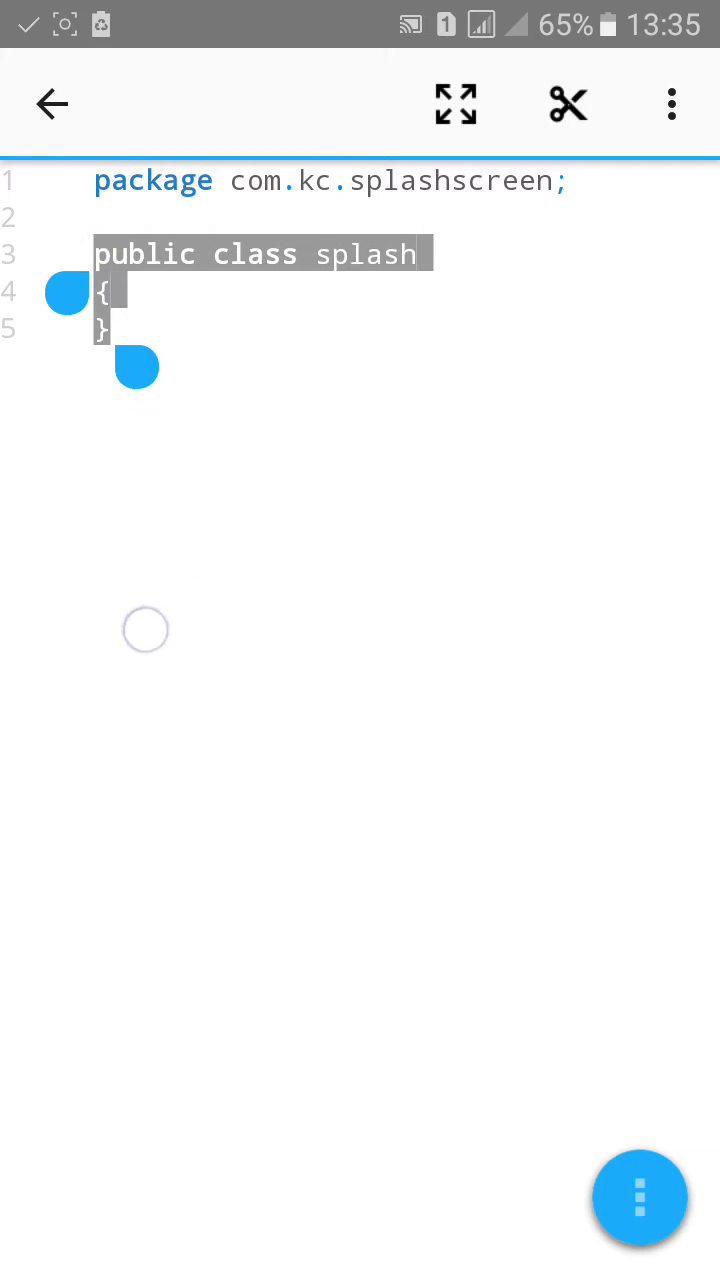
click(670, 104)
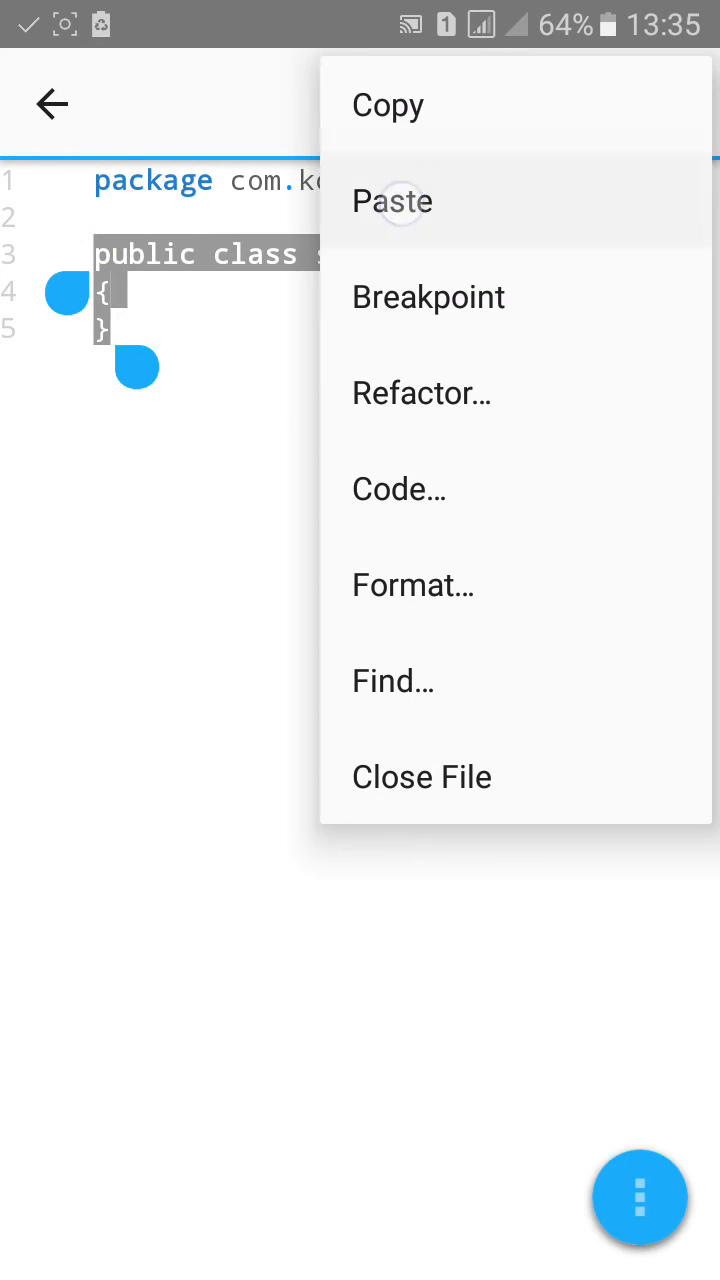
click(392, 201)
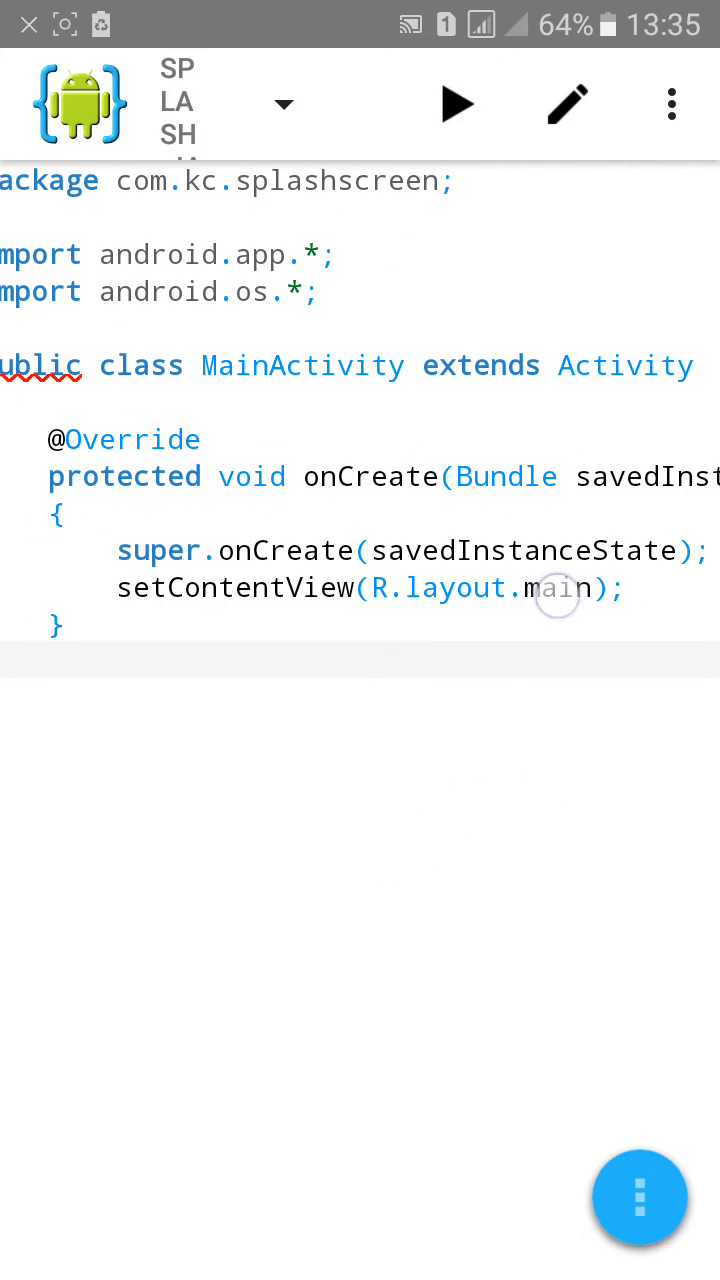
Change setContentView's layout from main to splash
double_click(557, 588)
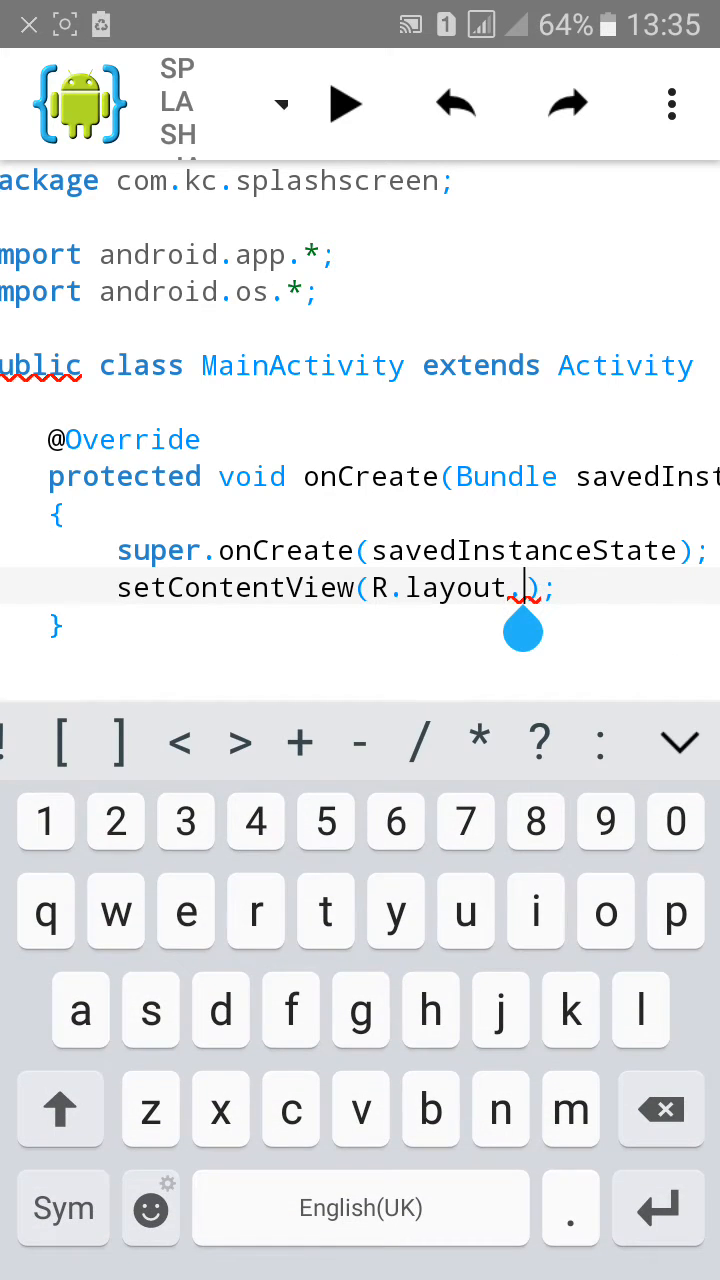
text(splash)
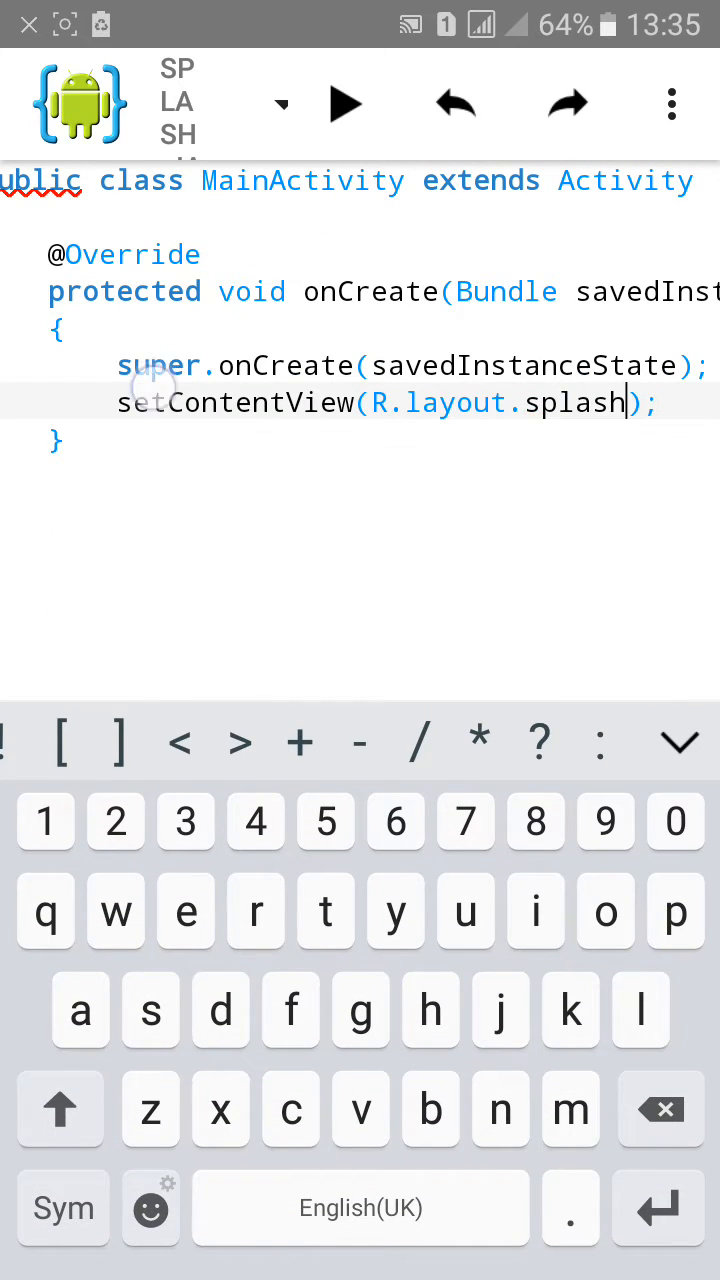
scroll(down, 3)
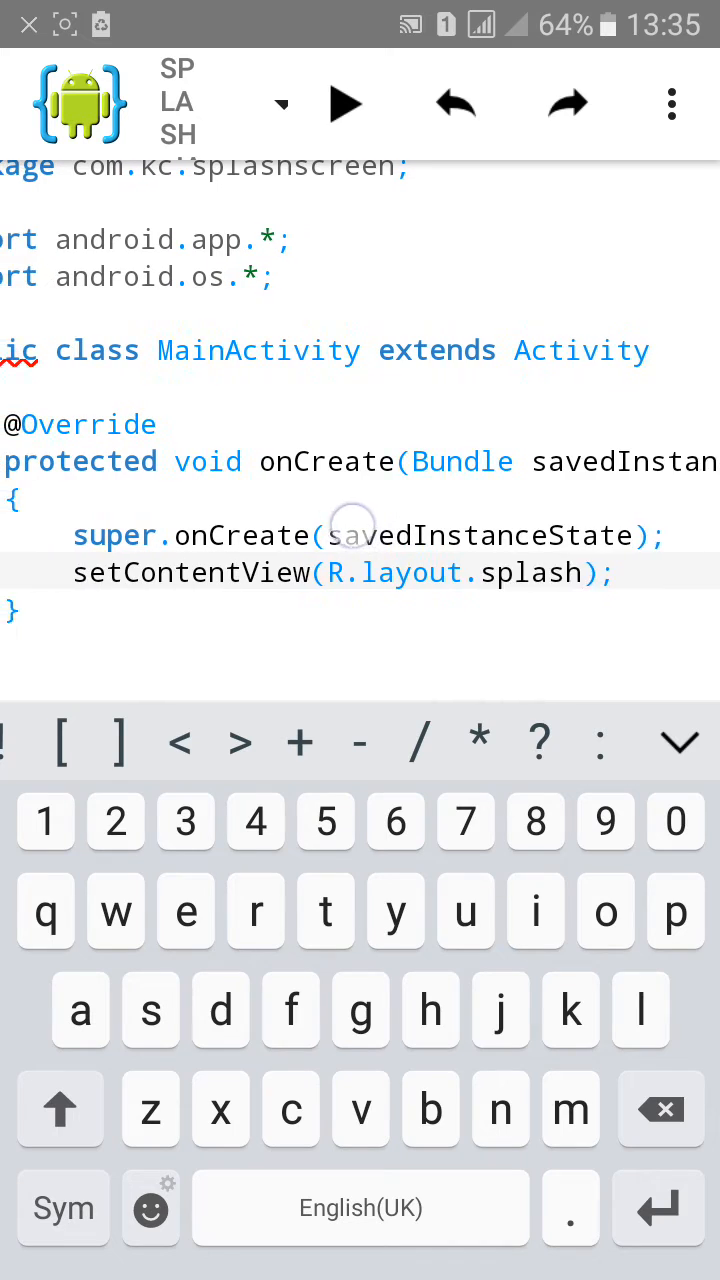
Rename the class MainActivity to splash and save splash.java
double_click(260, 350)
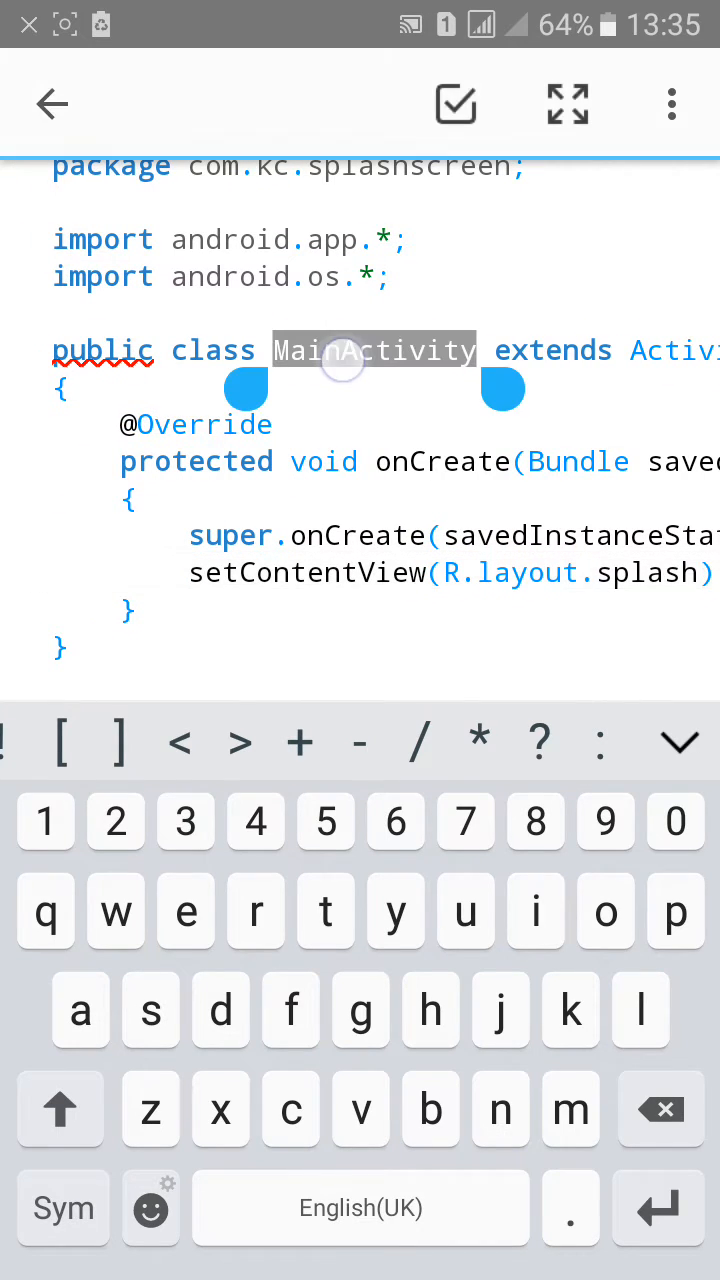
text(sp)
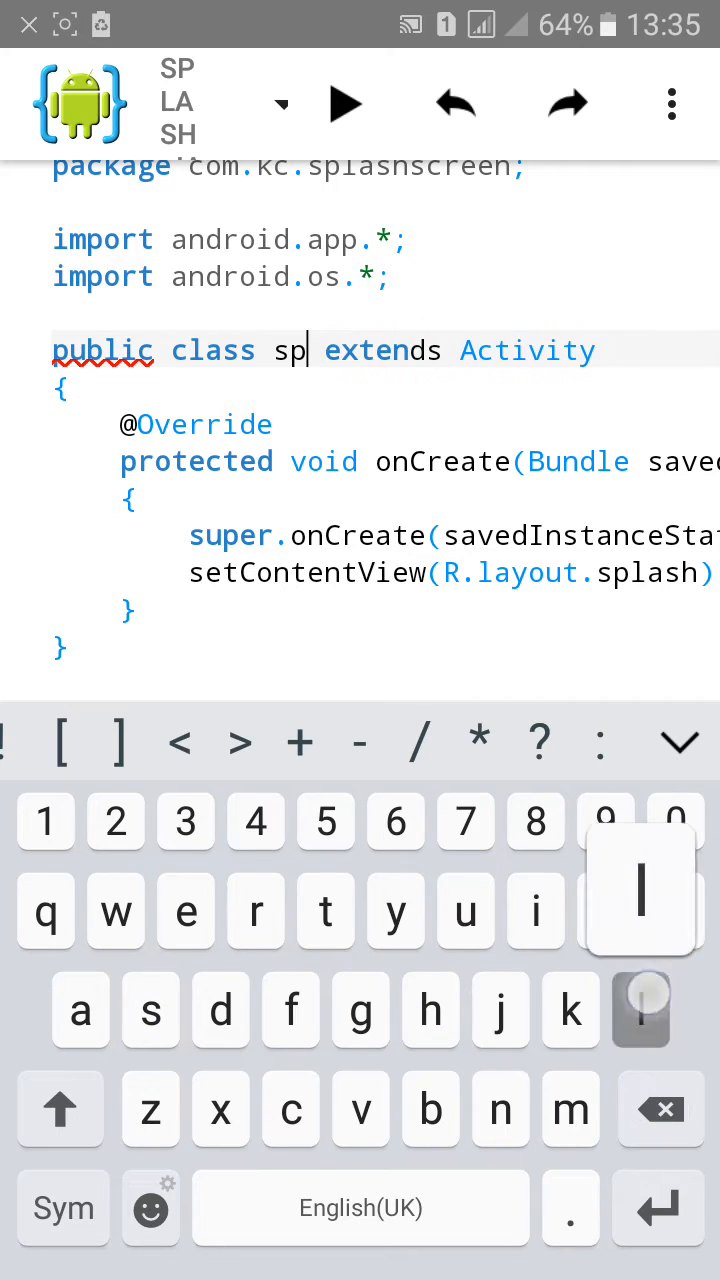
text(lash)
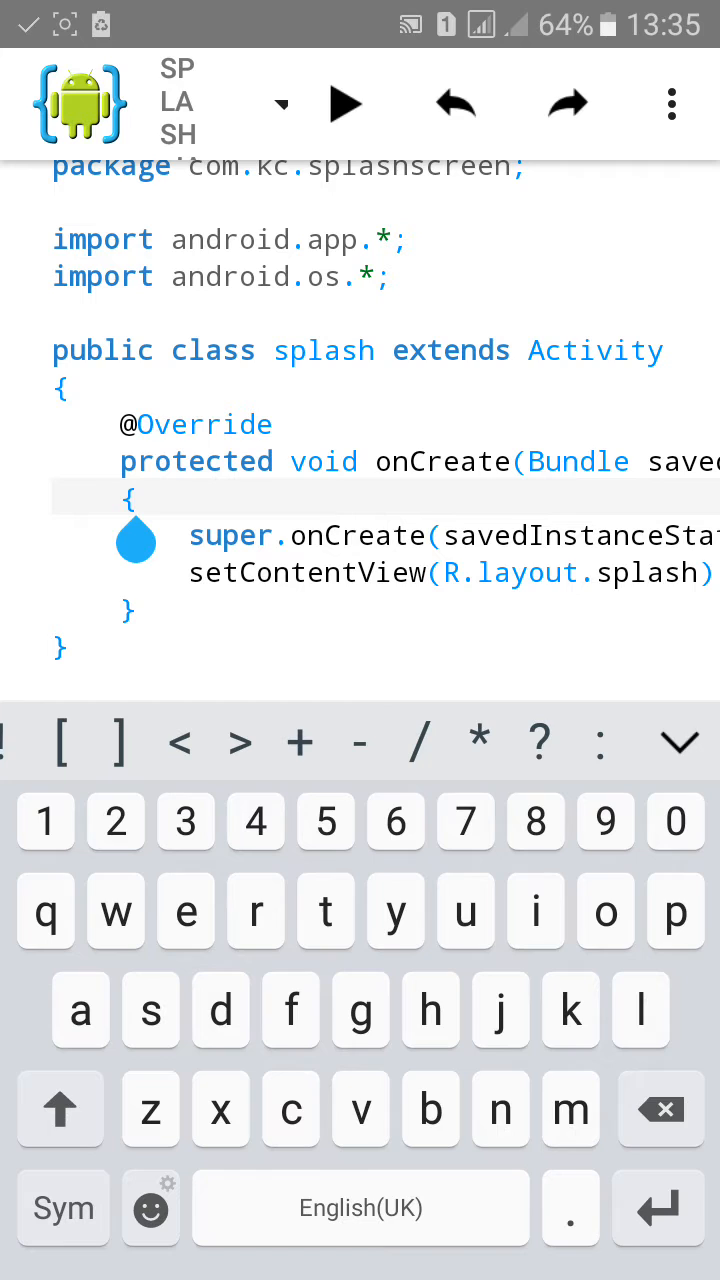
click(671, 103)
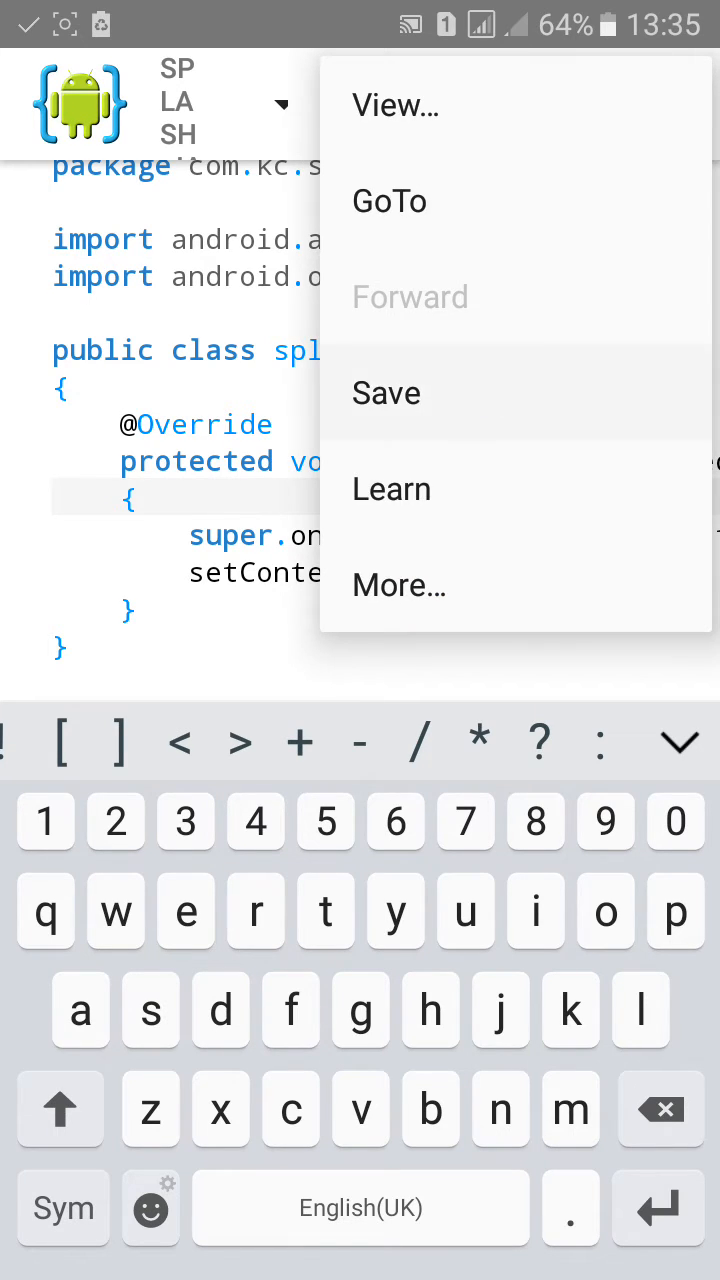
click(386, 392)
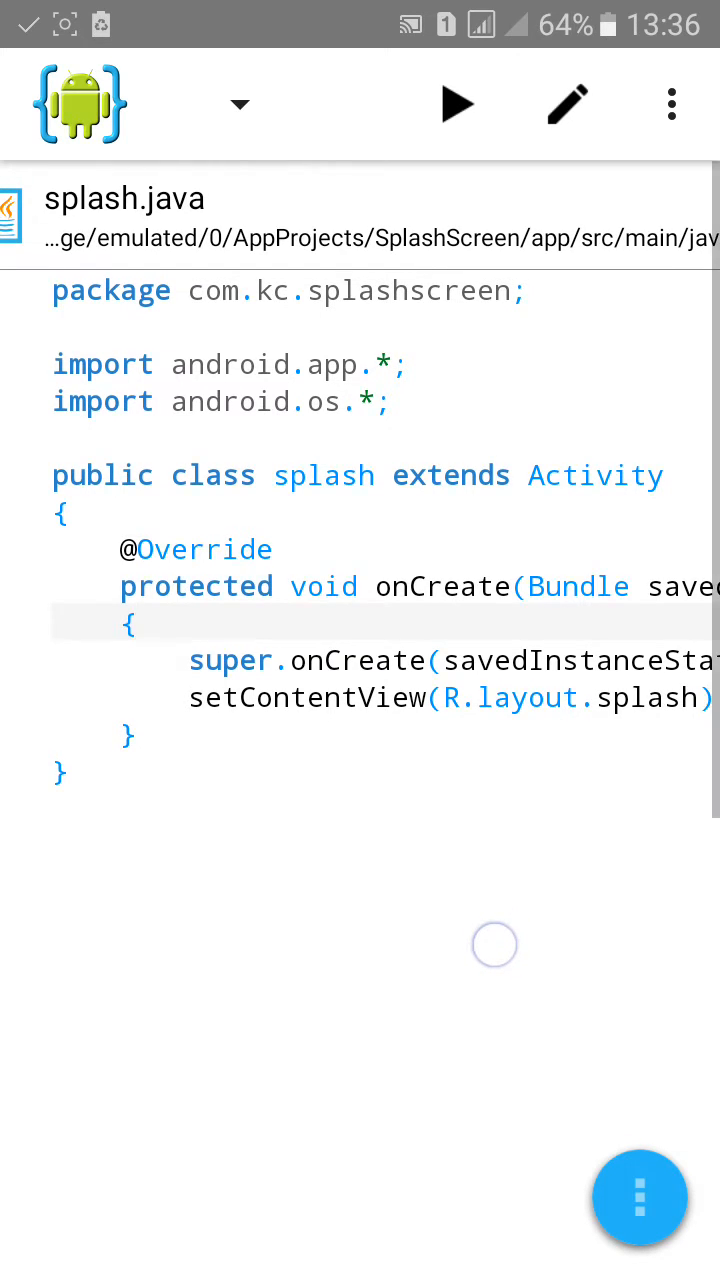
Type Timer time=new Timer(); in onCreate below setContentView
scroll(up, 3)
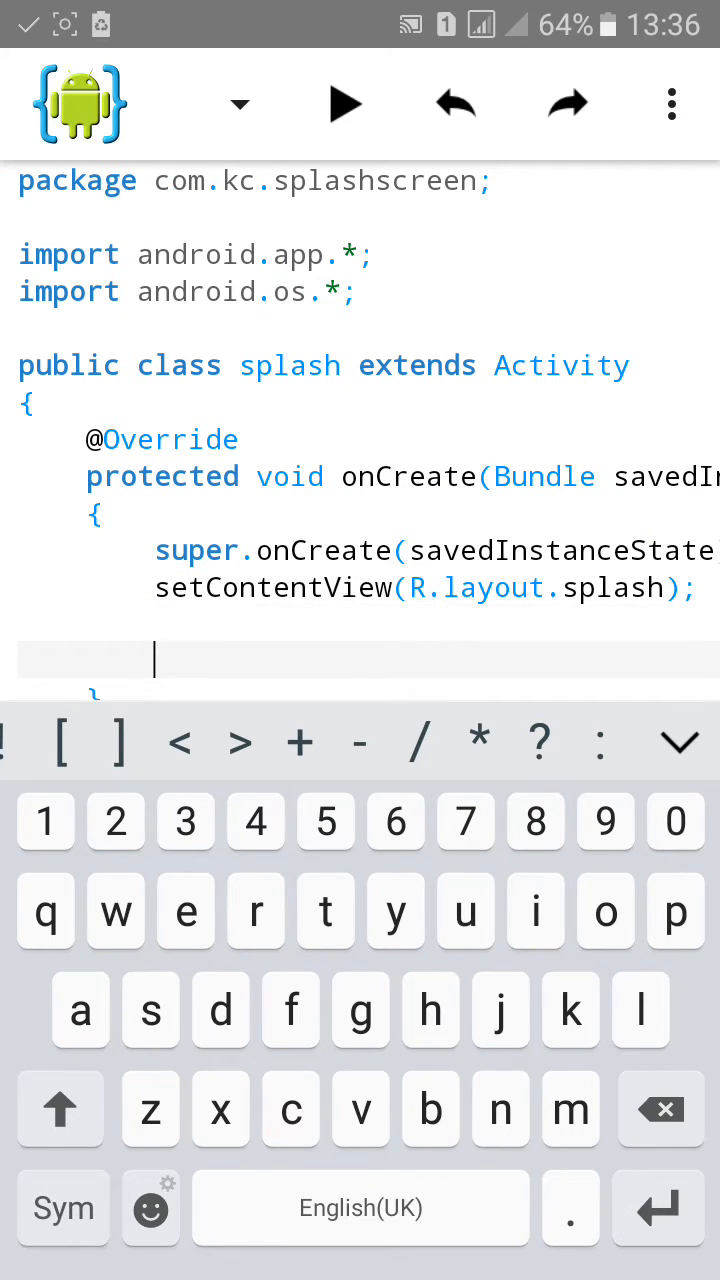
text(Ti)
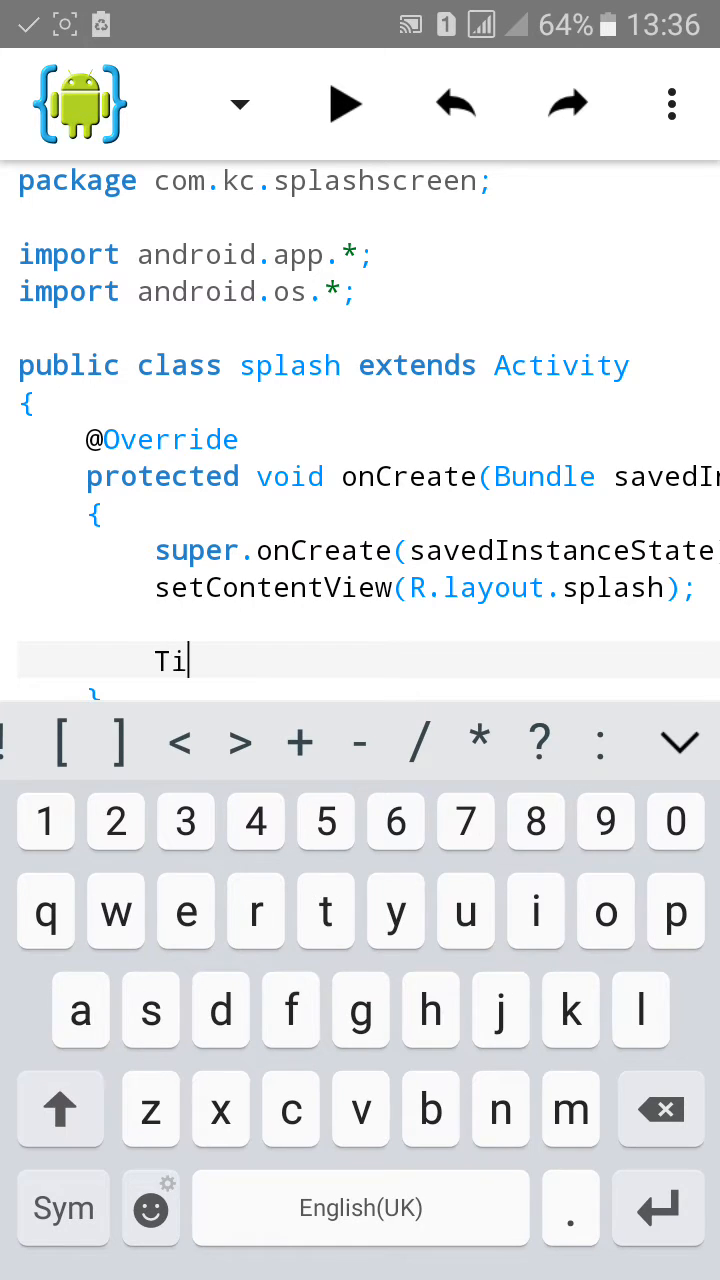
text(i)
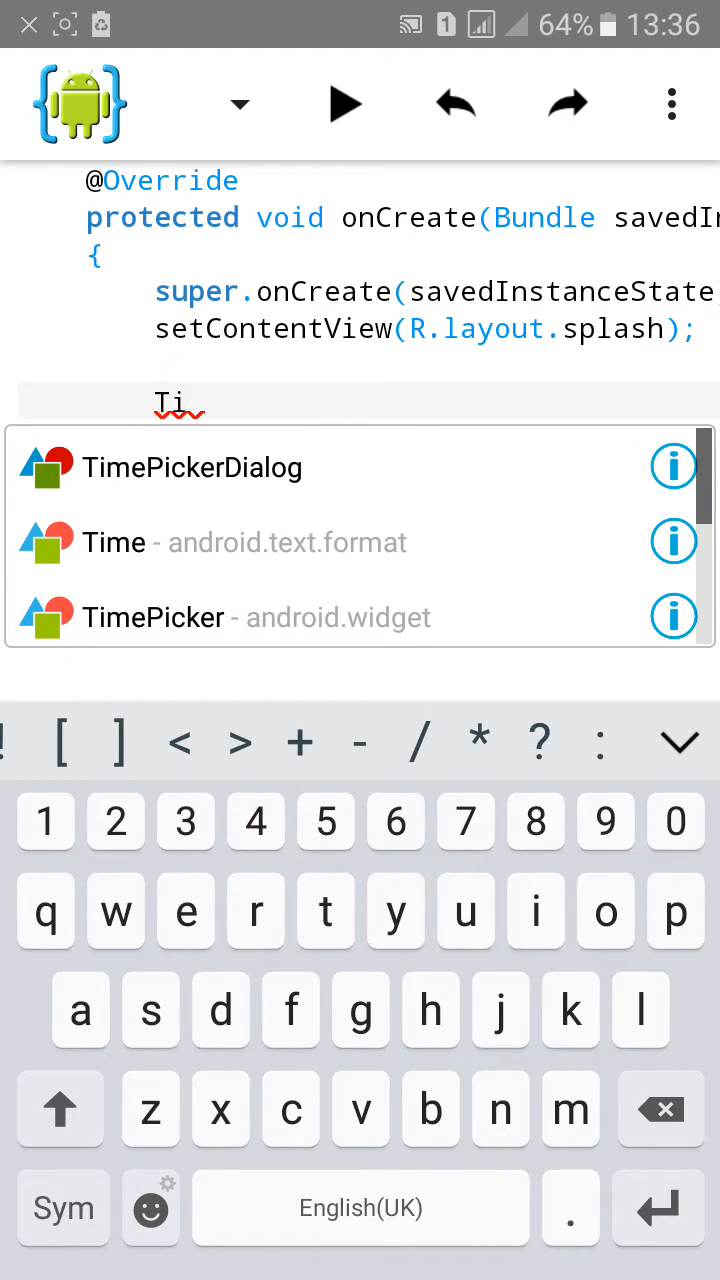
text(mer)
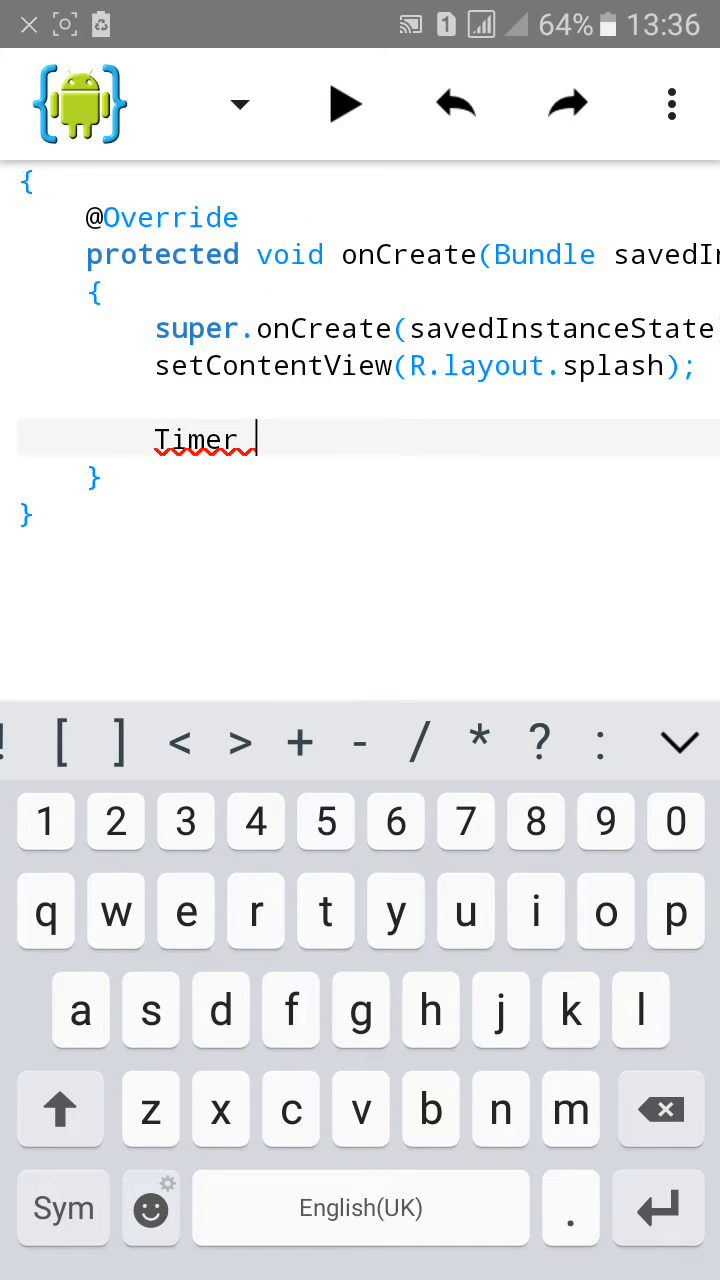
text(tim)
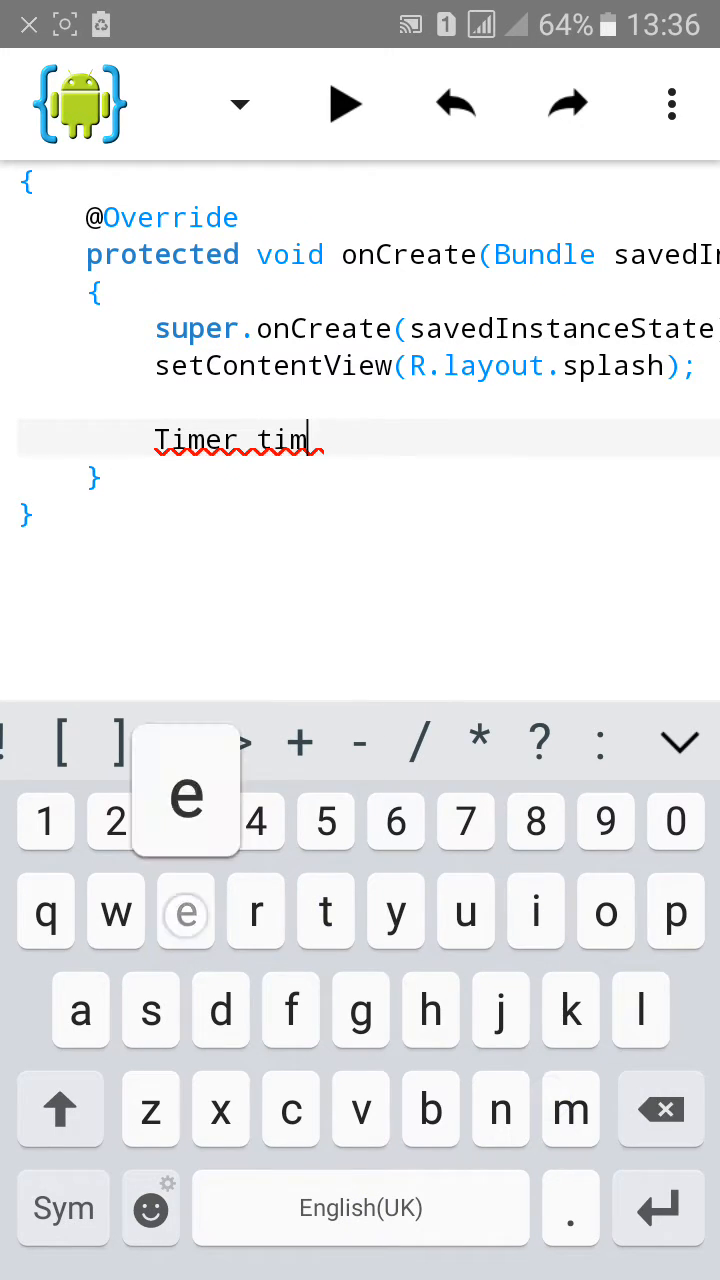
text(e=new)
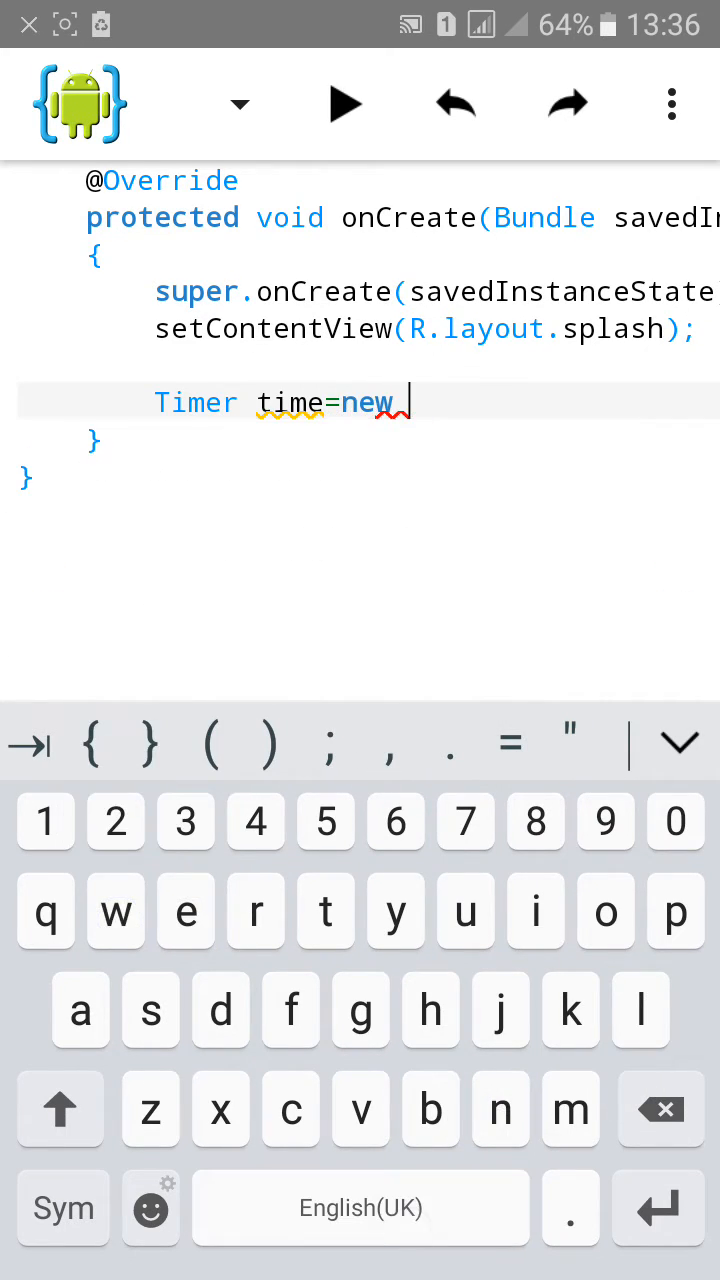
click(60, 1108)
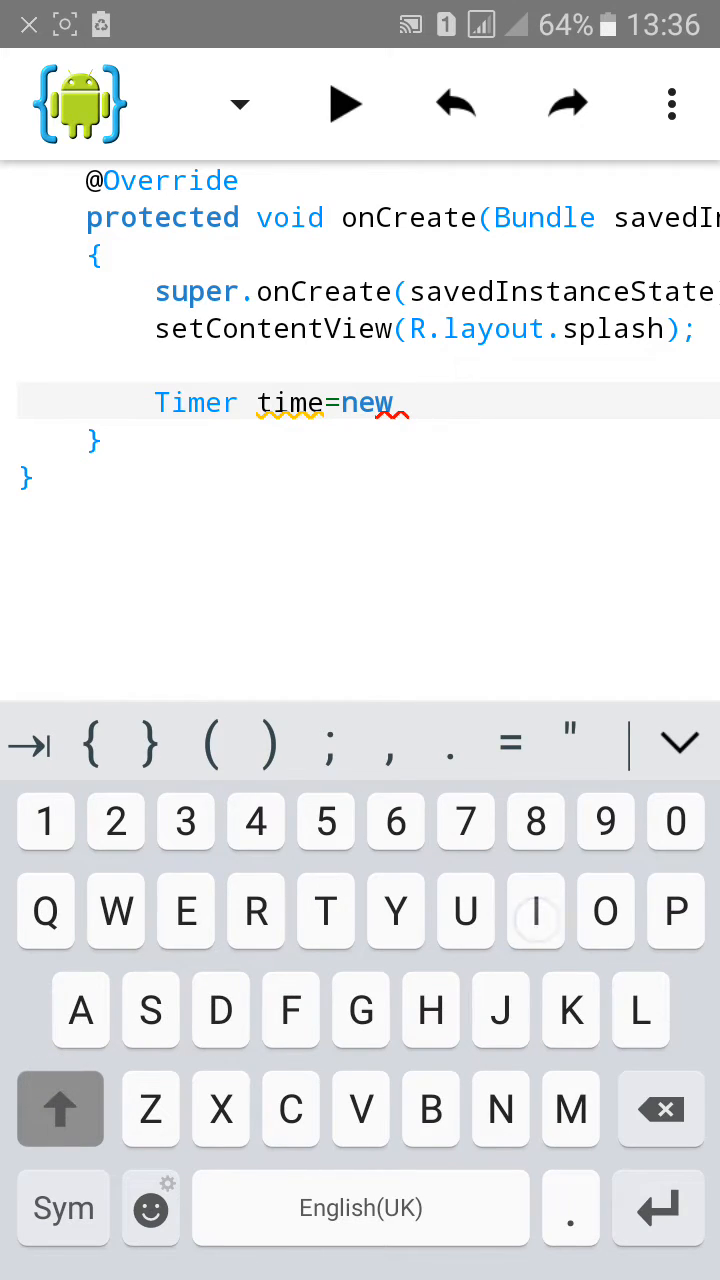
text(Time(r);)
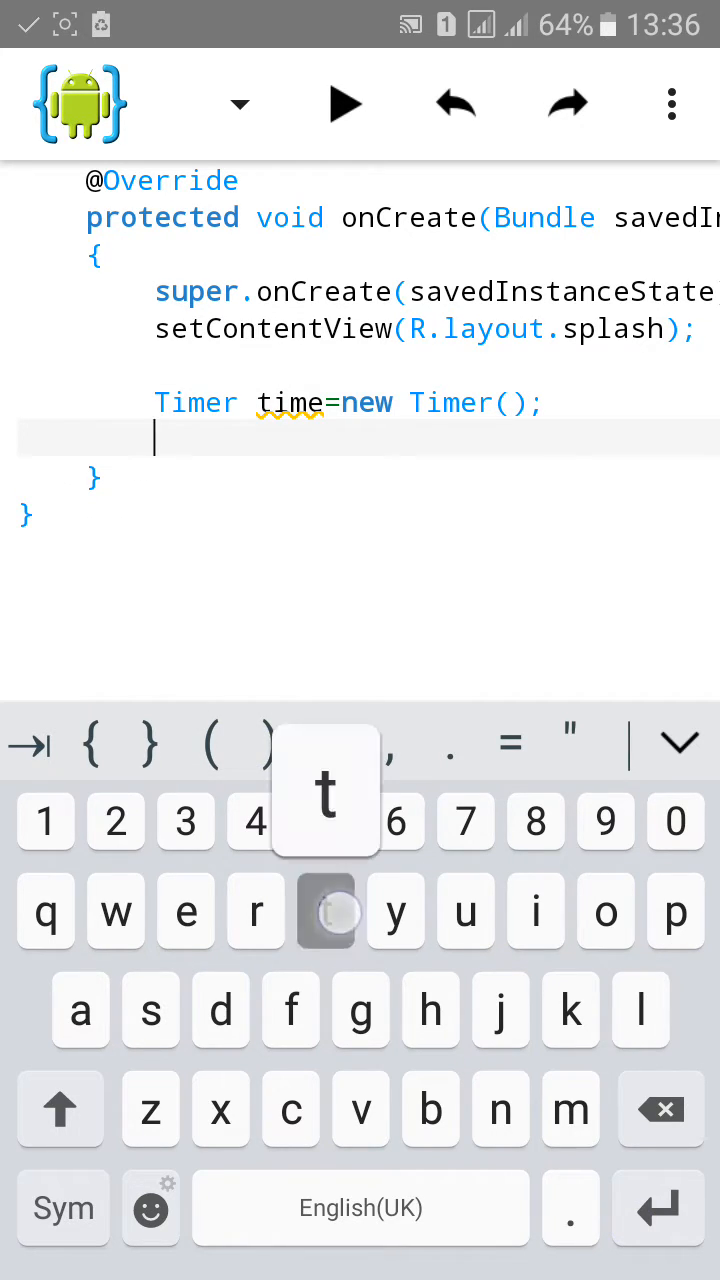
Add time.schedule(new TimerTask(){...}, 3000); and begin filling the run body
text(time)
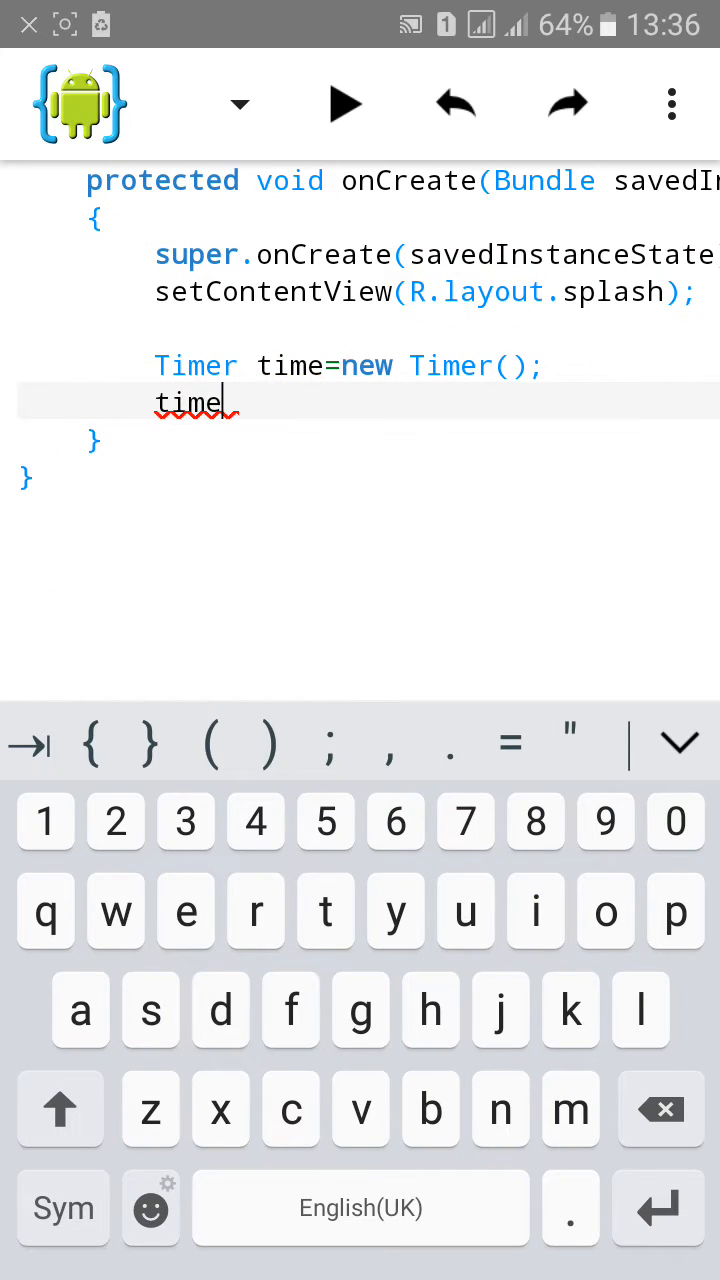
text(.)
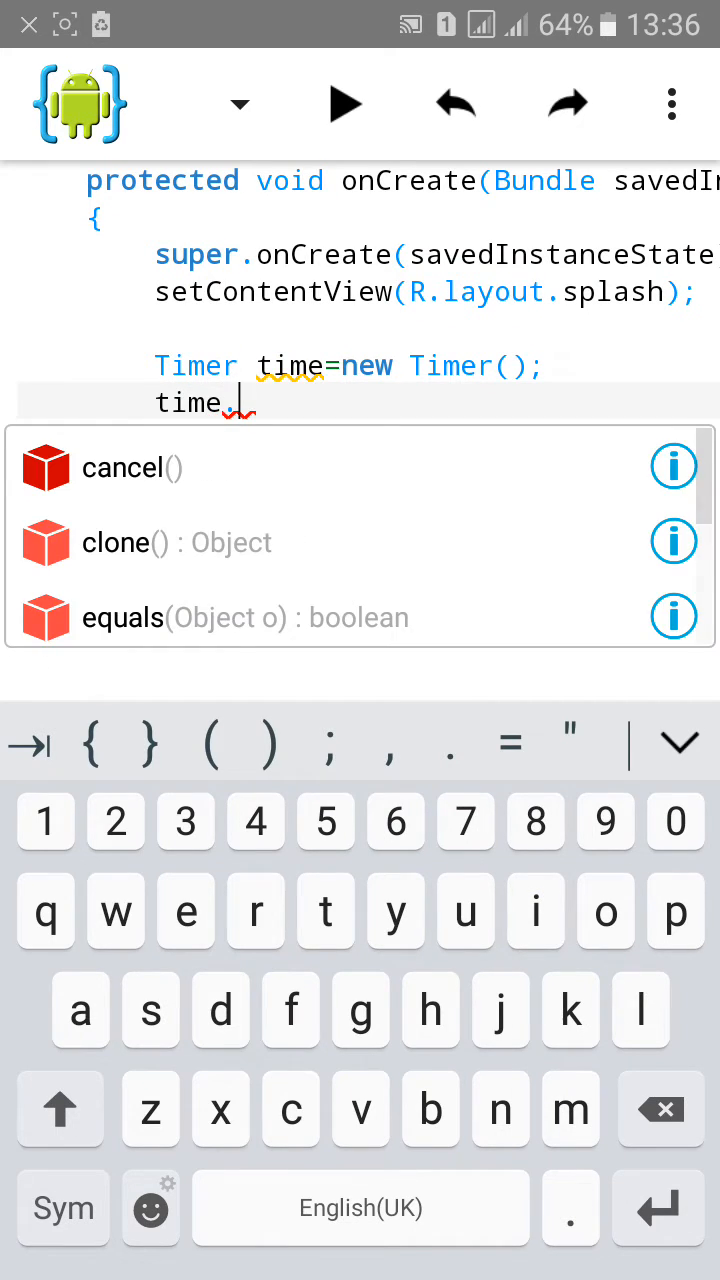
text(schedule)
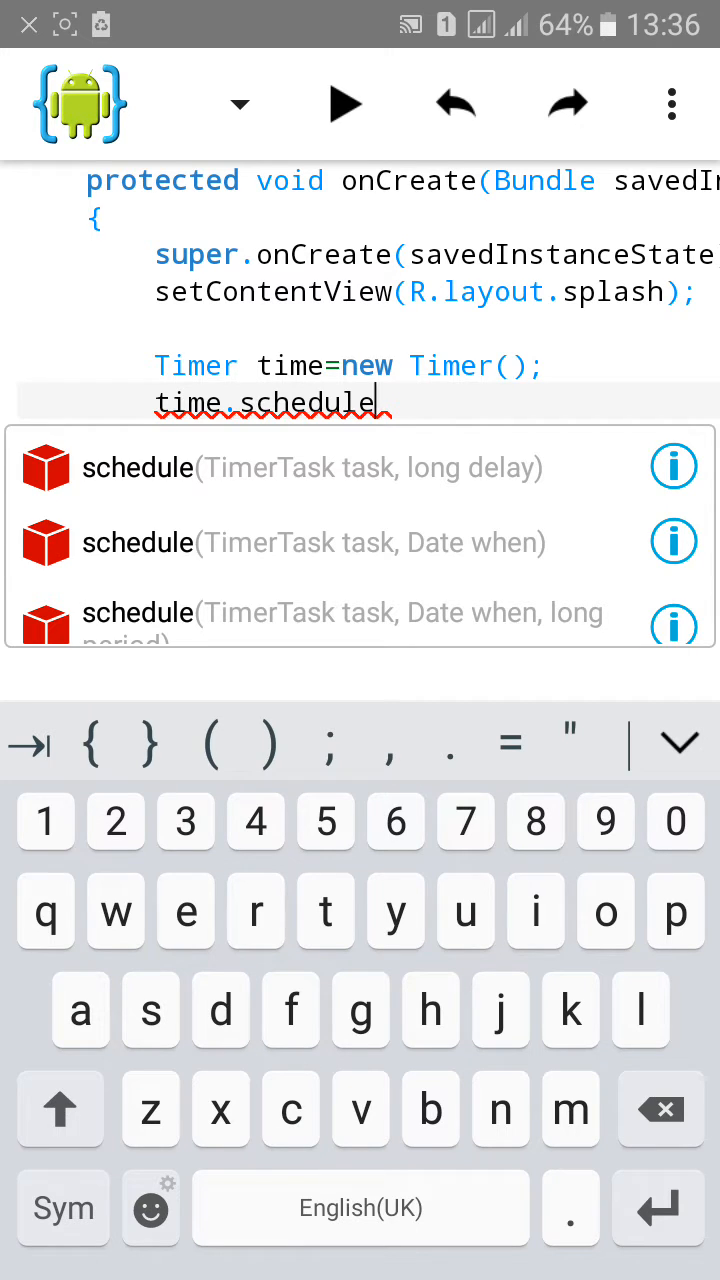
scroll(down, 3)
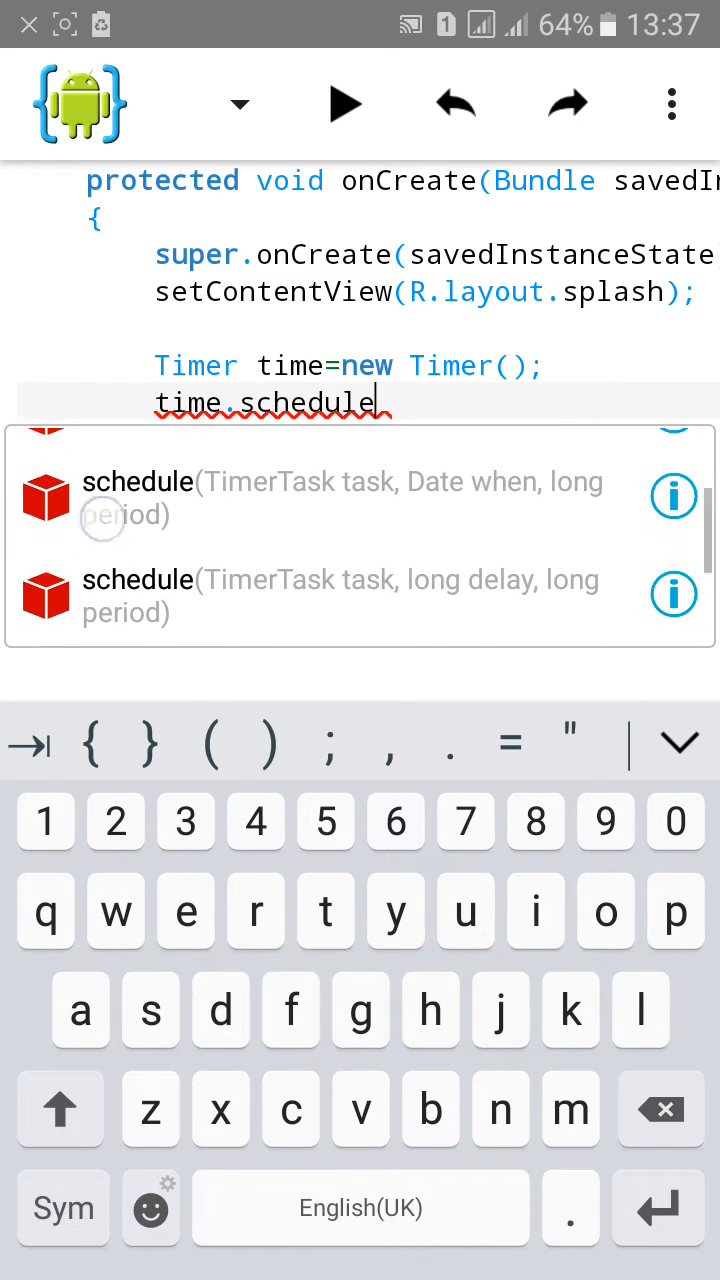
scroll(up, 3)
text((ne)
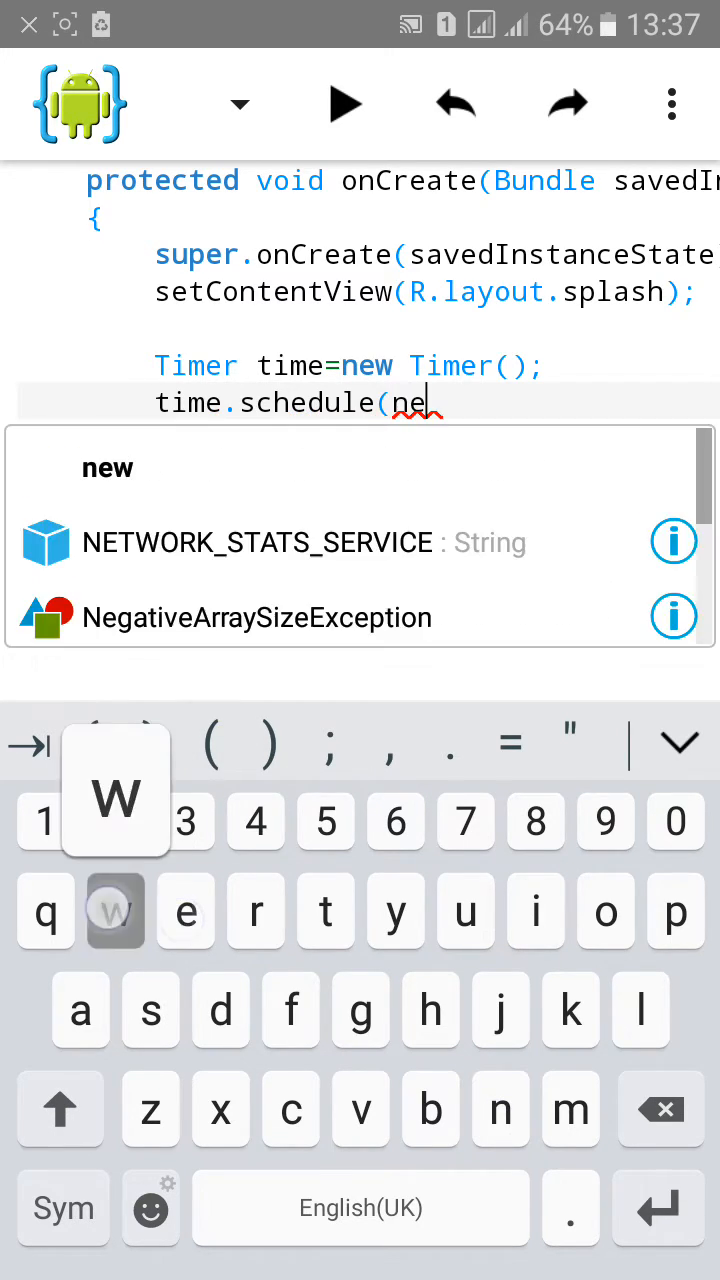
click(107, 467)
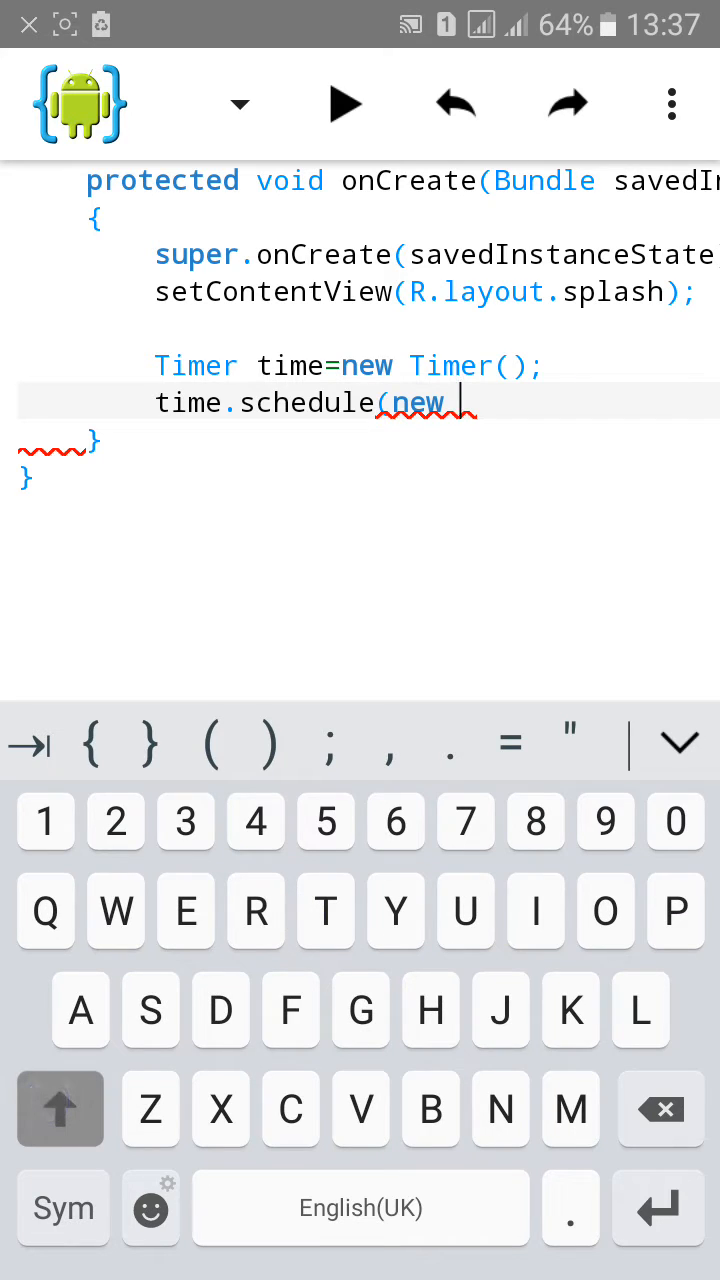
text(Timer)
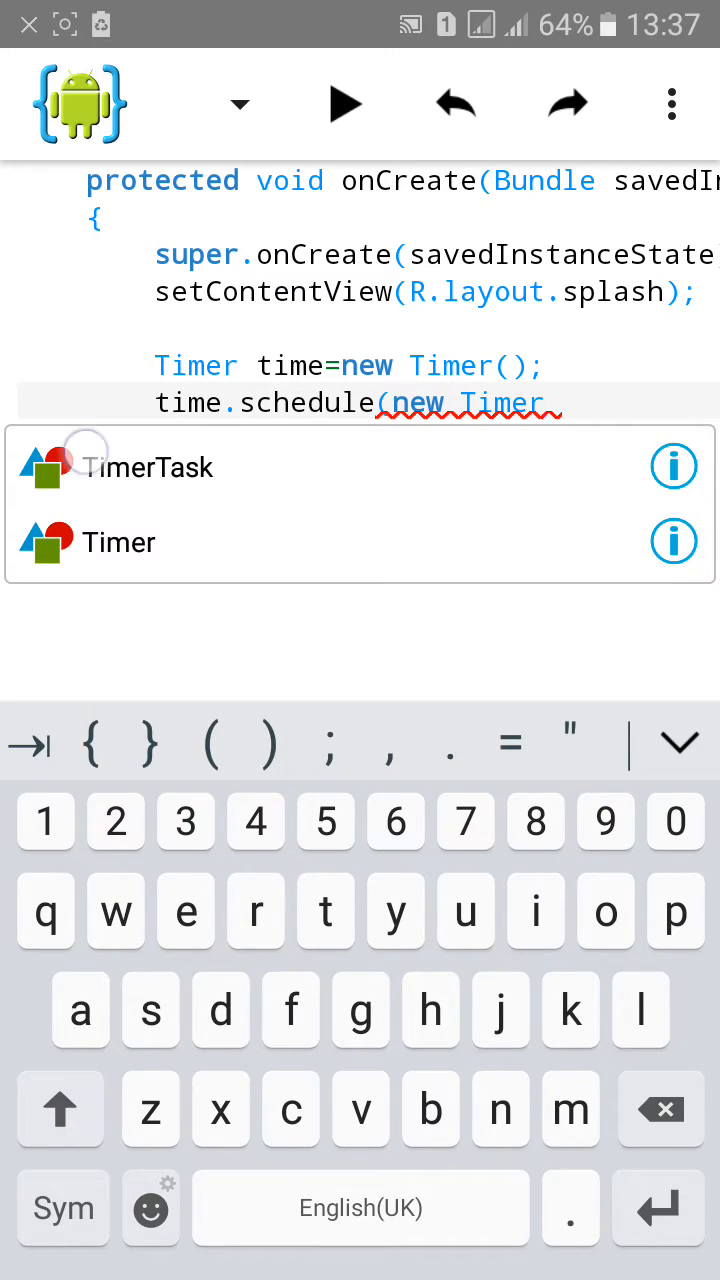
click(148, 466)
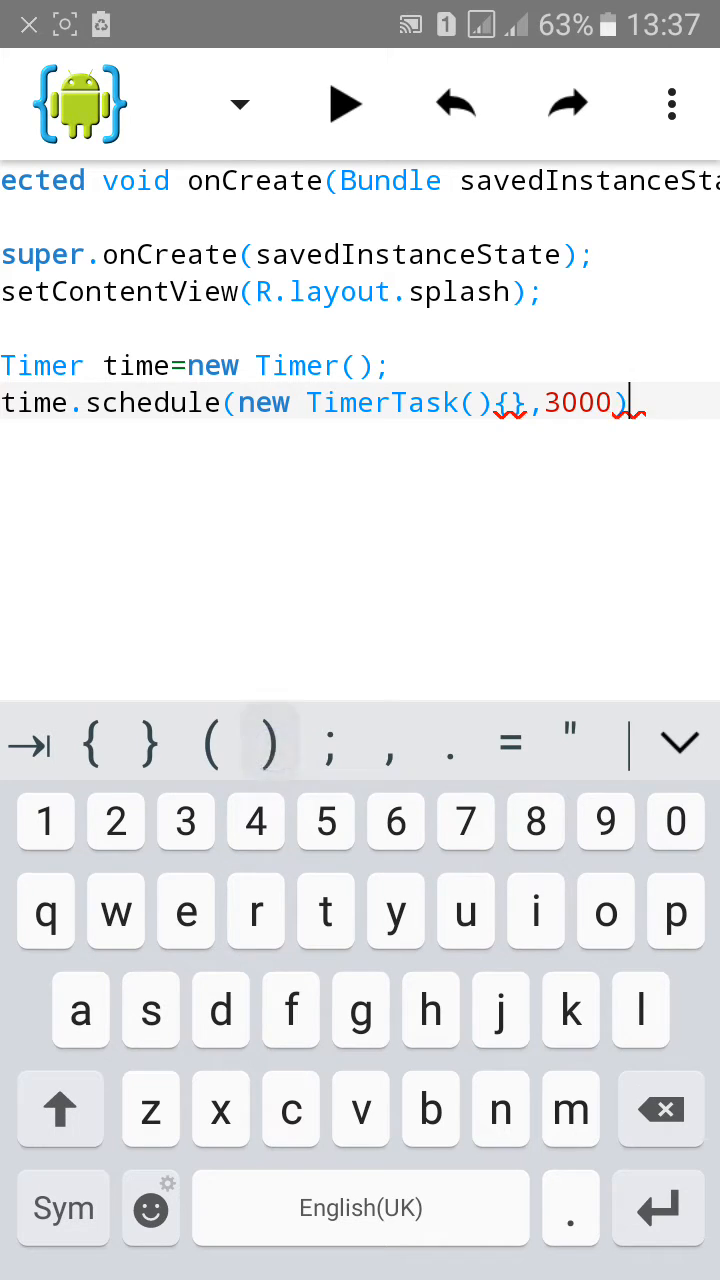
click(325, 743)
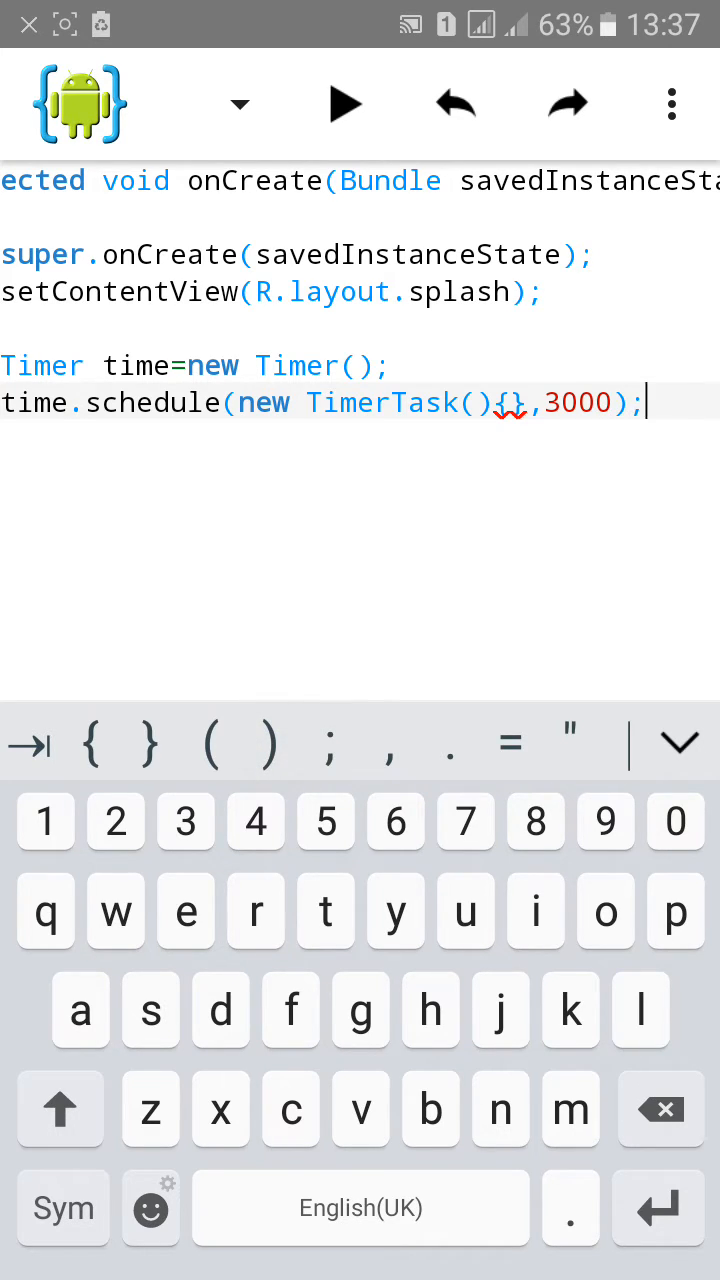
click(512, 403)
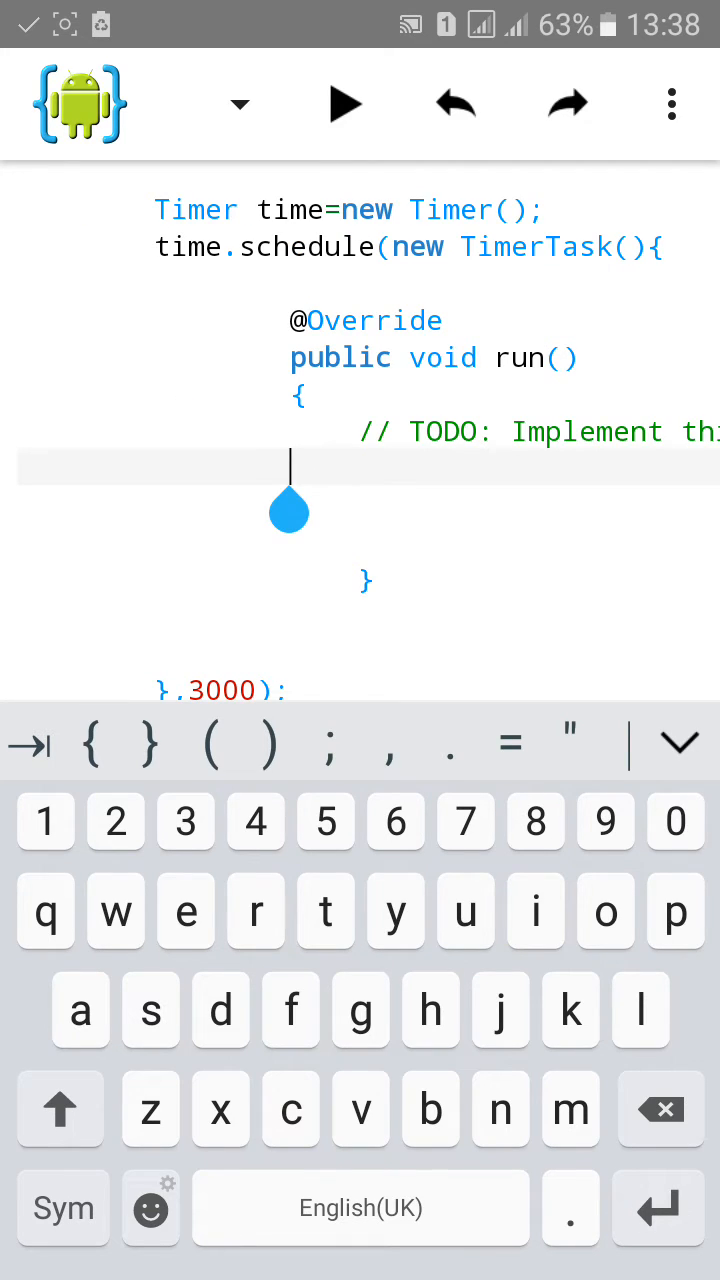
Place the cursor inside the TimerTask's empty run() body to begin writing code
click(60, 1108)
text(Intent)
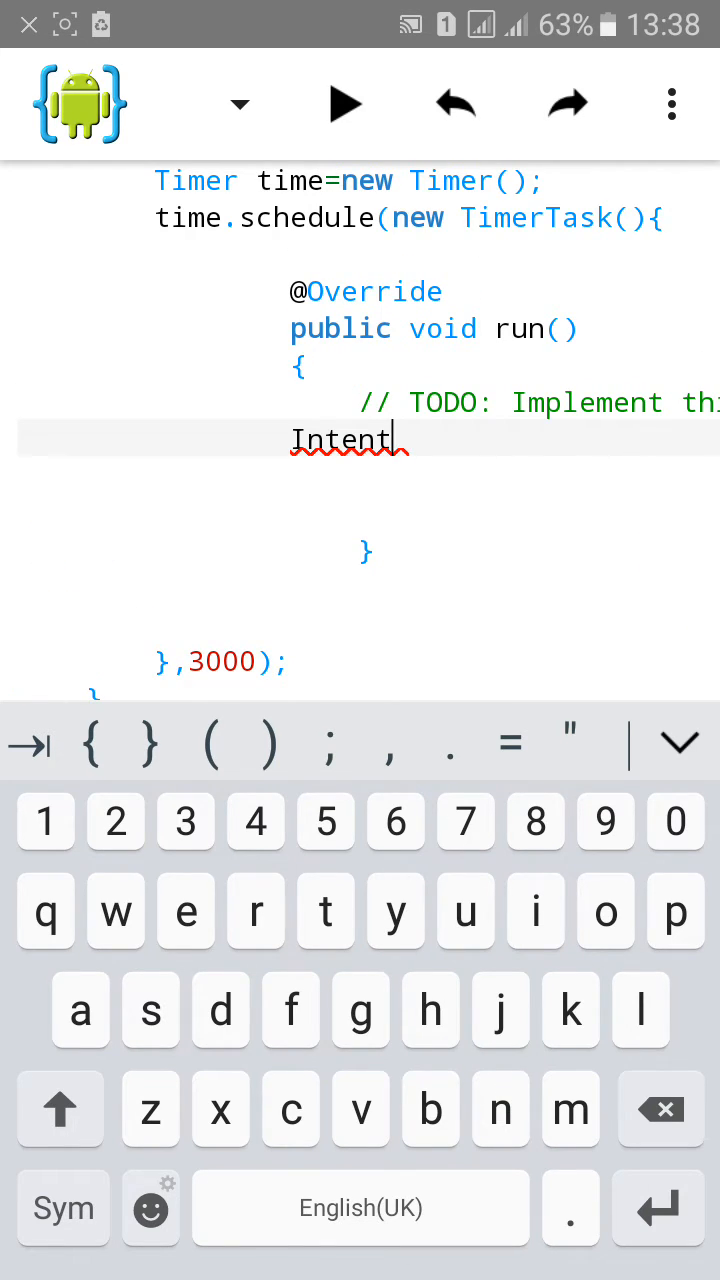
Declare Intent in = new Intent(splash.this, MainActivity) inside run()
text(in)
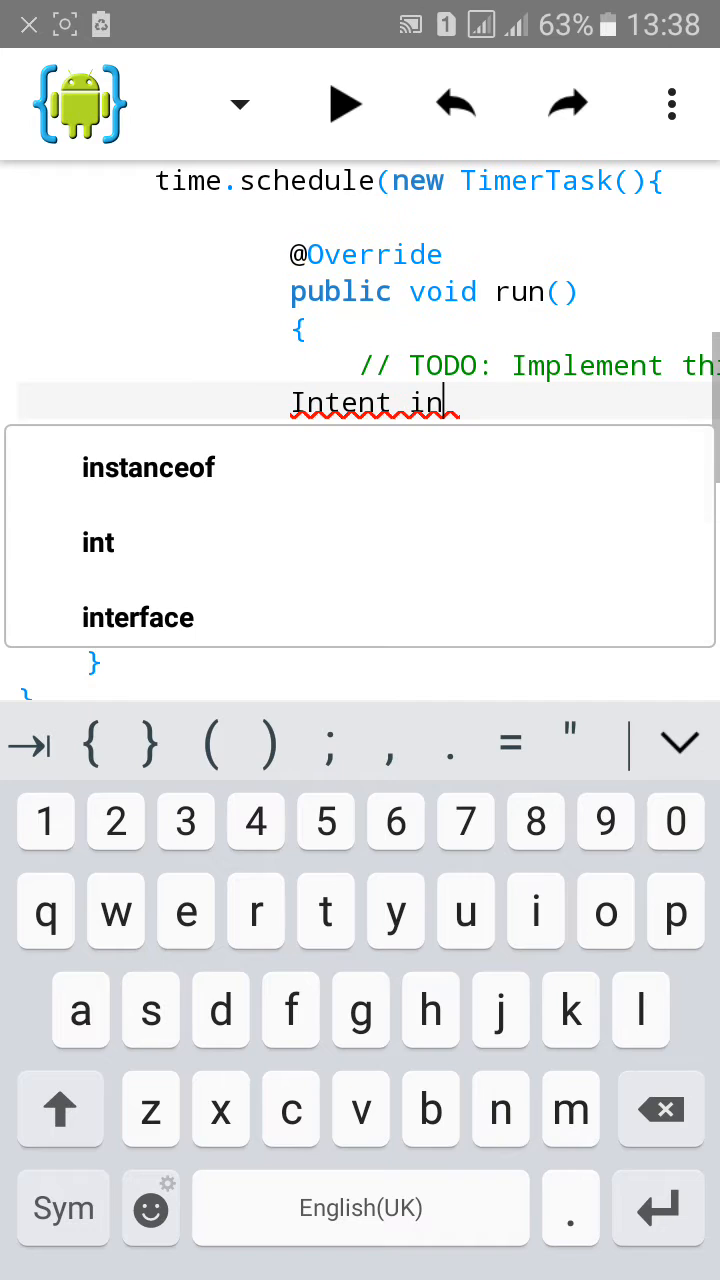
text(=new)
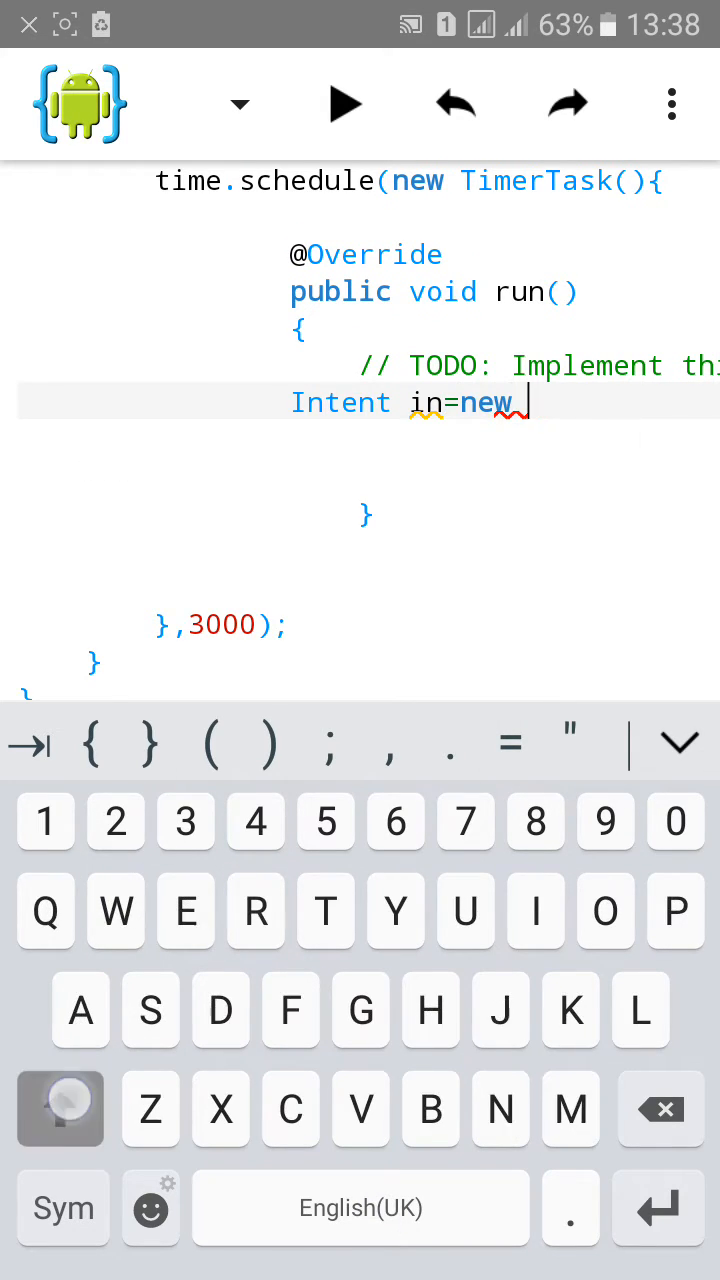
text(Inte)
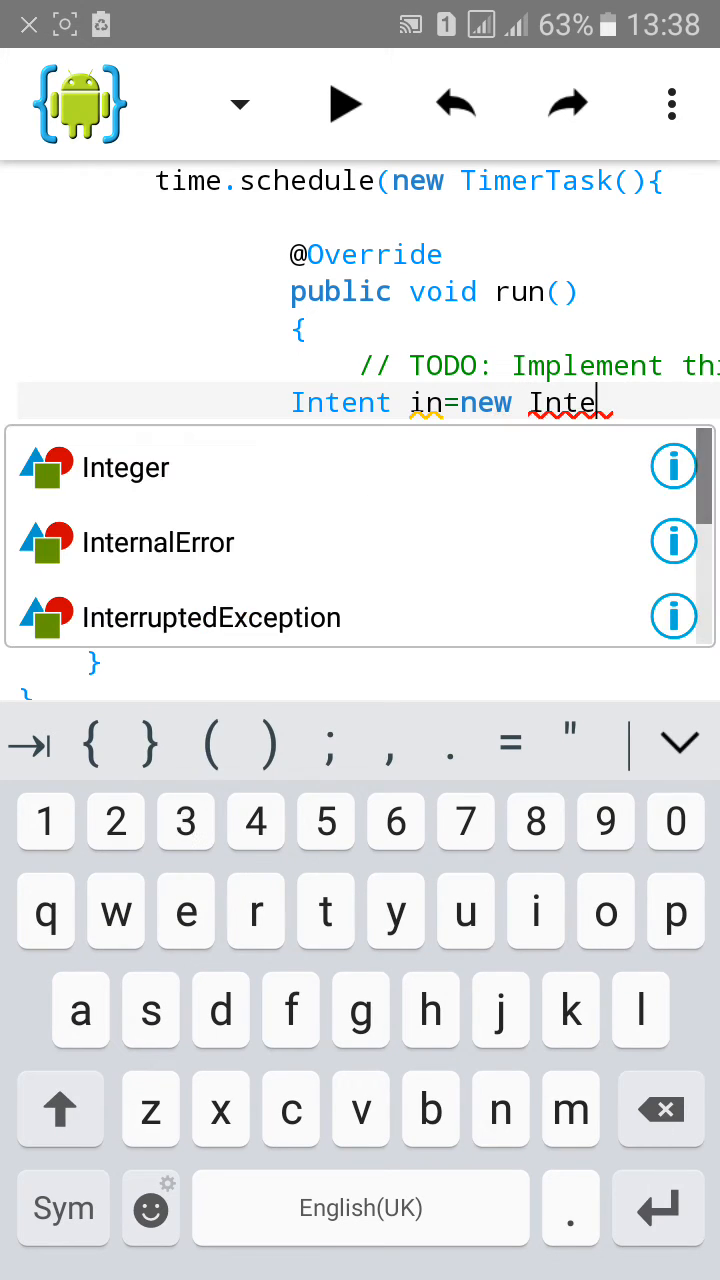
text(t()
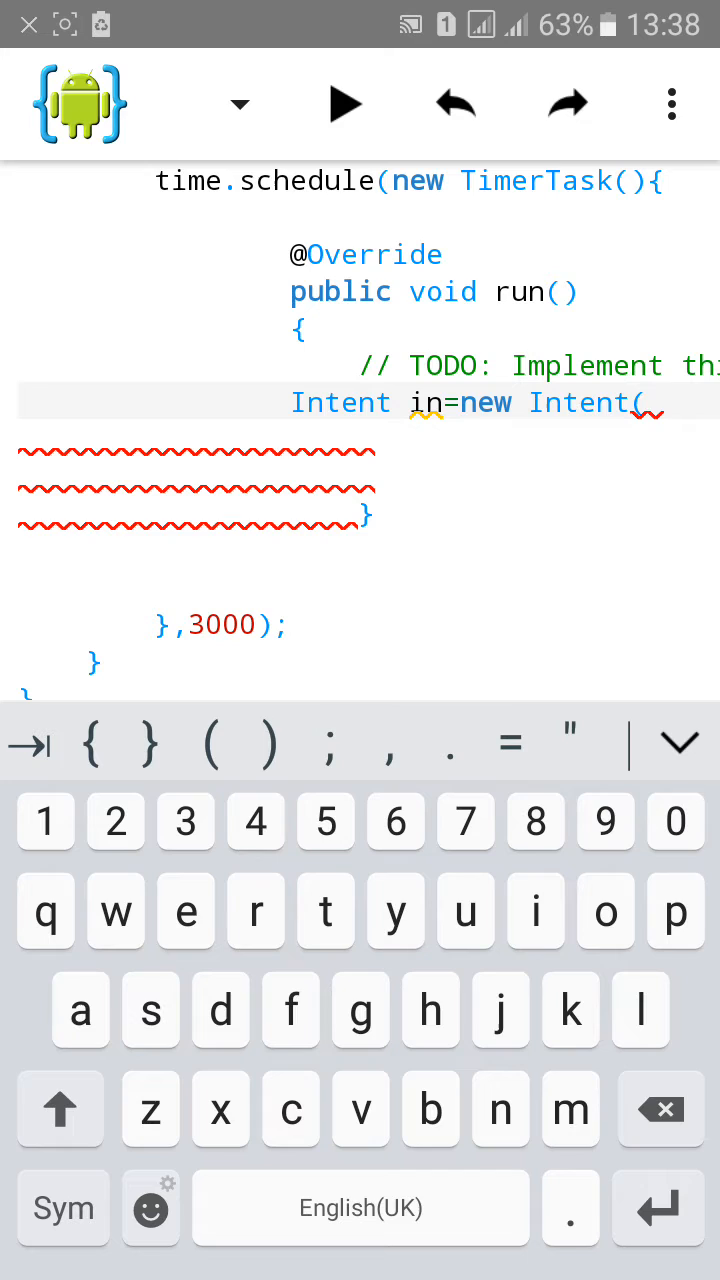
text(spas)
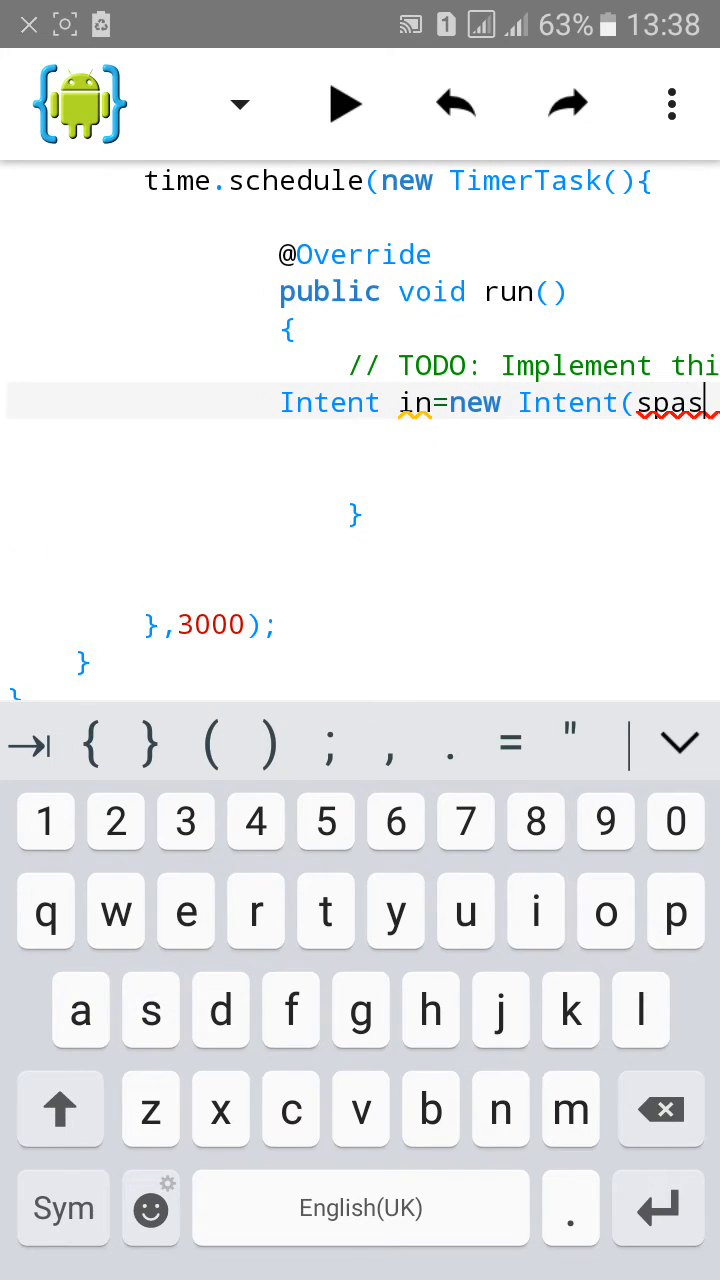
text(lash.this)
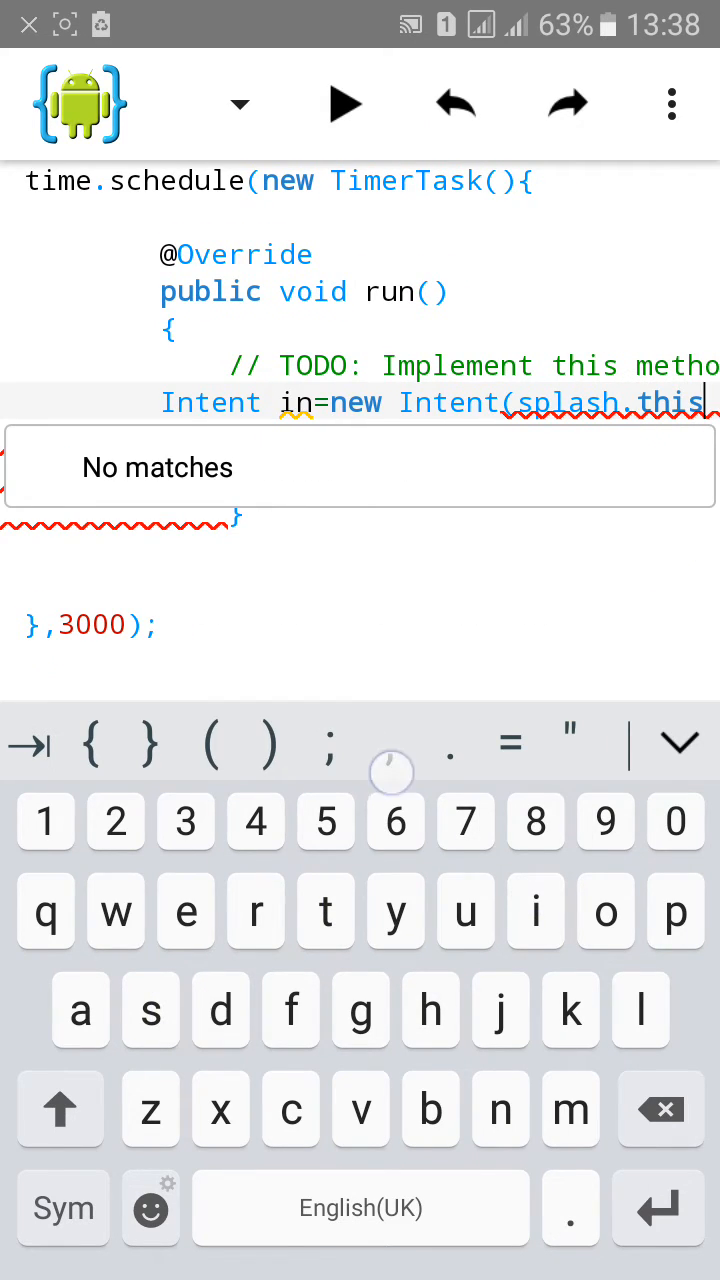
click(60, 1108)
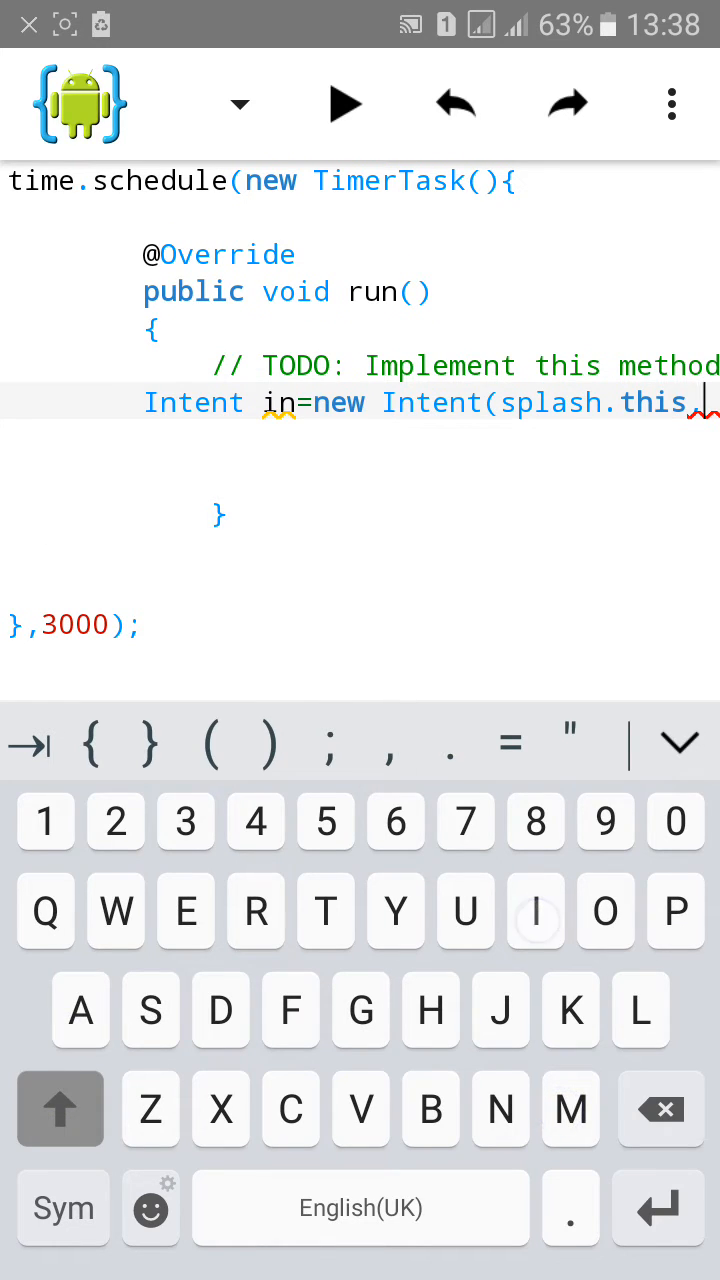
text(,Main)
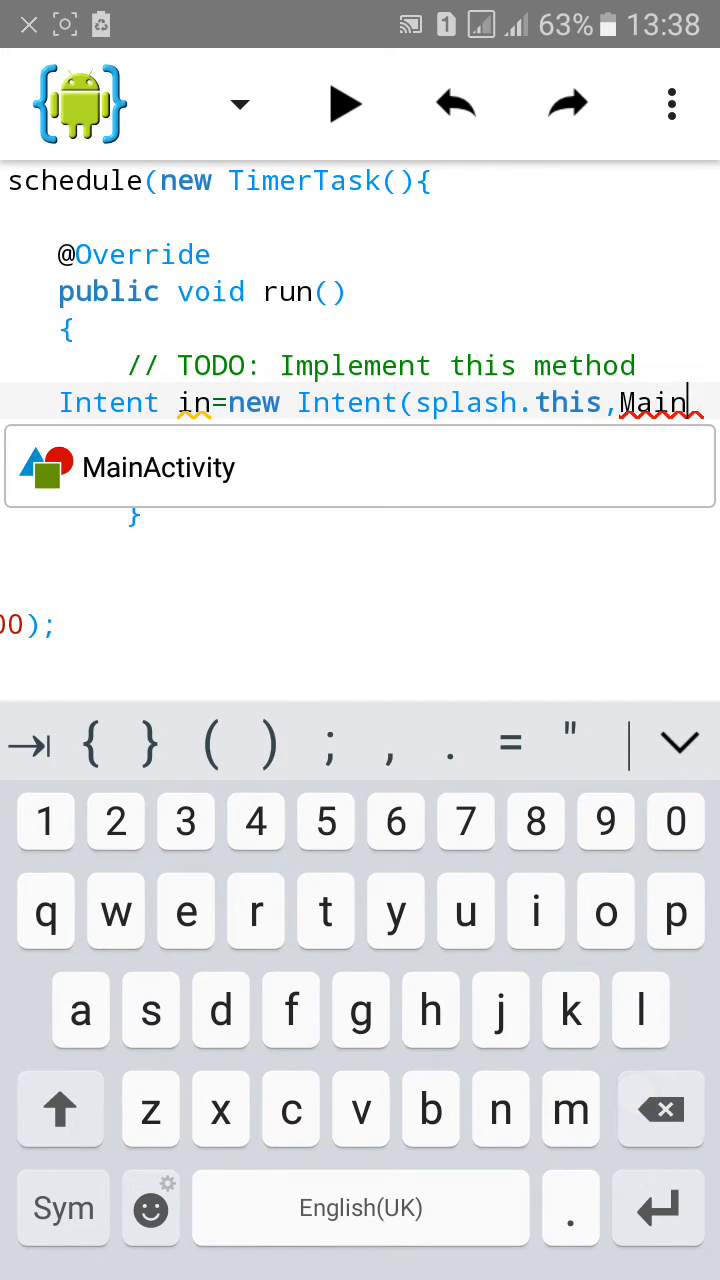
click(360, 466)
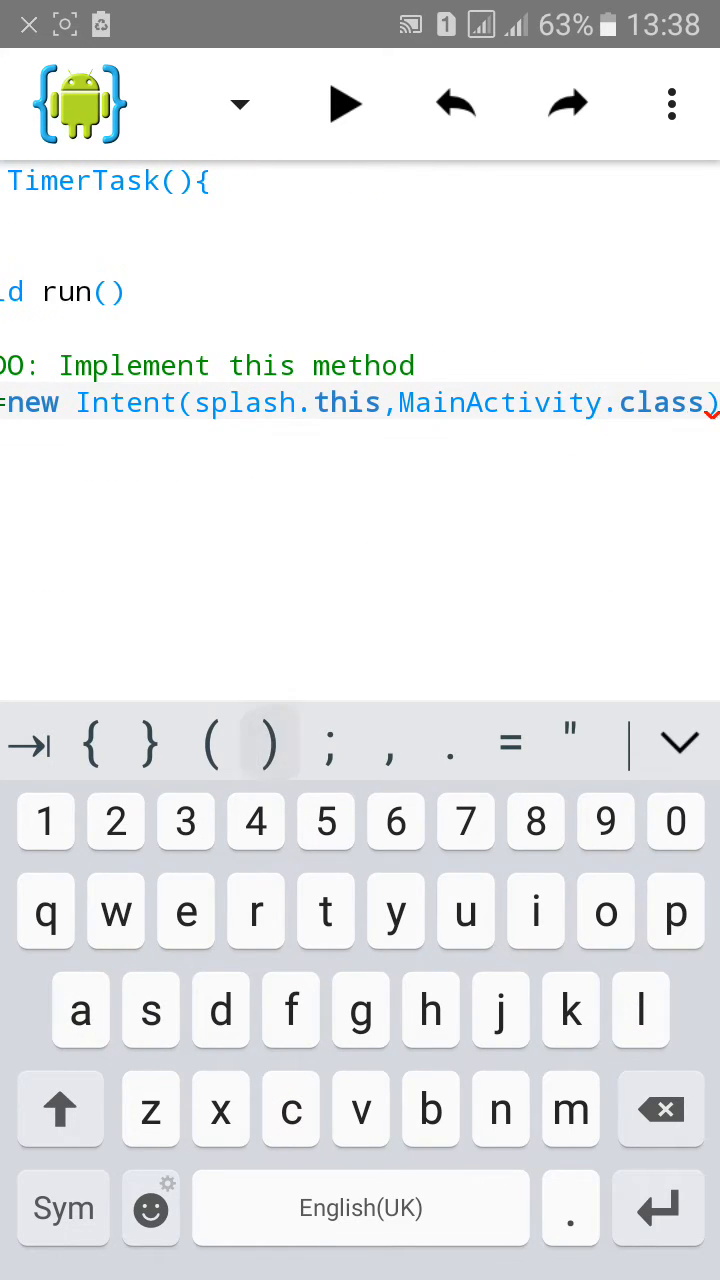
key(enter)
text(startA)
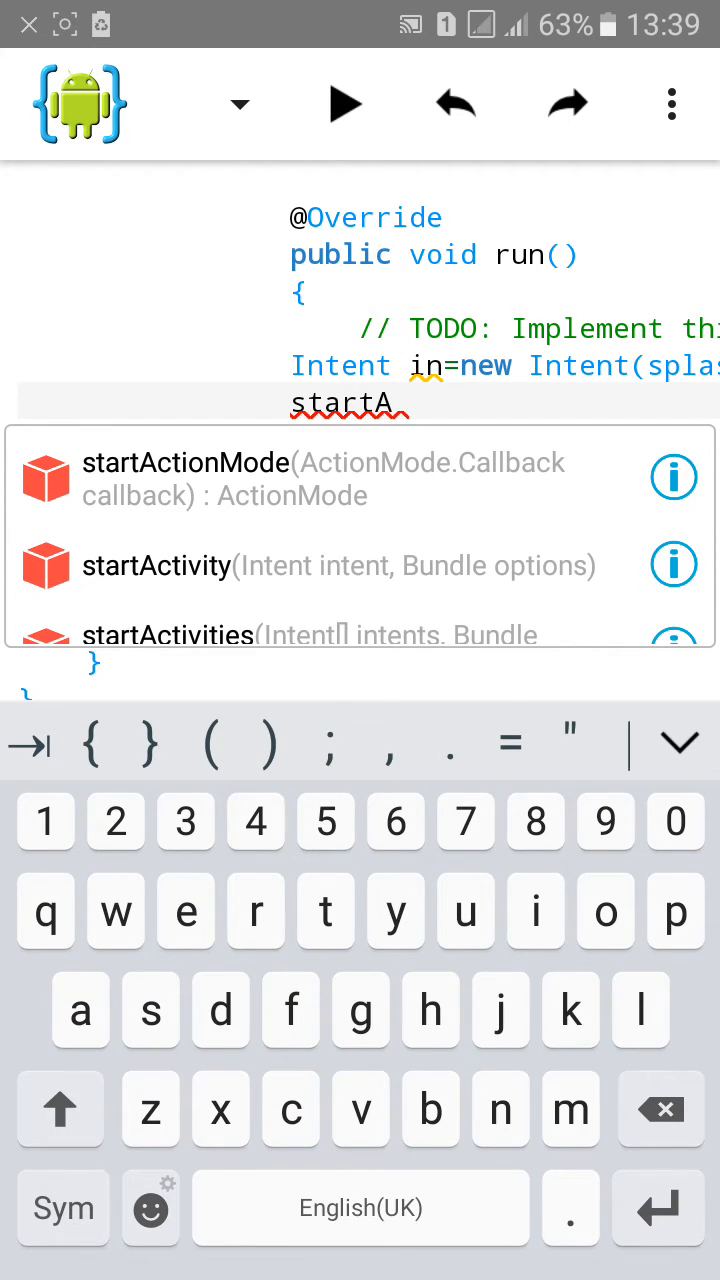
Add startActivity(in) and then finish() after the intent declaration
text(c)
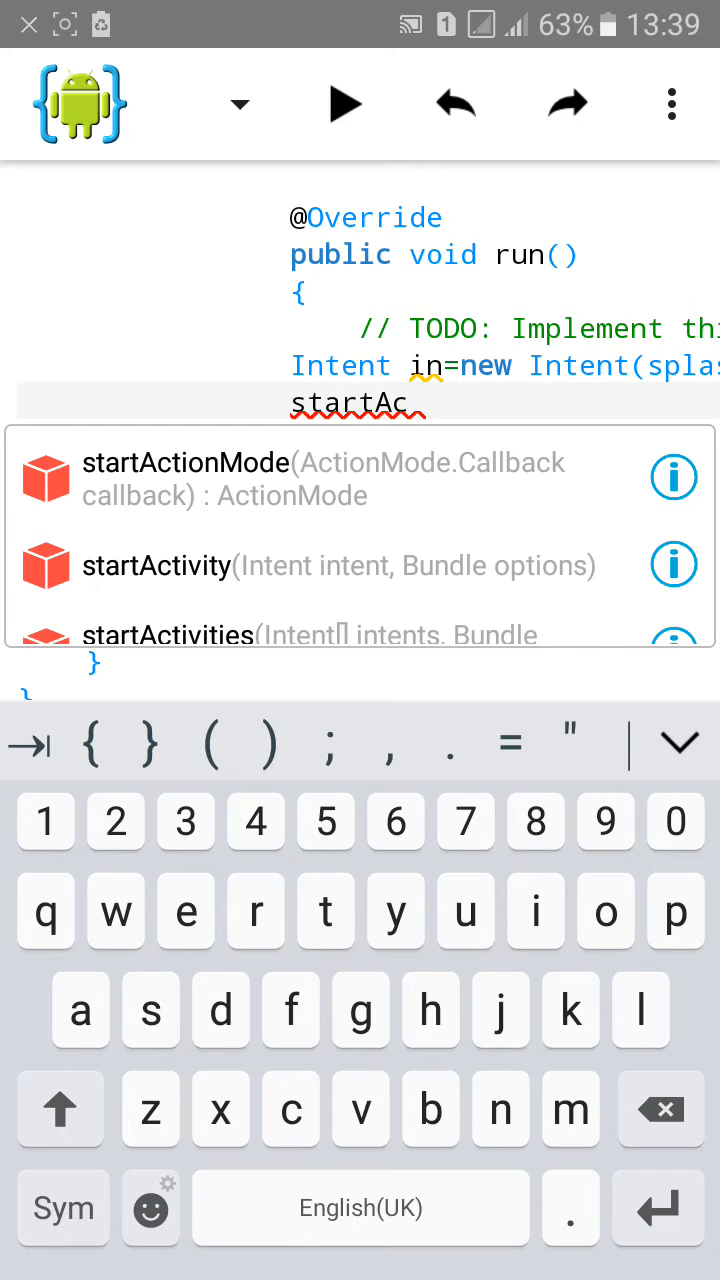
scroll(up, 3)
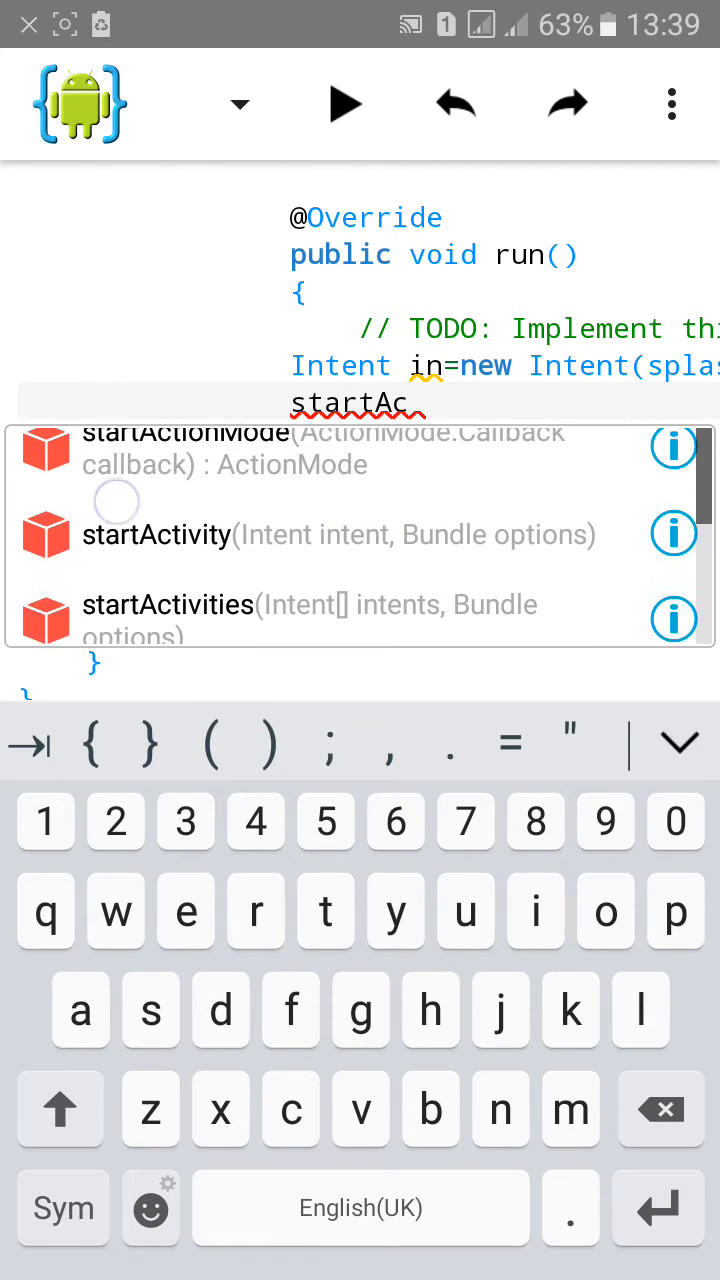
click(535, 910)
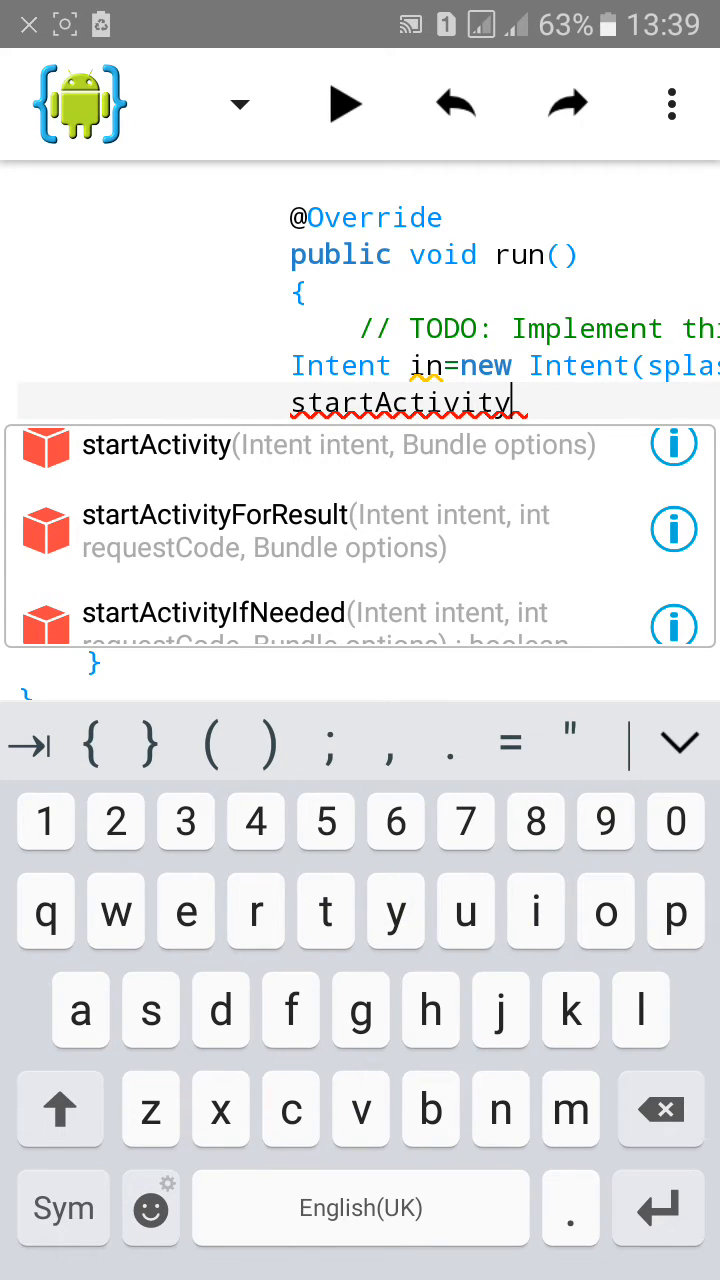
click(155, 444)
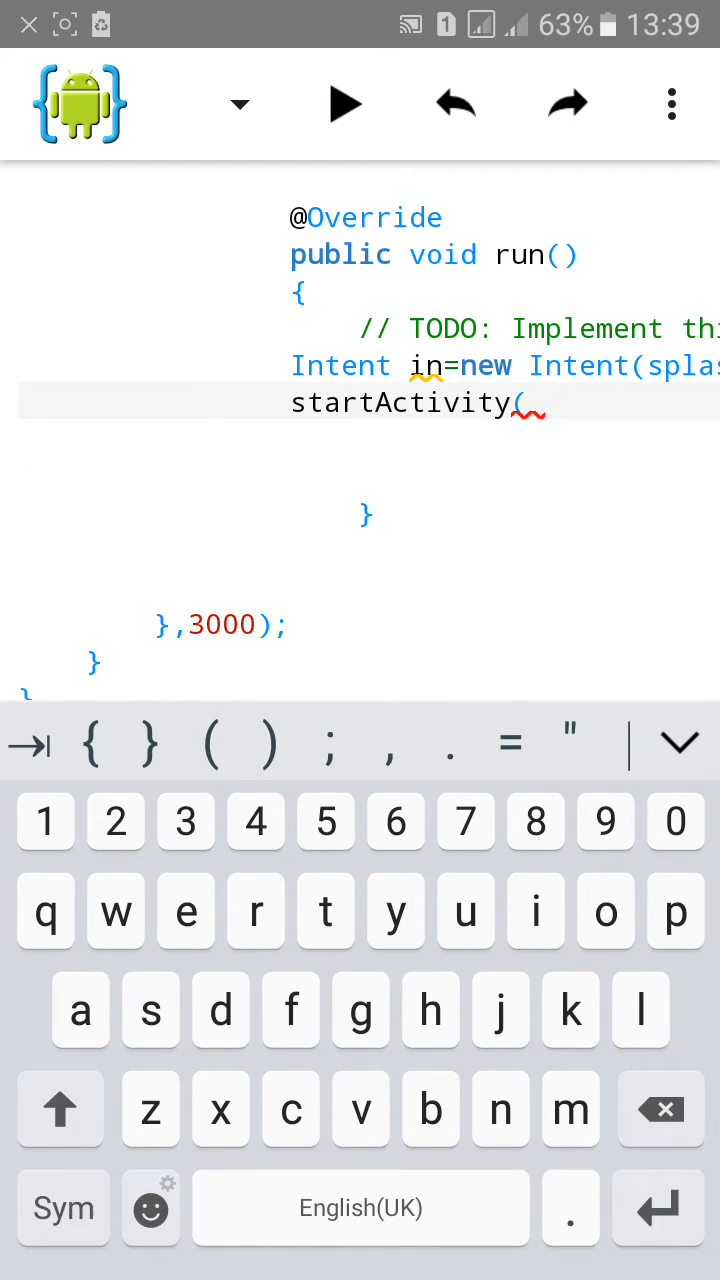
text(in);)
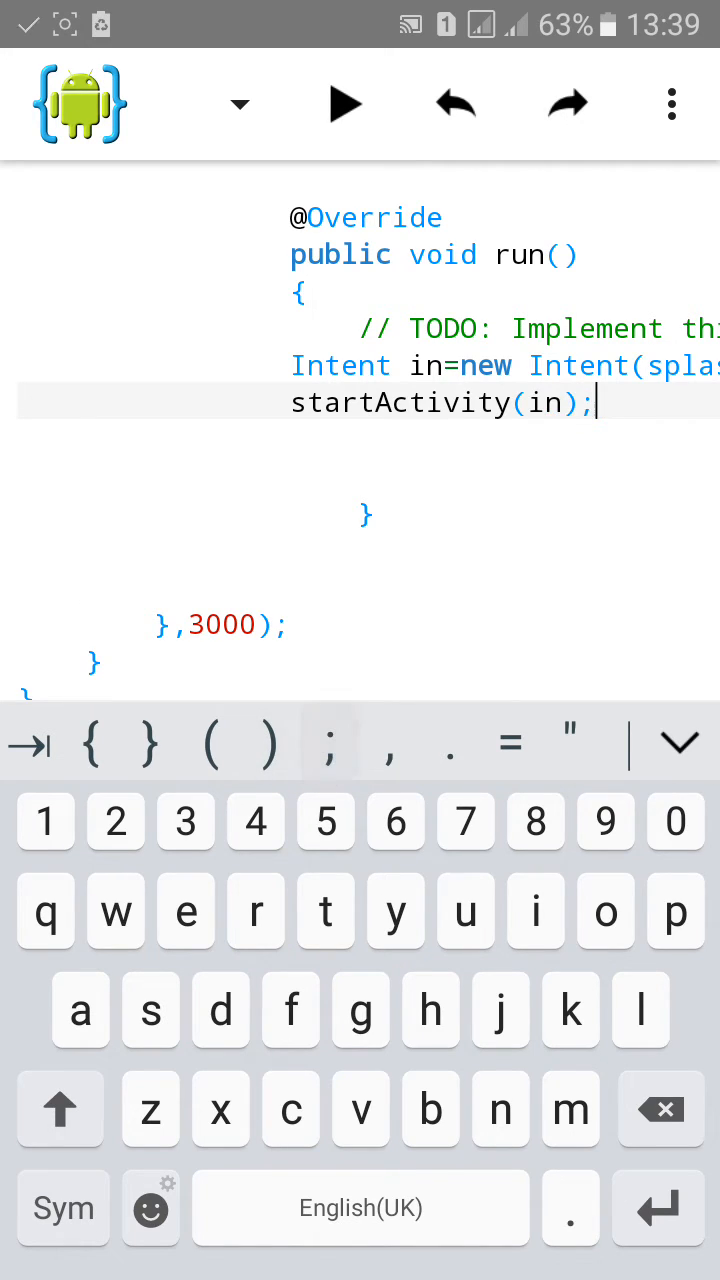
key(enter)
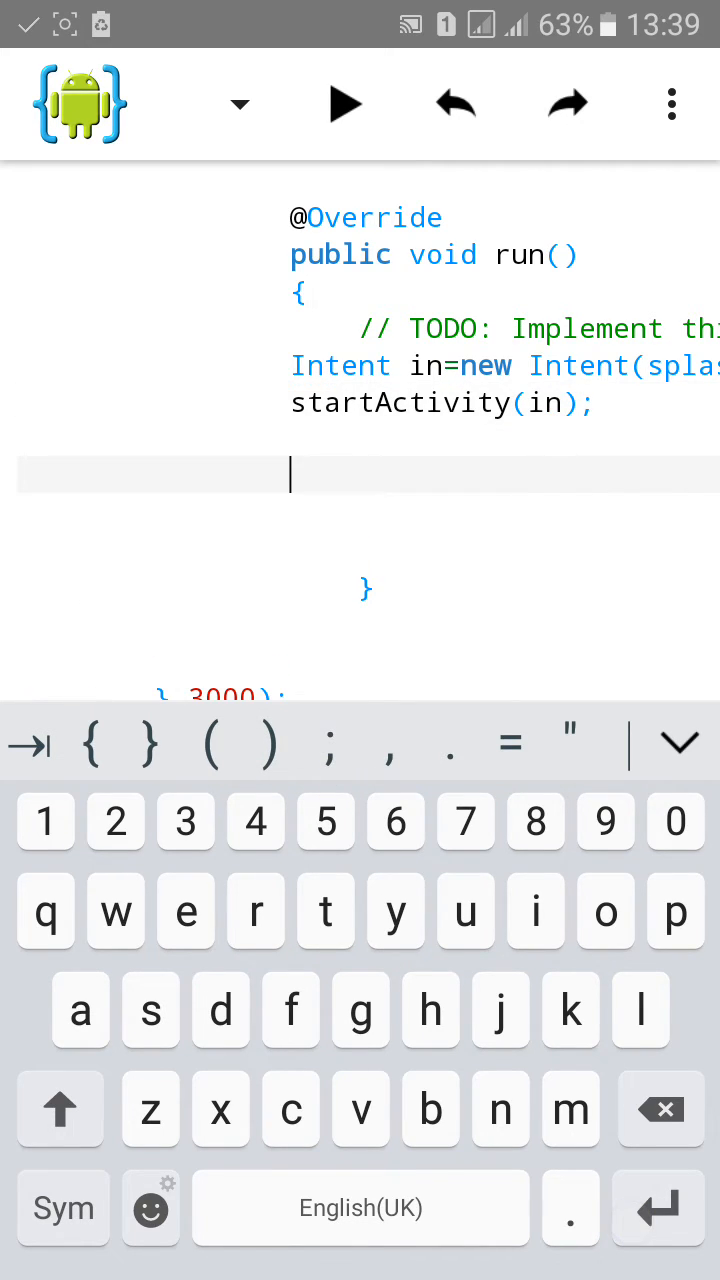
text(fins)
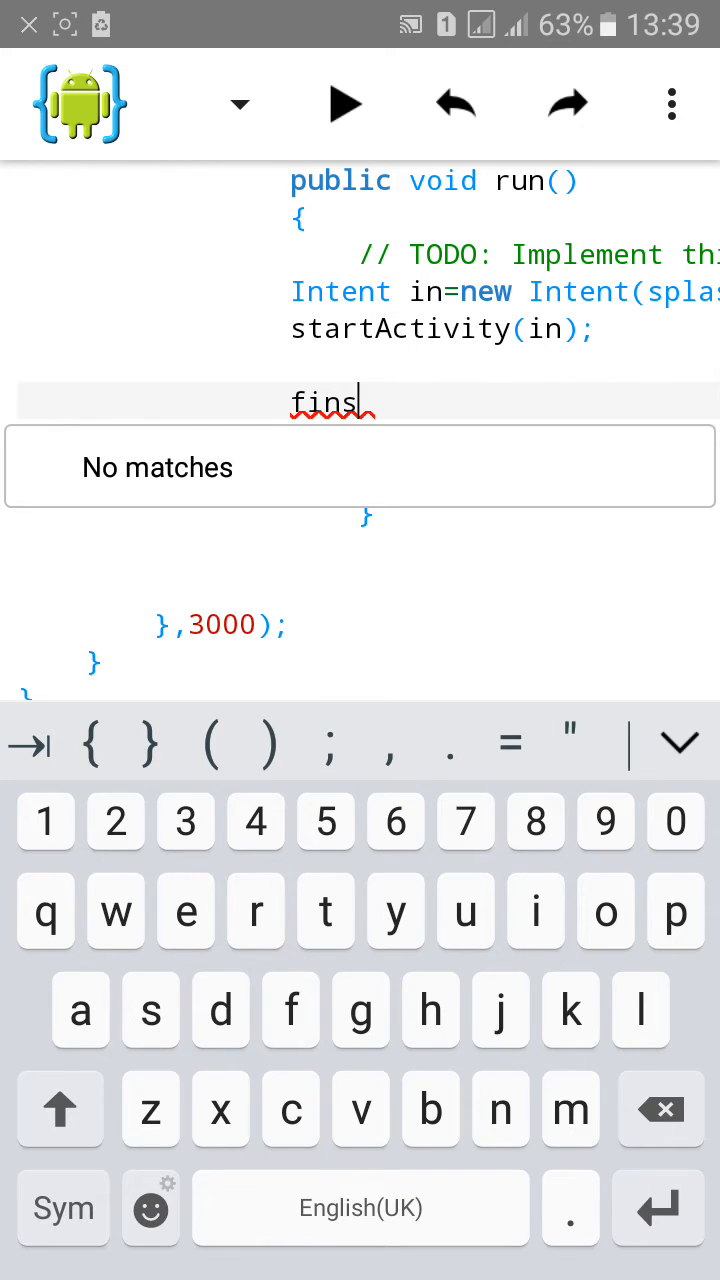
text(i)
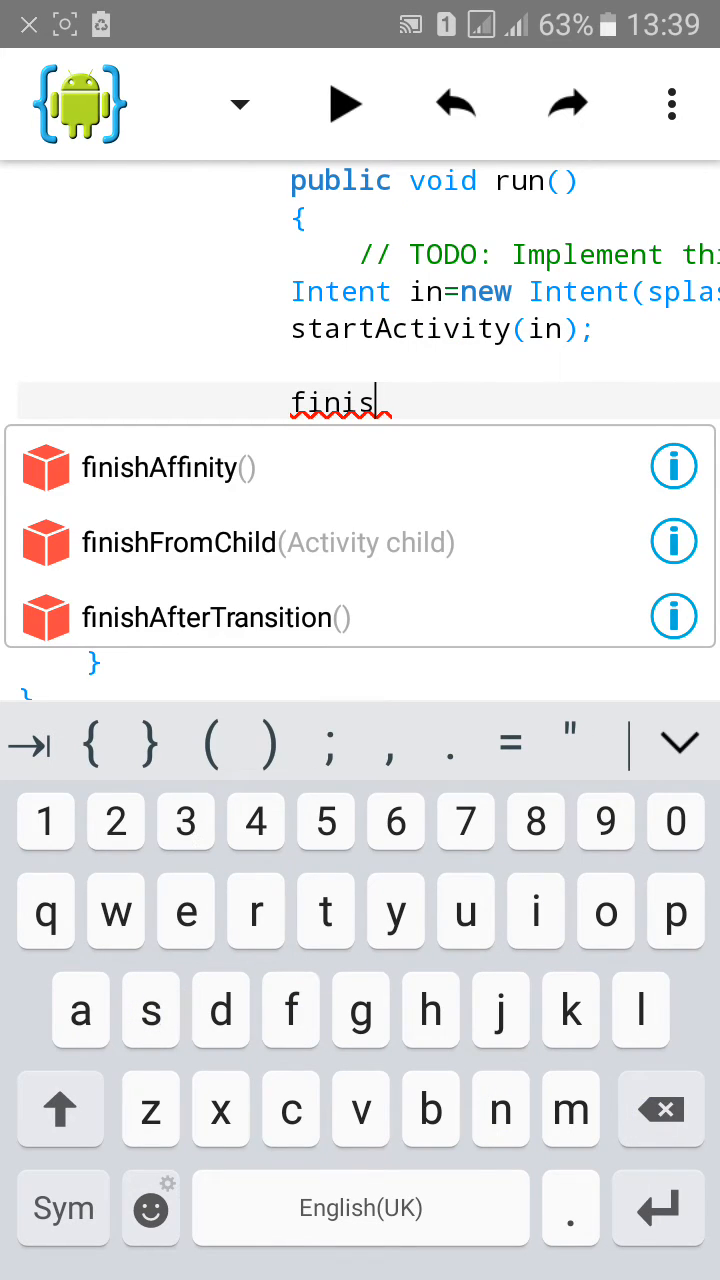
text(h();)
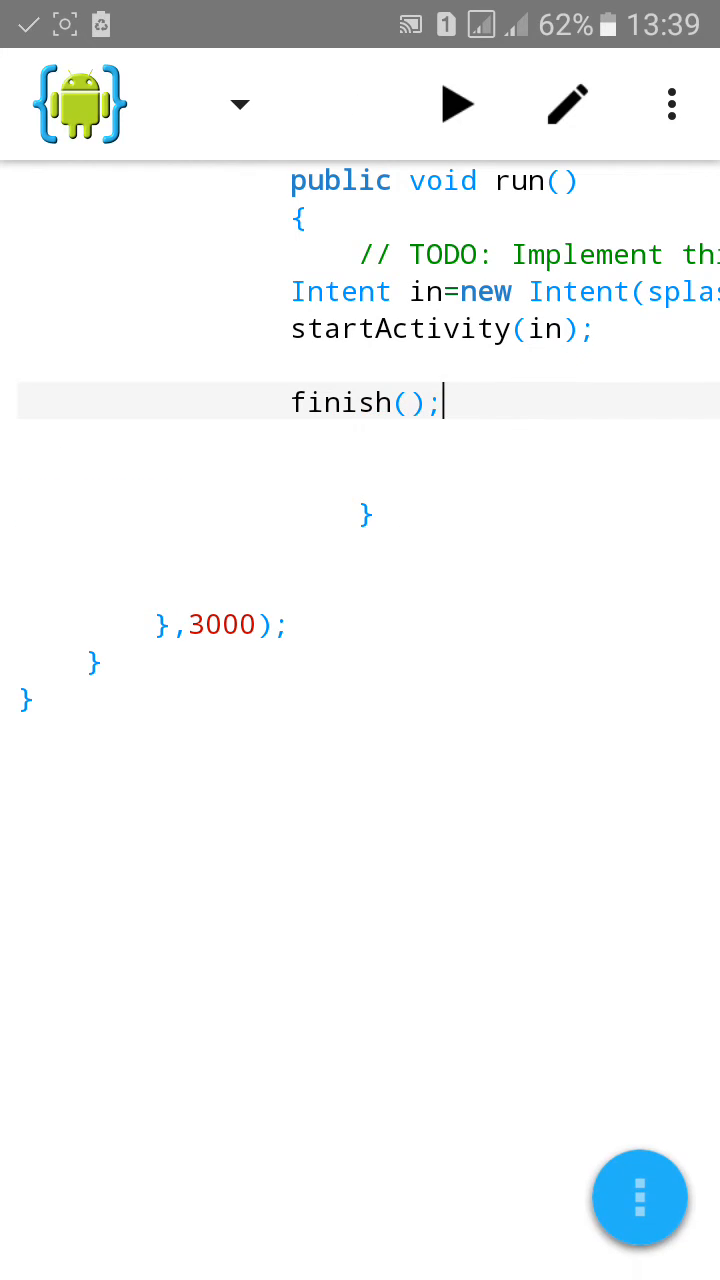
click(185, 623)
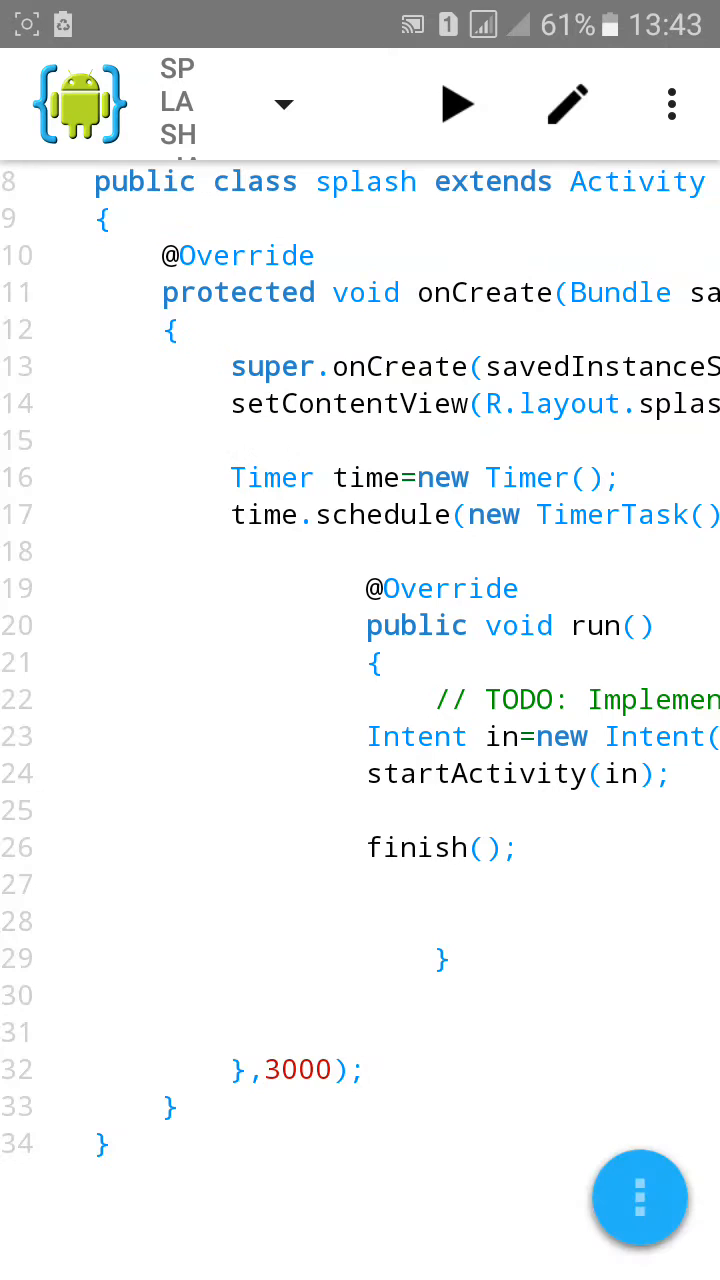
In AndroidManifest.xml, add a closed .MainActivity activity tag and rename the launcher activity to .splash
click(639, 1199)
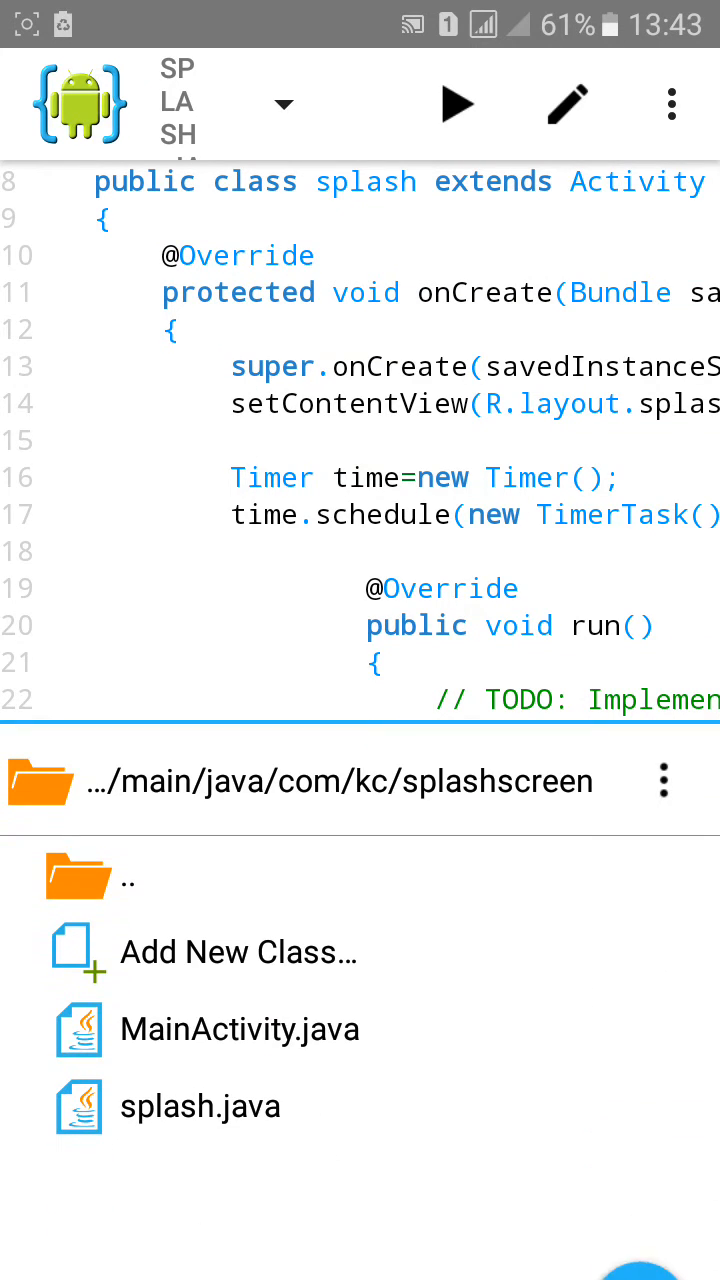
click(80, 875)
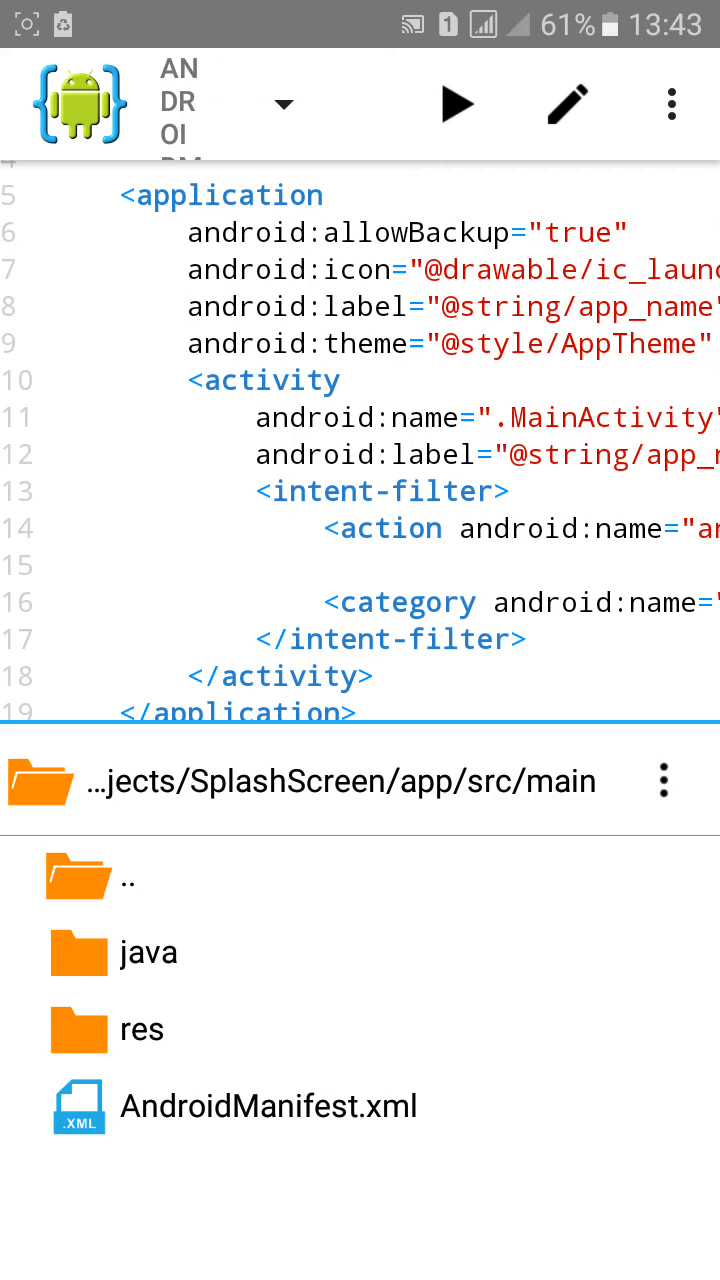
click(195, 396)
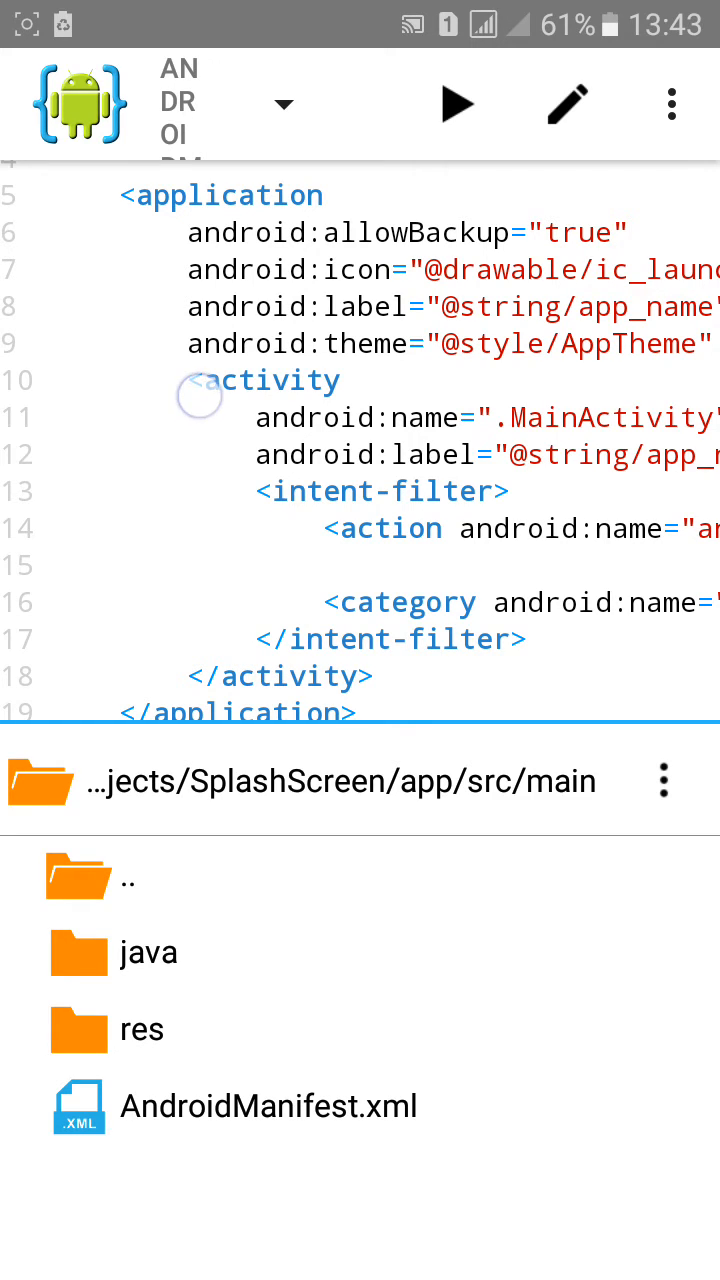
double_click(263, 380)
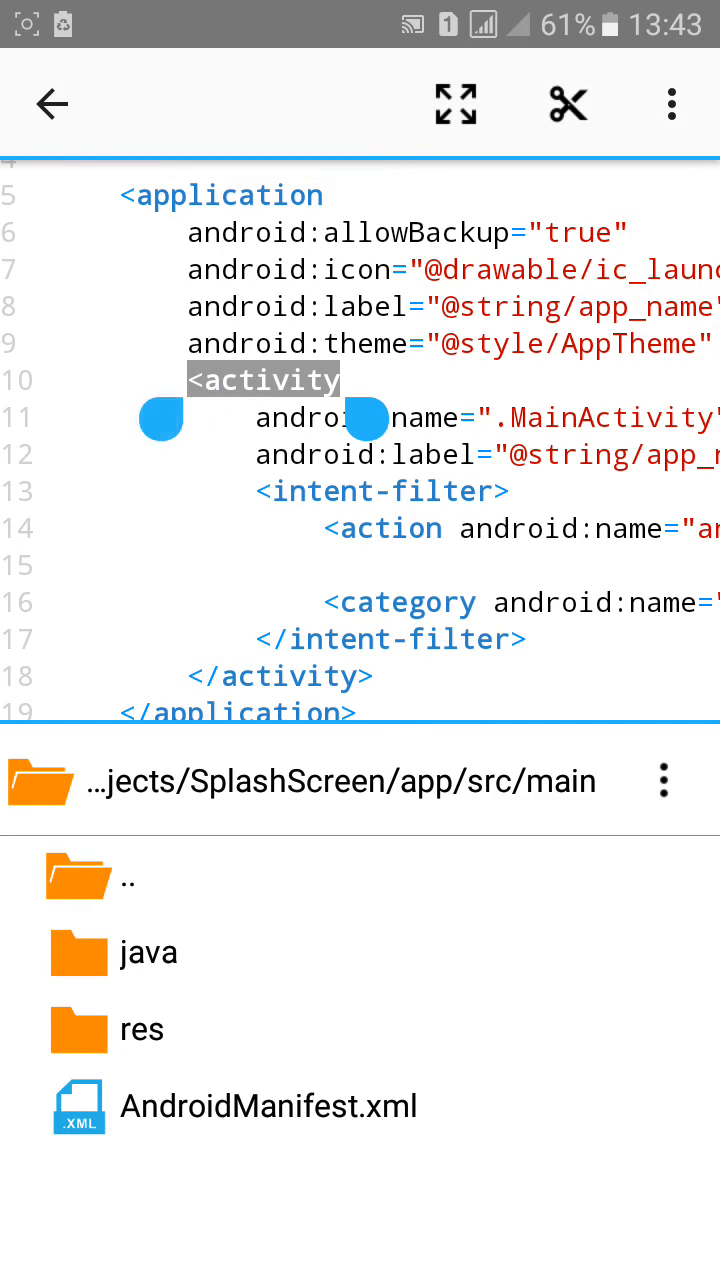
scroll(right, 3)
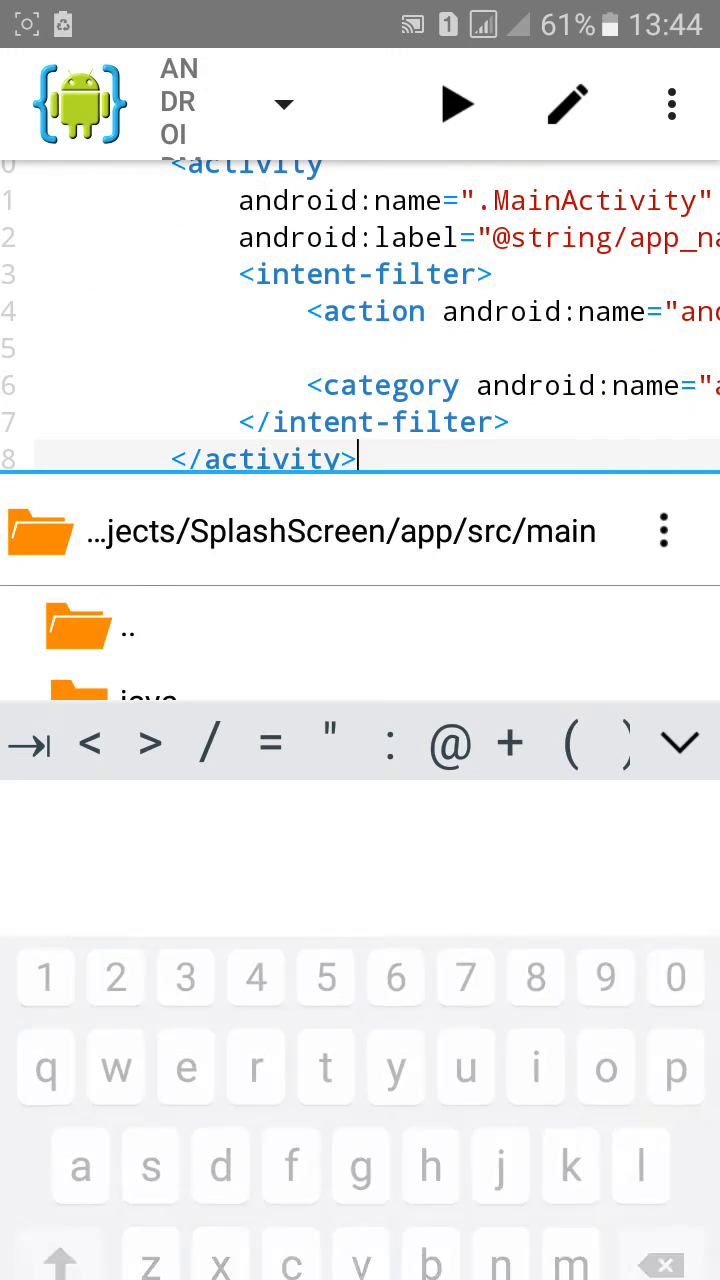
click(336, 507)
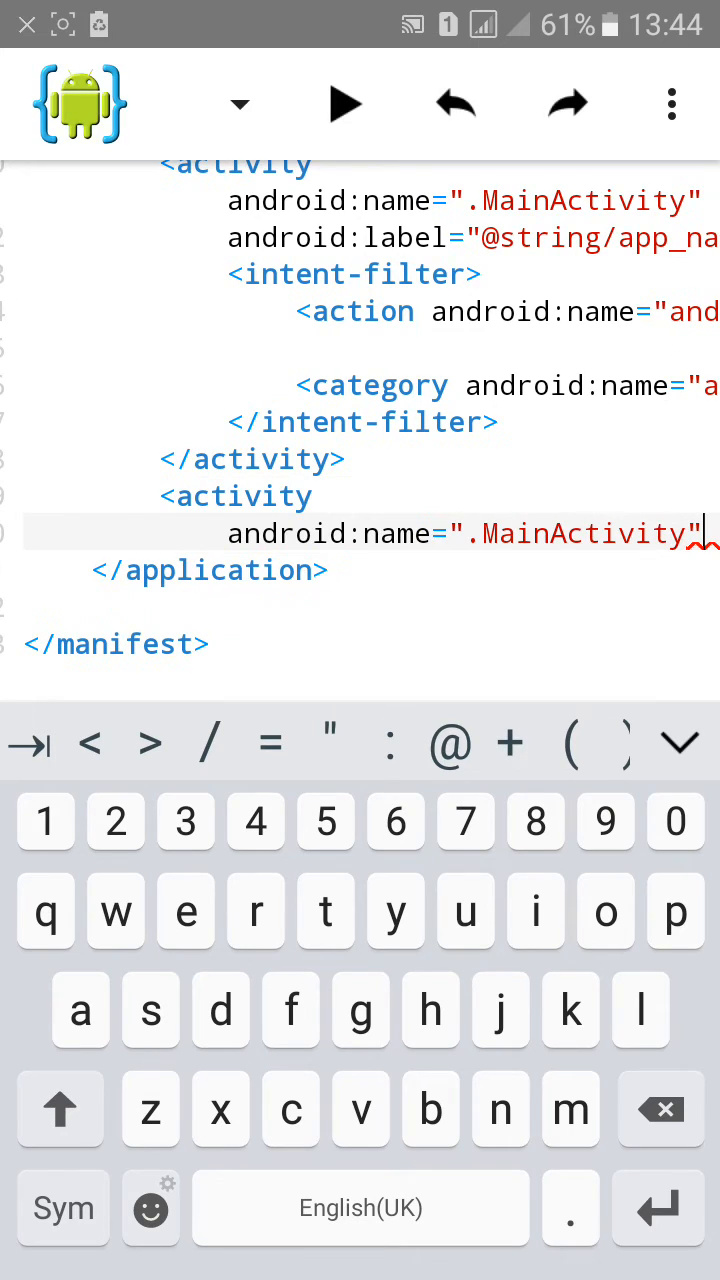
text(/>)
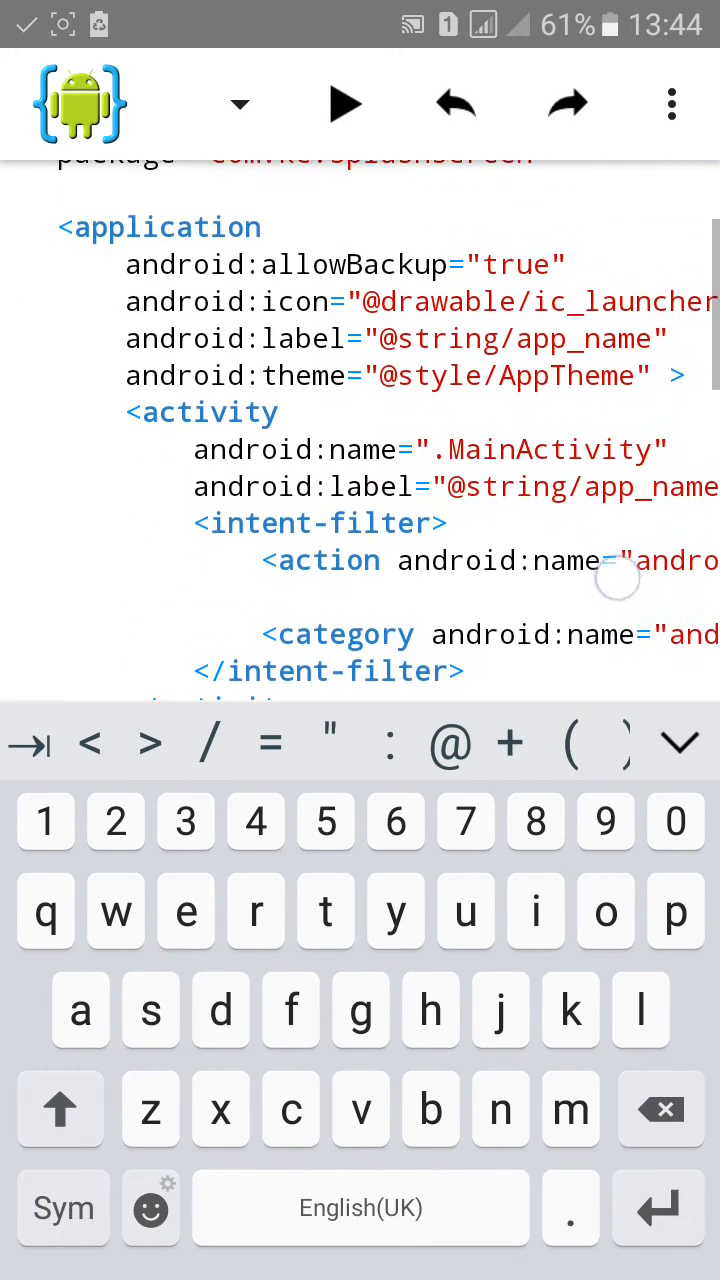
double_click(545, 464)
text(splash)
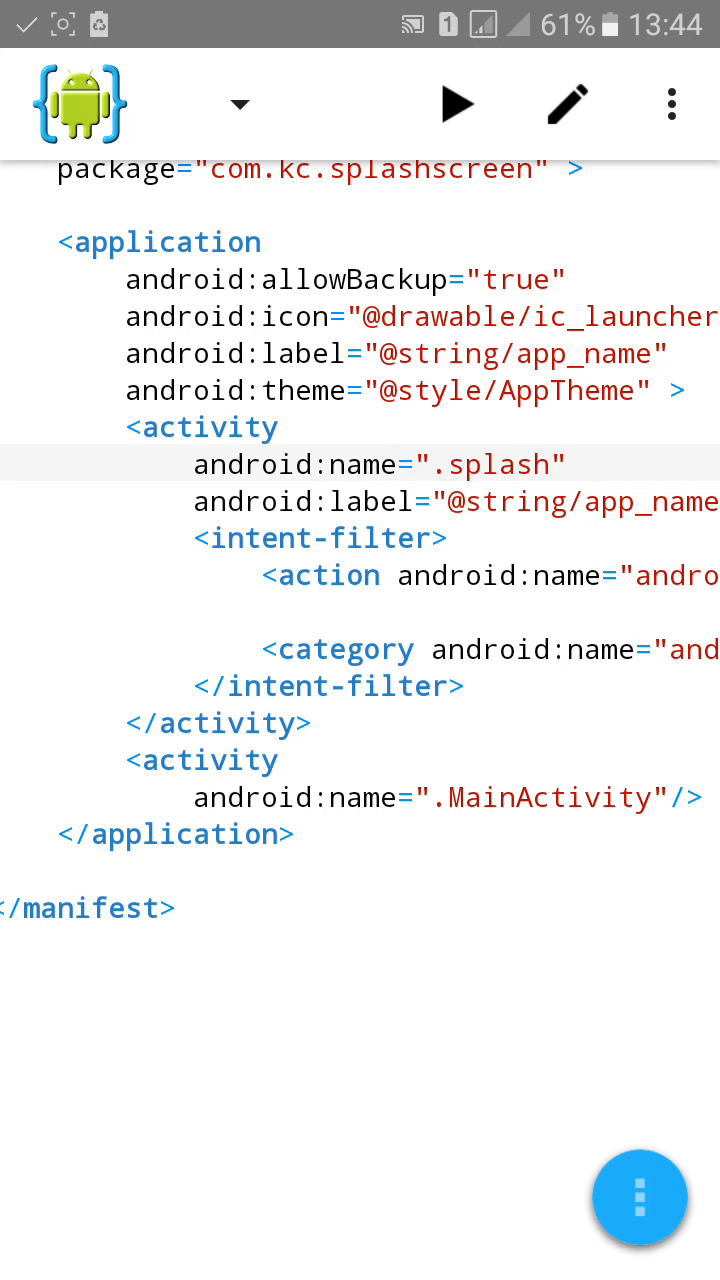
Run the project, let it build in the background, install SplashScreen, and open it
click(457, 103)
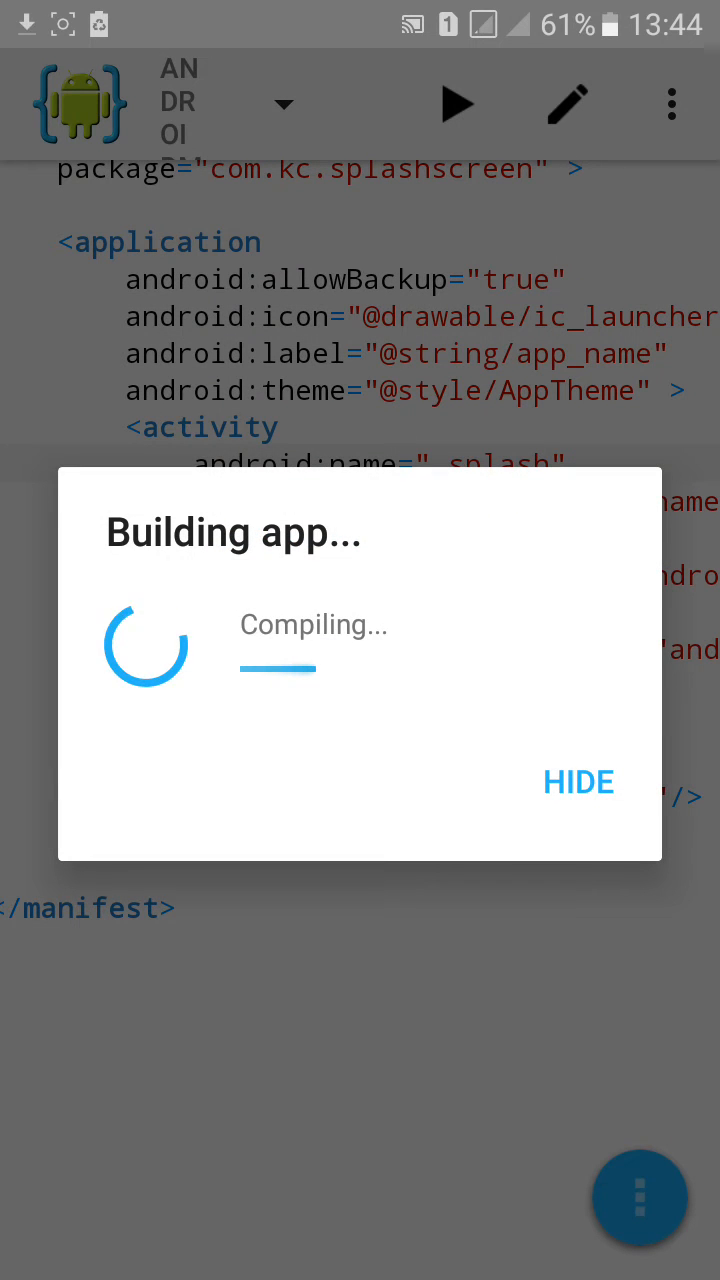
click(578, 782)
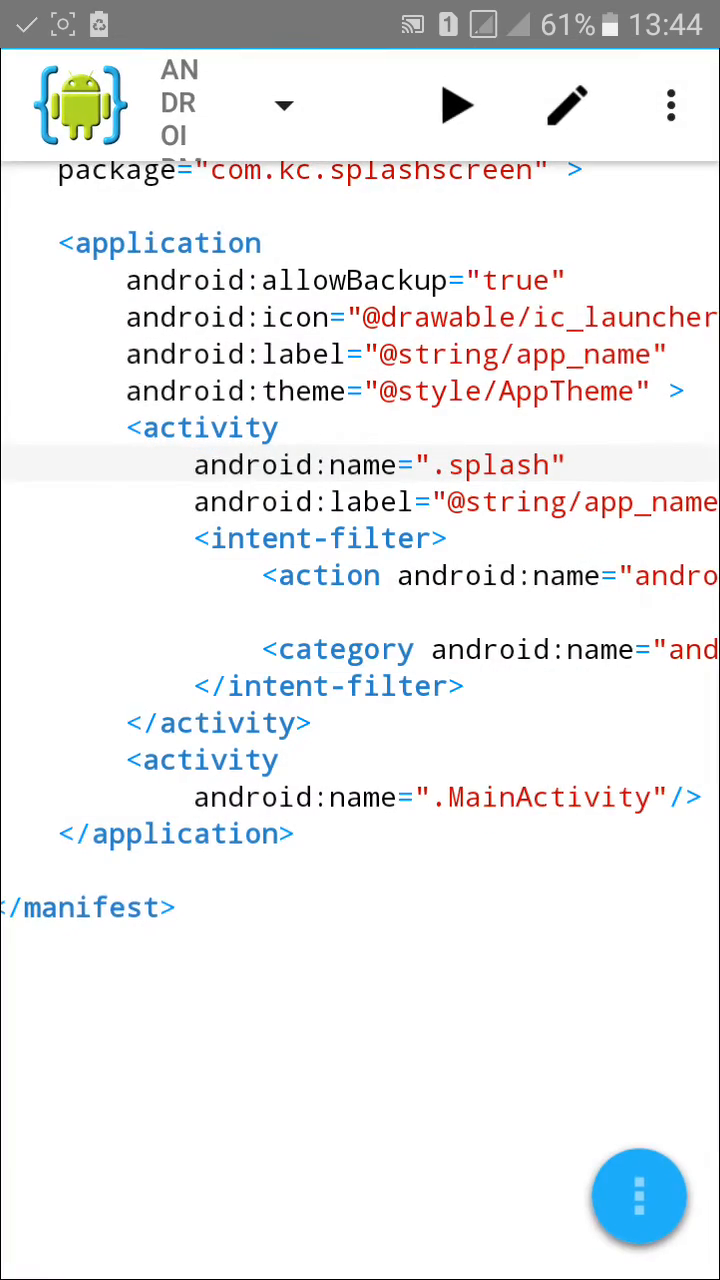
click(457, 104)
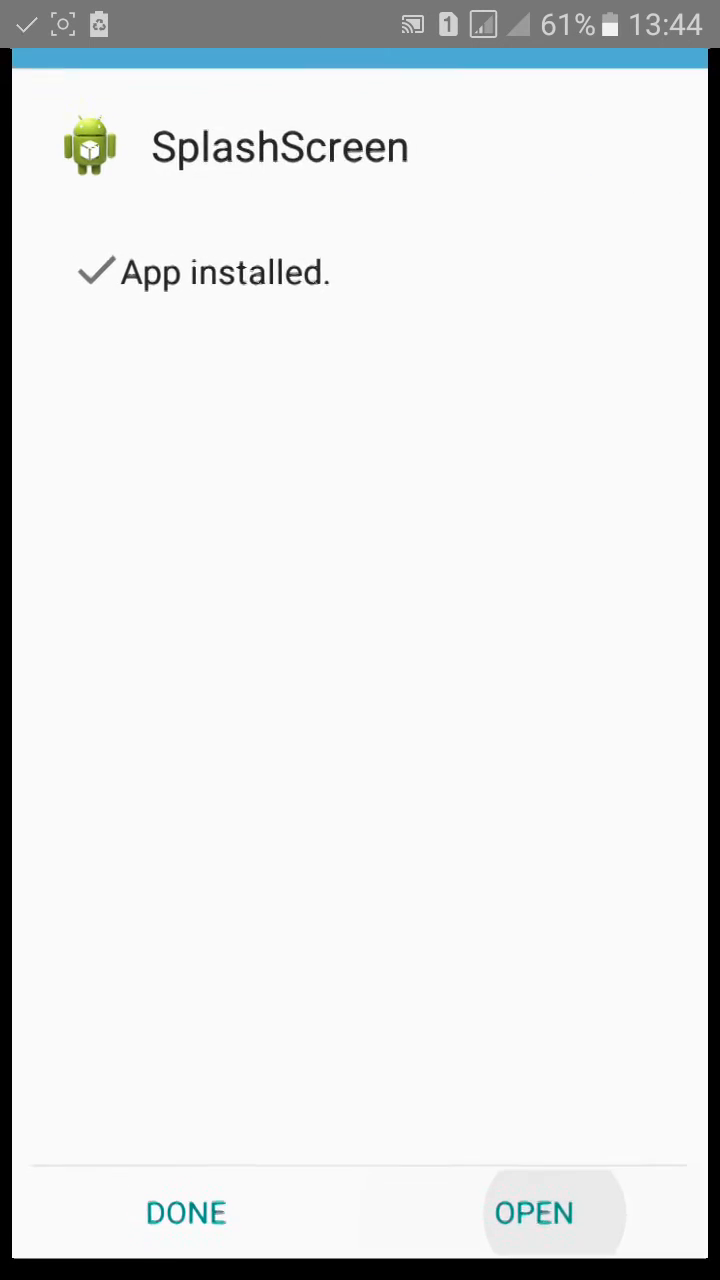
click(534, 1212)
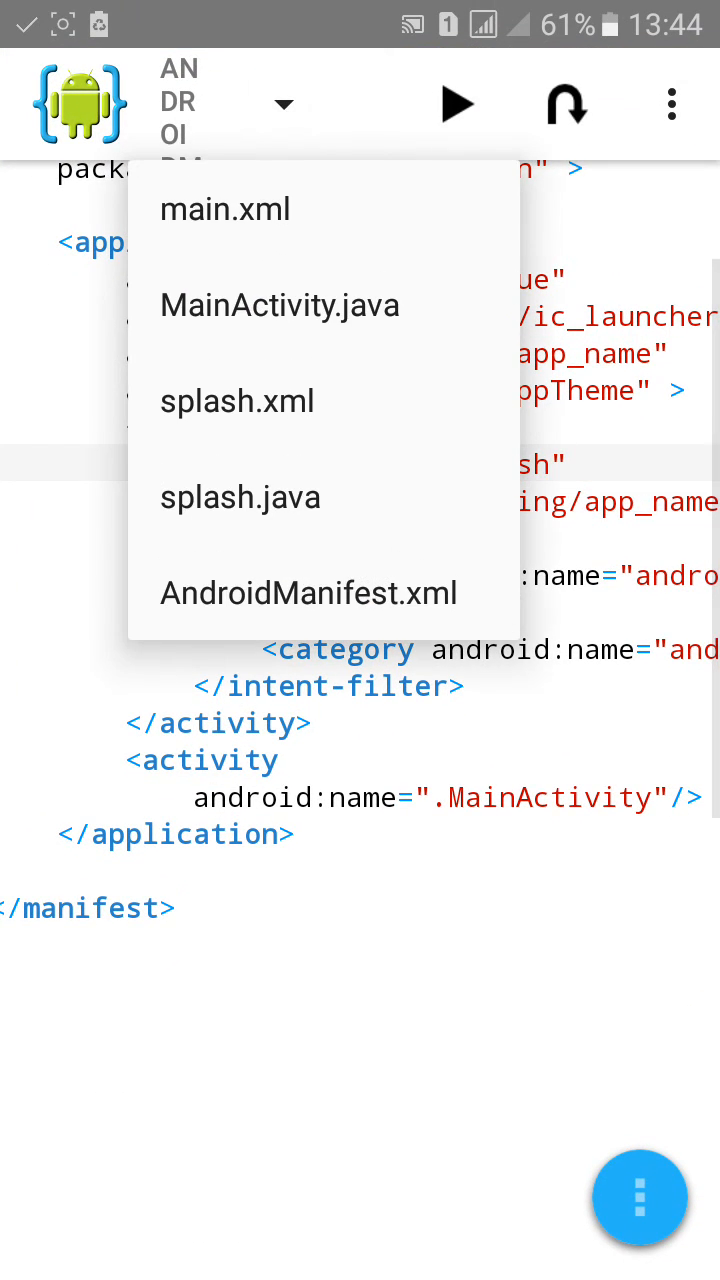
Switch to splash.xml and rename the TextView tag to ImageView
click(237, 400)
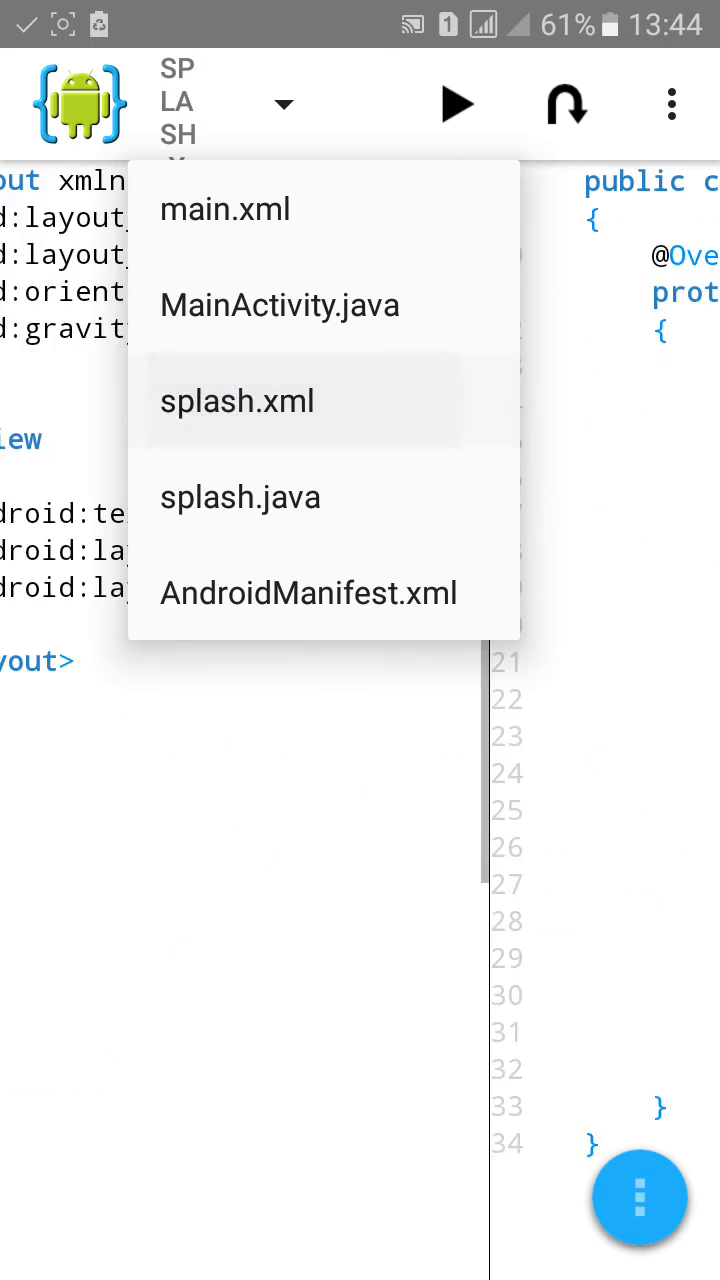
click(237, 400)
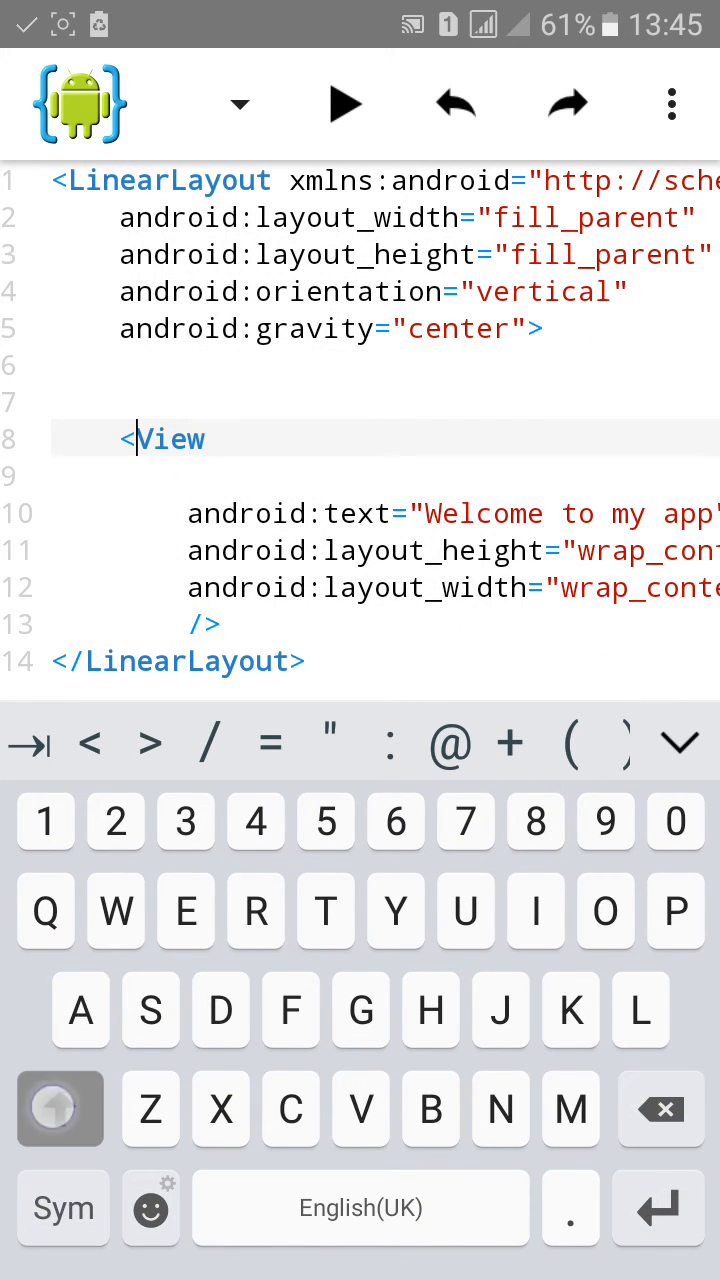
text(Imag)
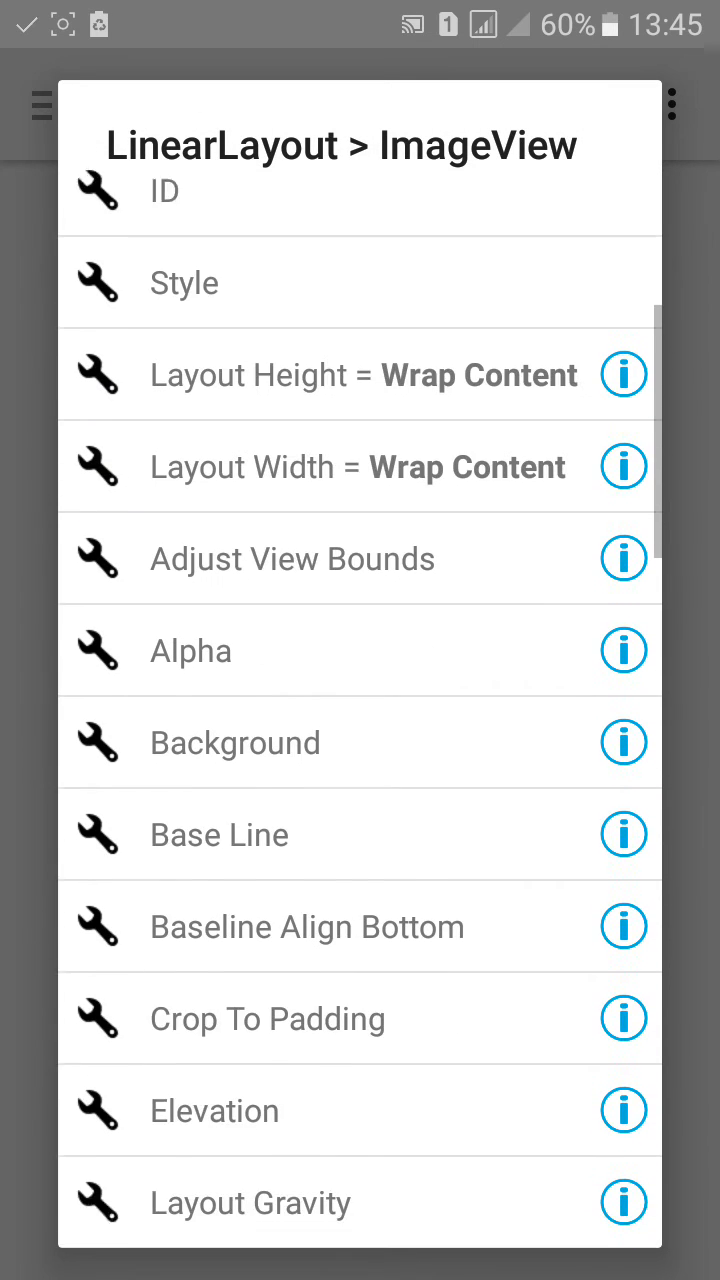
scroll(down, 3)
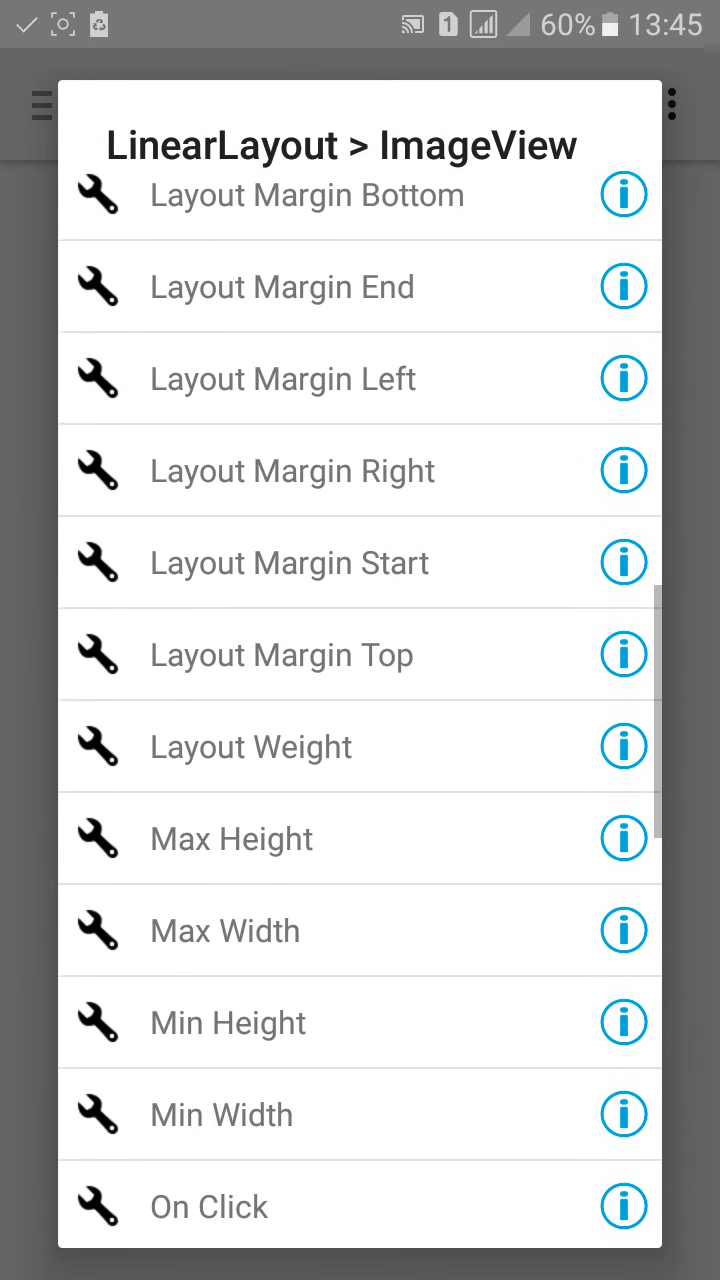
scroll(down, 3)
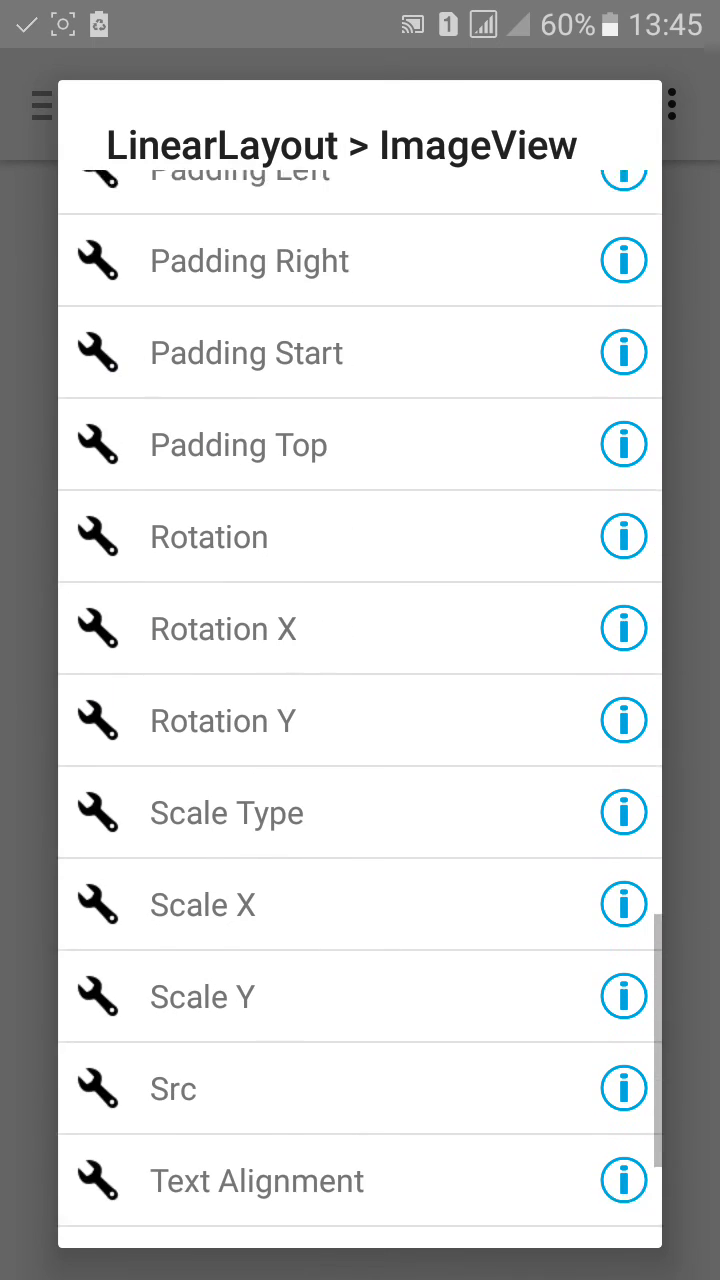
click(172, 1088)
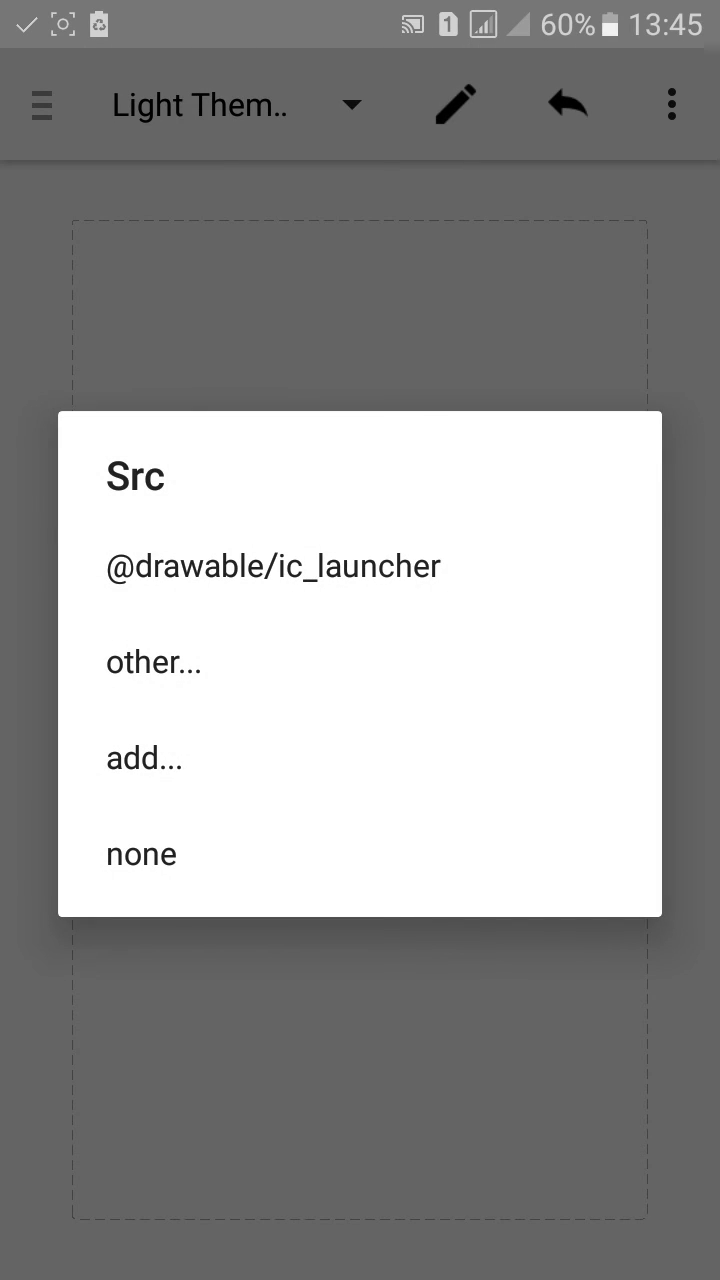
click(272, 566)
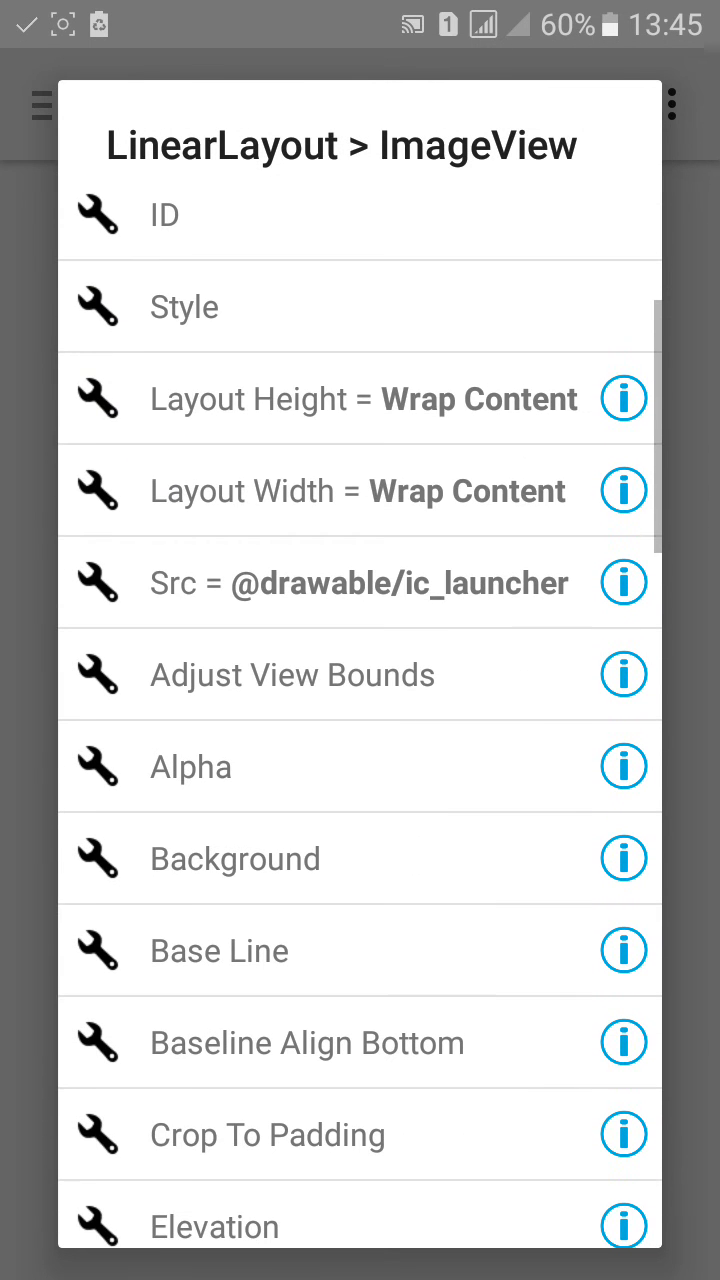
scroll(down, 3)
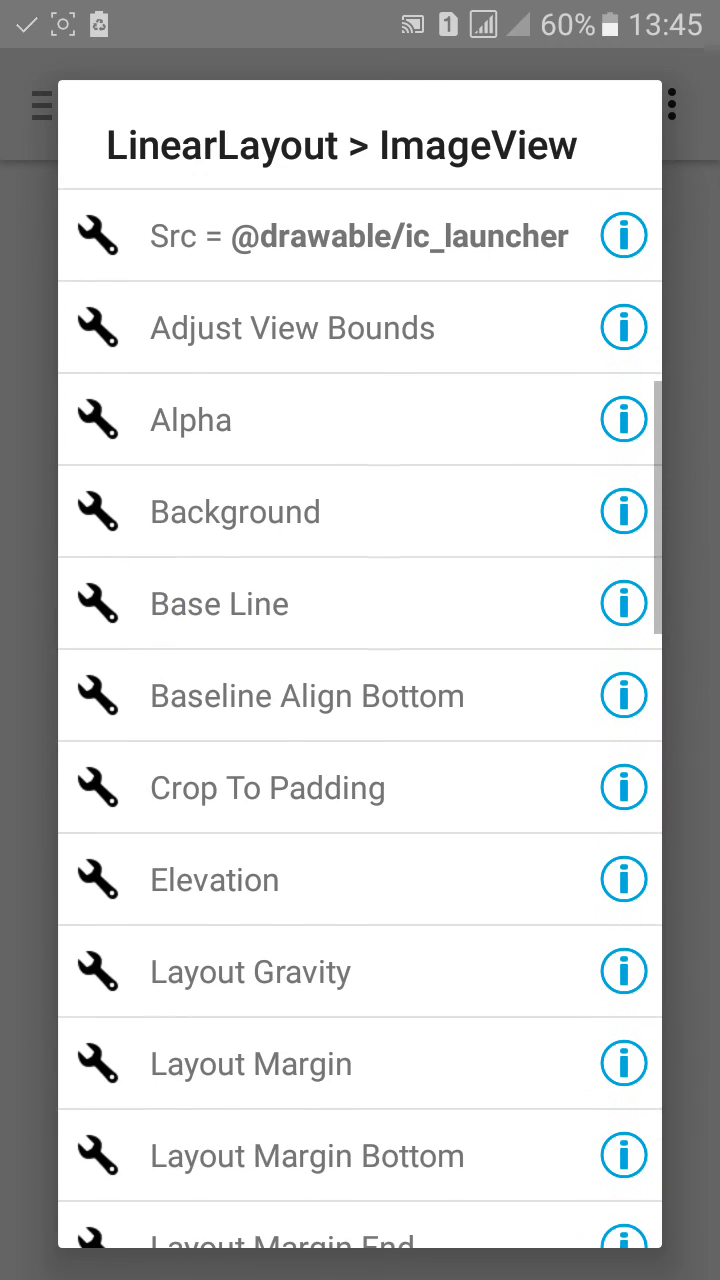
click(267, 787)
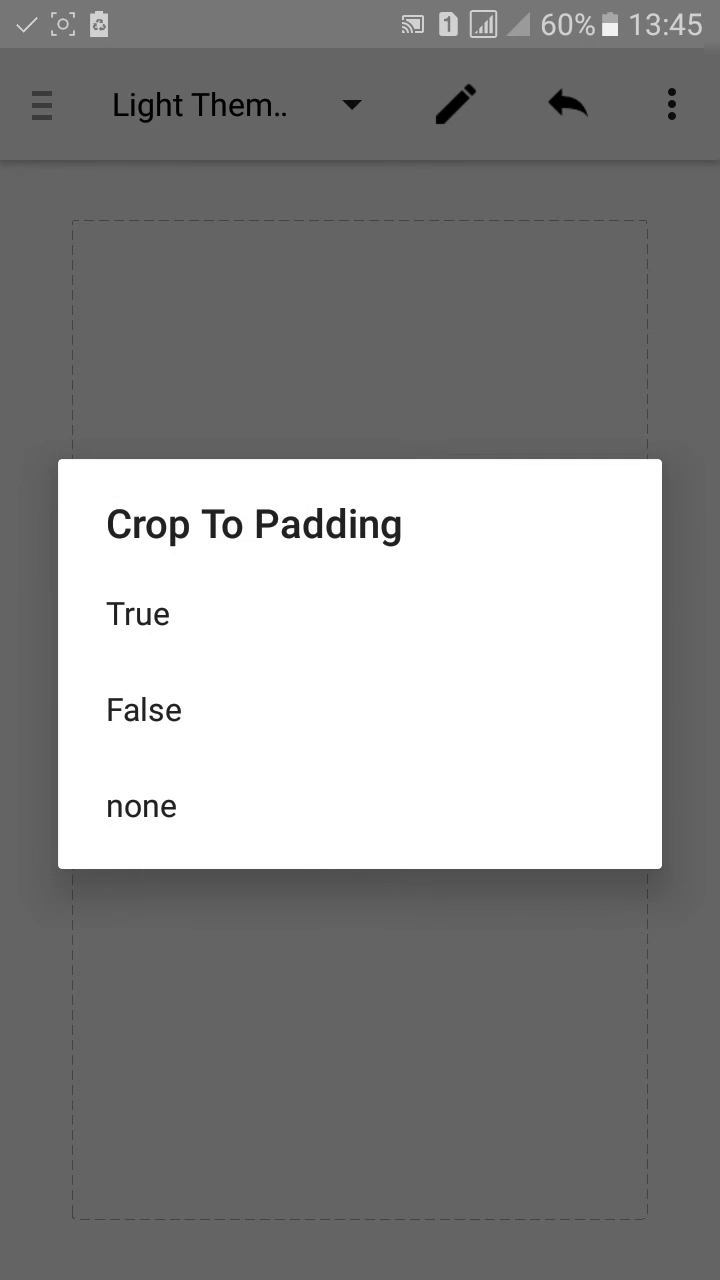
click(138, 614)
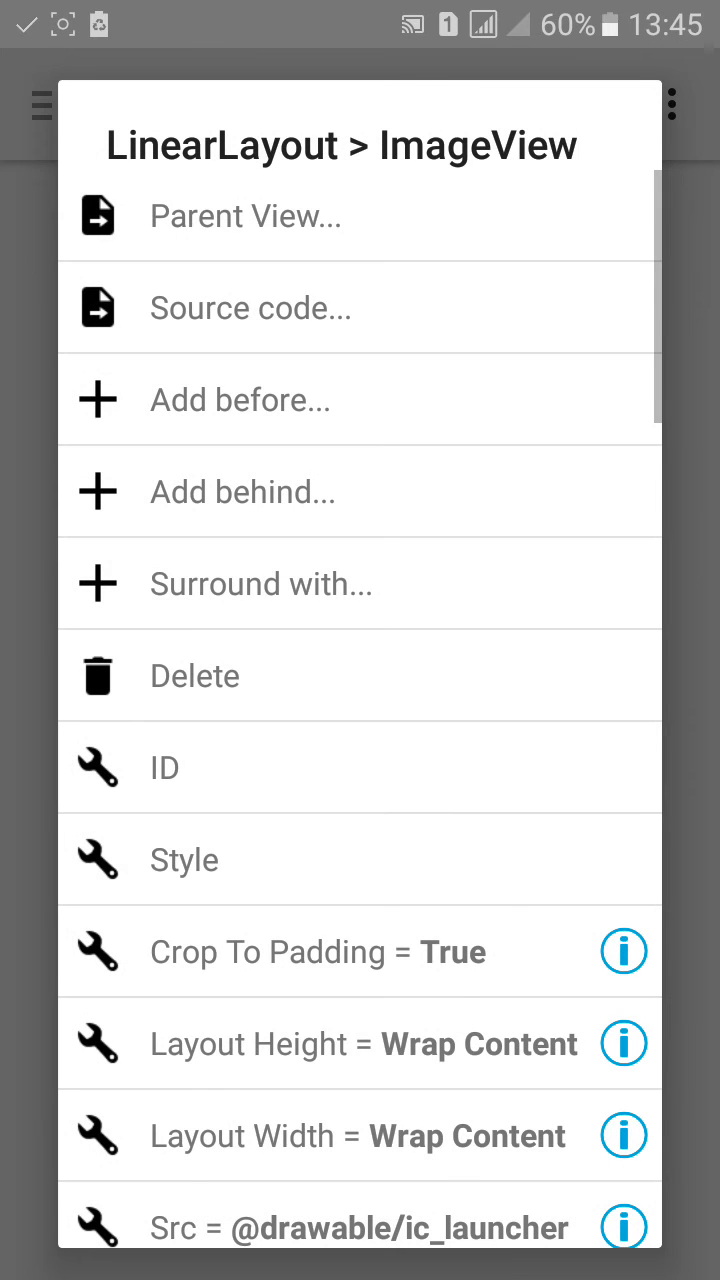
click(360, 1043)
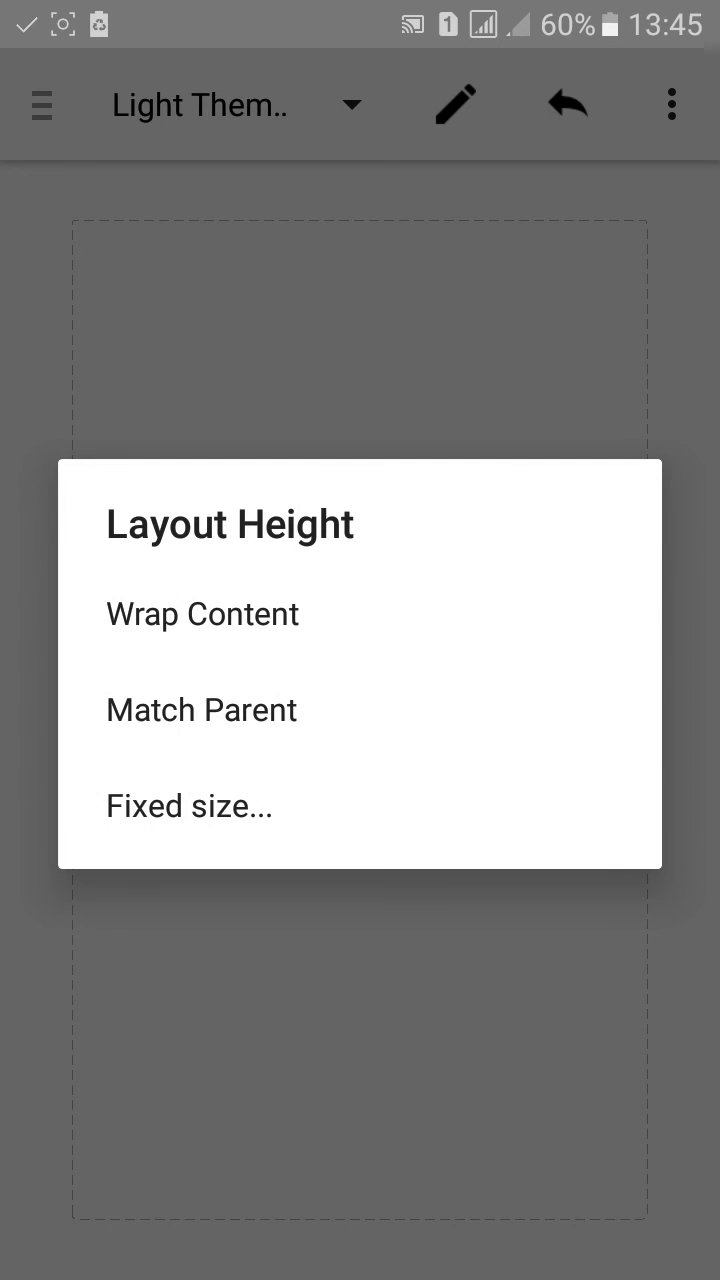
click(201, 709)
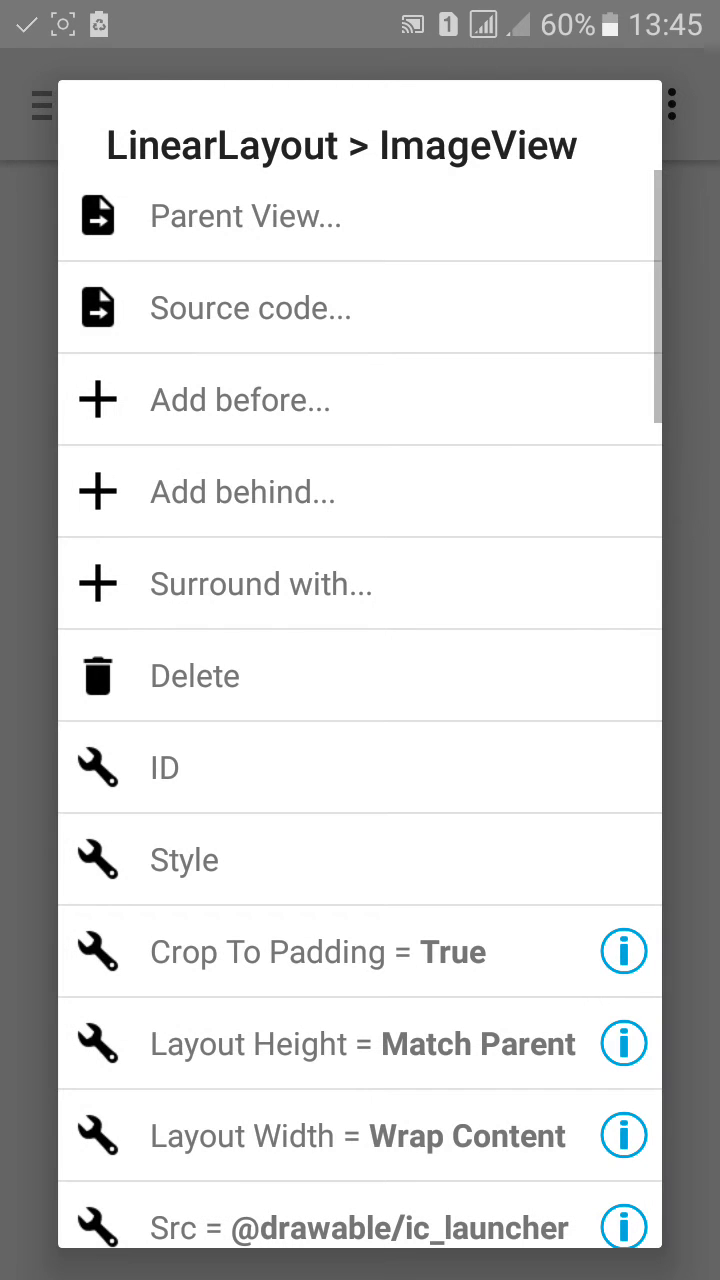
click(357, 1135)
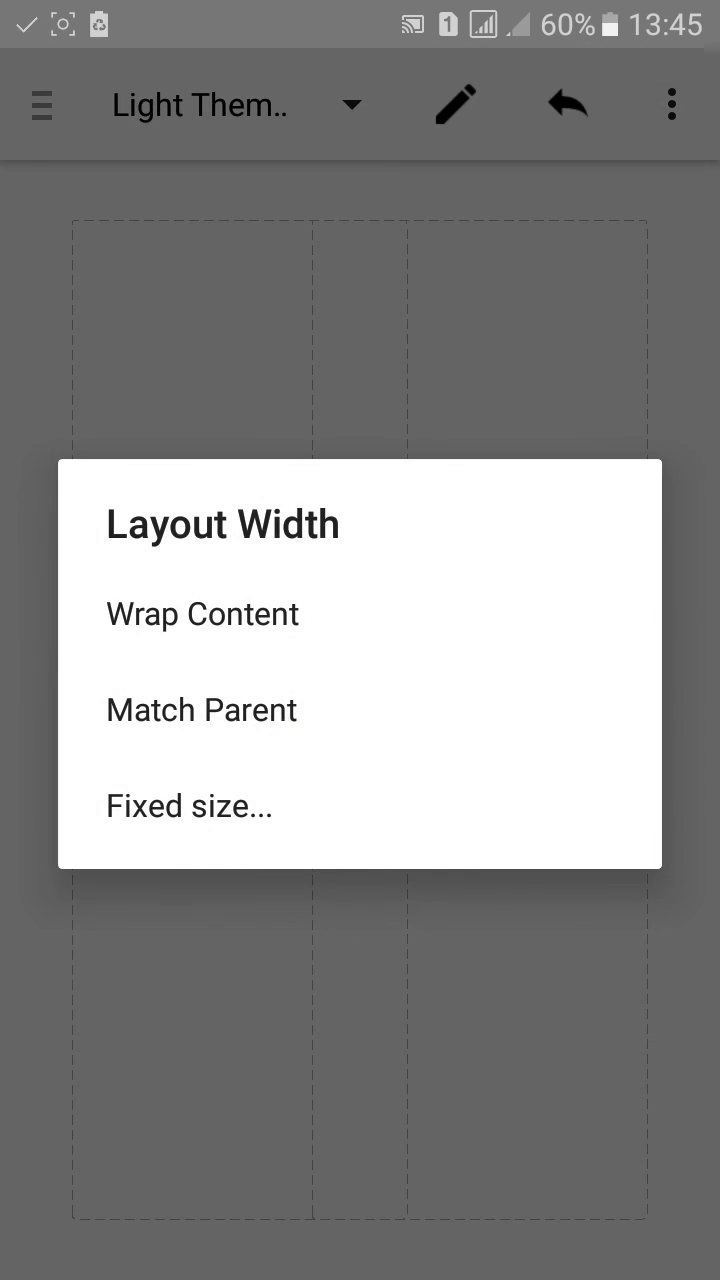
click(201, 709)
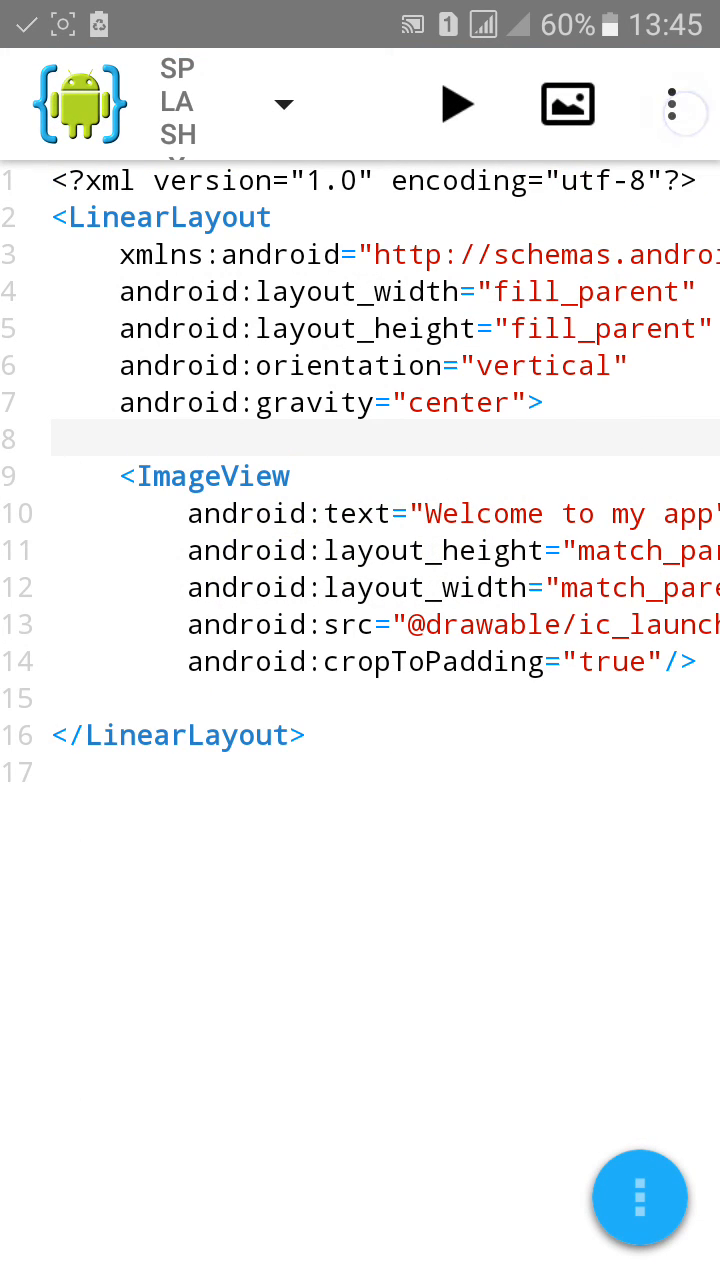
Start a new build of the SplashScreen APK from the toolbar Run button
click(456, 104)
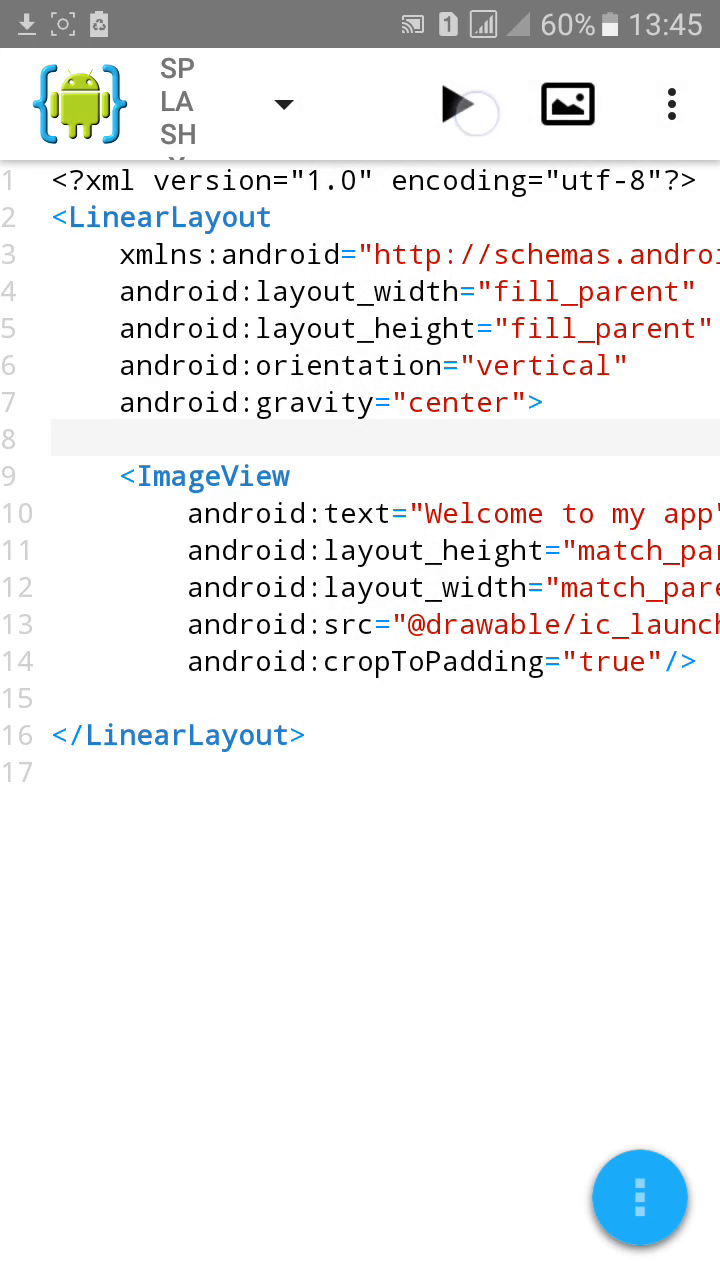
click(455, 104)
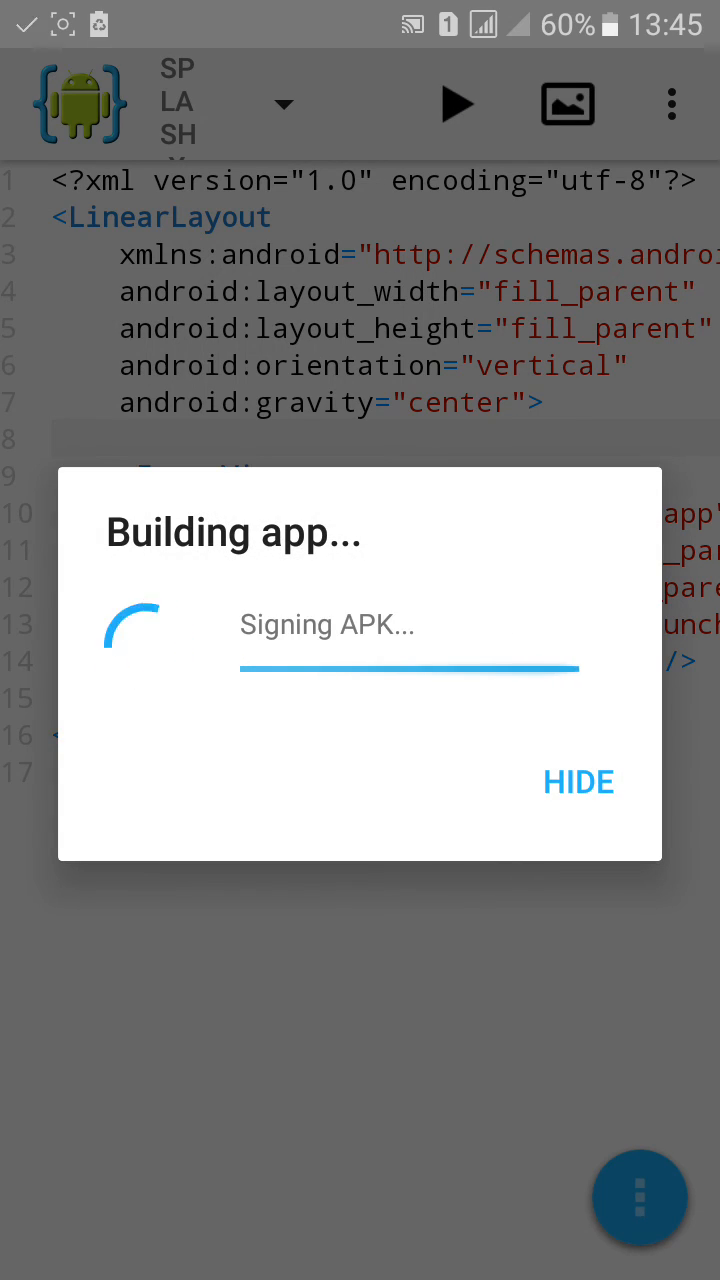